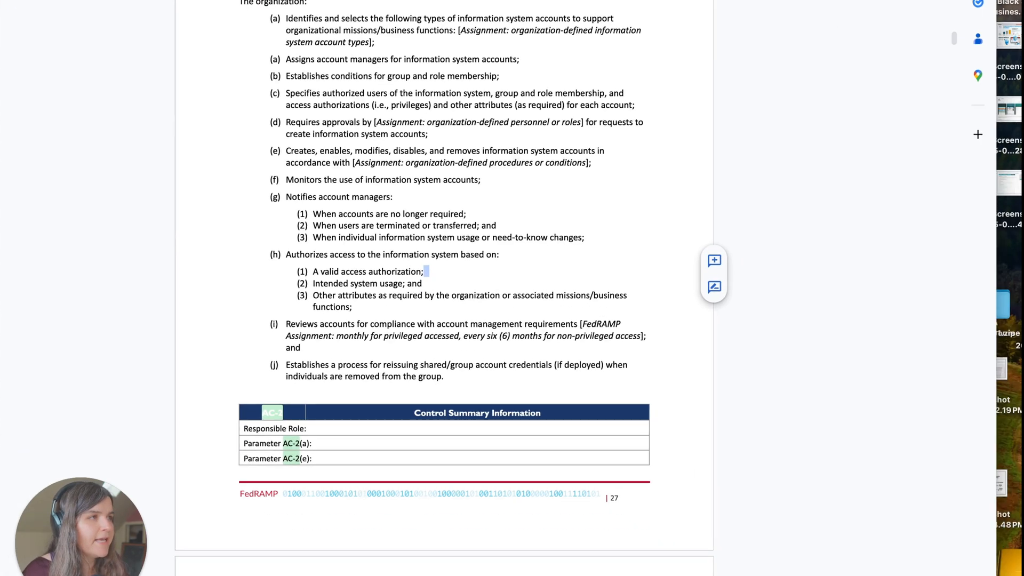
- Scroll Word to the AC-2 Account Management (L)(M) requirements, items (a) through (k)
{"action": "scroll", "scroll_direction": "down", "scroll_amount": 3}
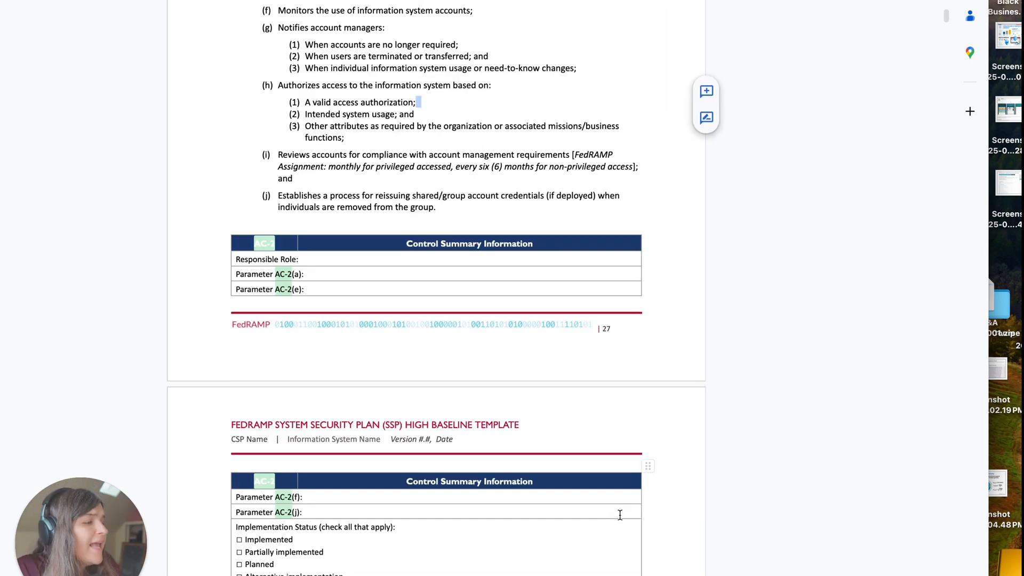
{"action": "scroll", "scroll_direction": "down", "scroll_amount": 3}
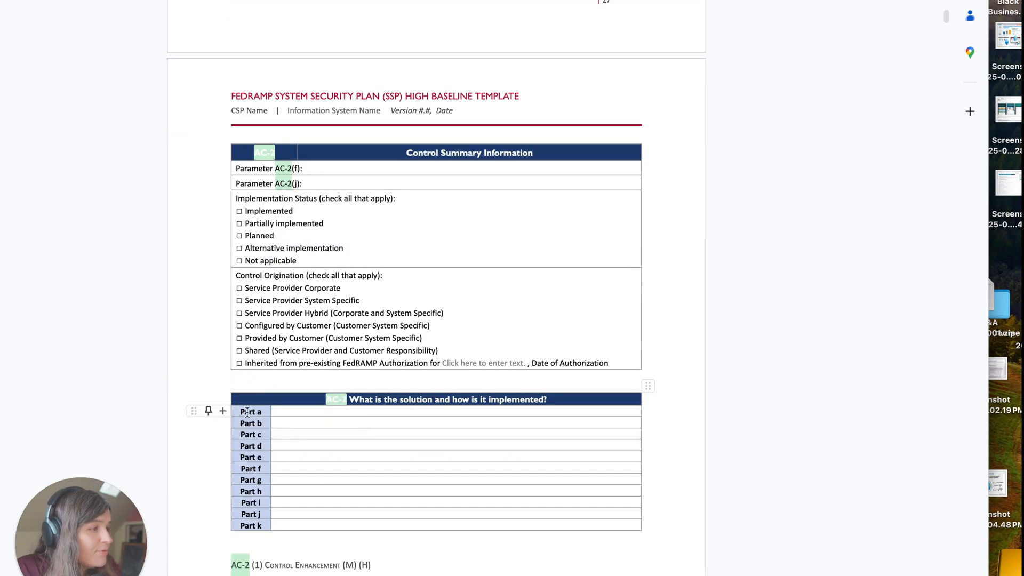
{"action": "left_click", "coordinate": [450, 412]}
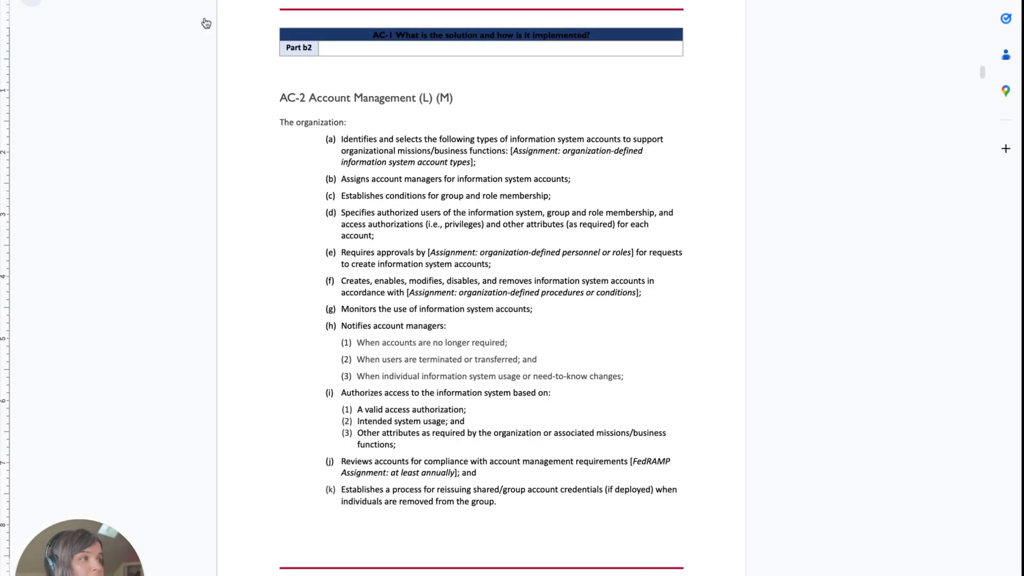
{"action": "mouse_move", "coordinate": [343, 98]}
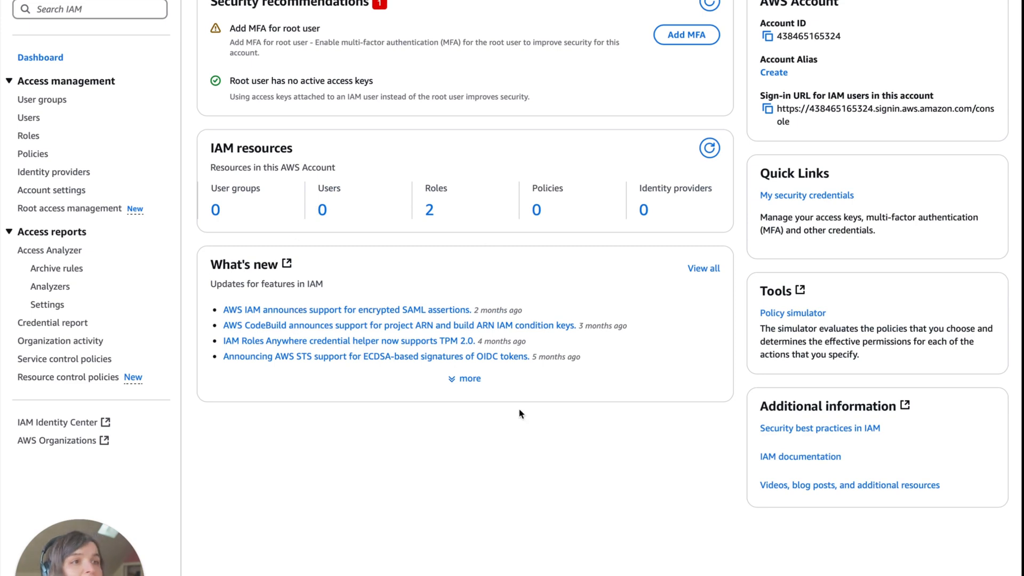
{"action": "mouse_move", "coordinate": [425, 410]}
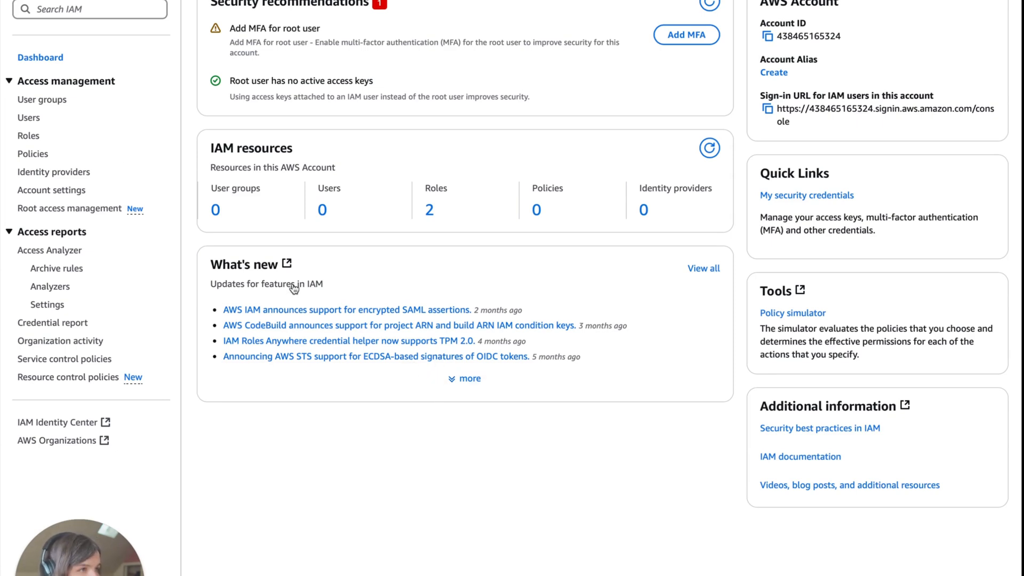
- Begin a new IAM user named ALICE and advance to the permissions step
{"action": "left_click", "coordinate": [29, 117]}
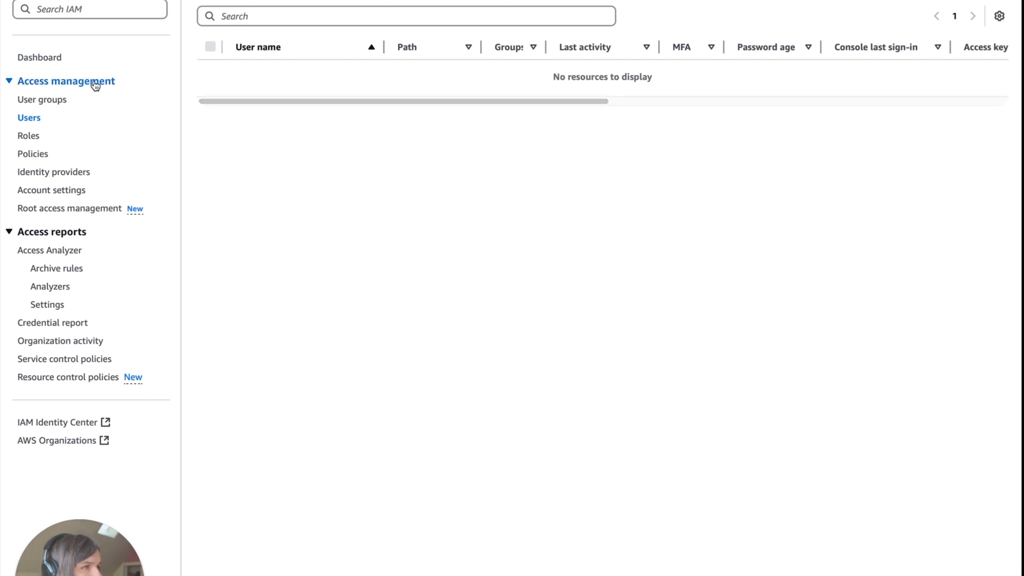
{"action": "type", "text": "A"}
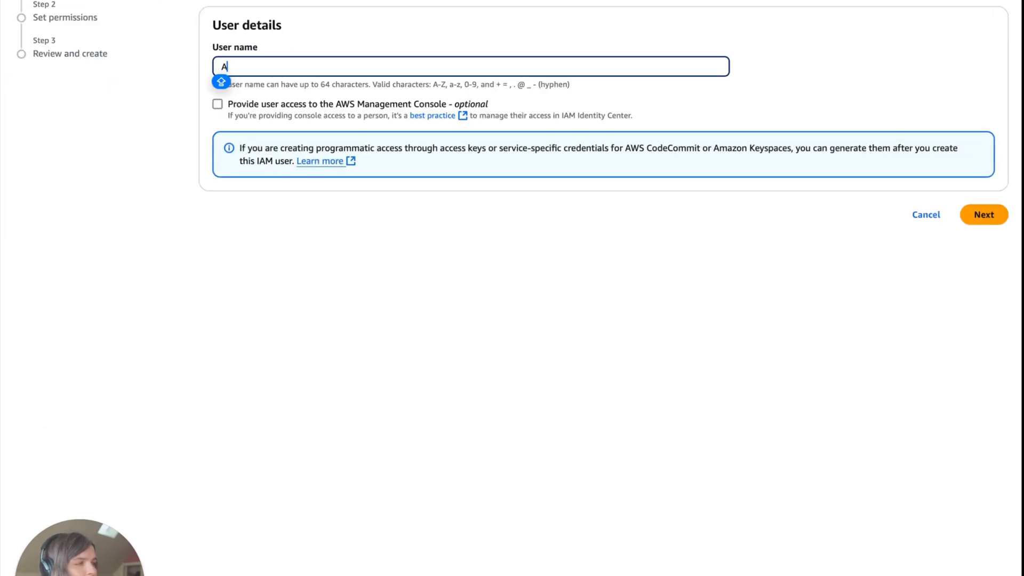
{"action": "type", "text": "LICE"}
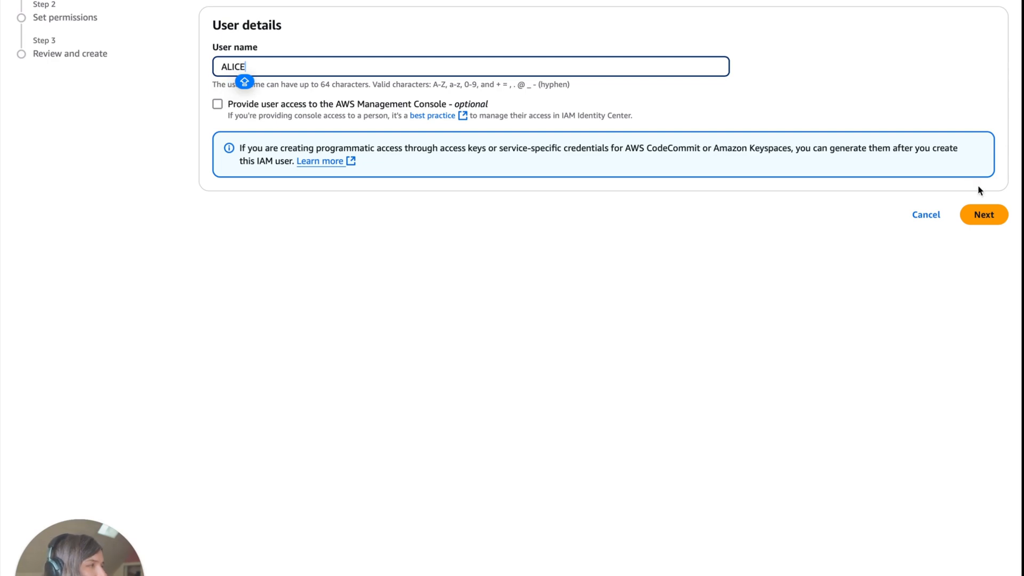
{"action": "left_click", "coordinate": [983, 215]}
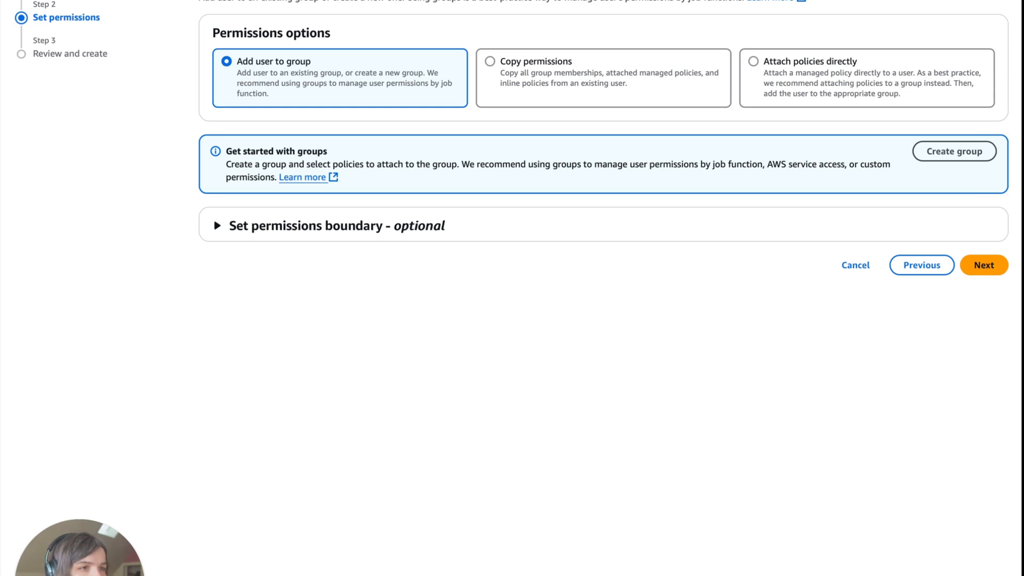
{"action": "mouse_move", "coordinate": [396, 18]}
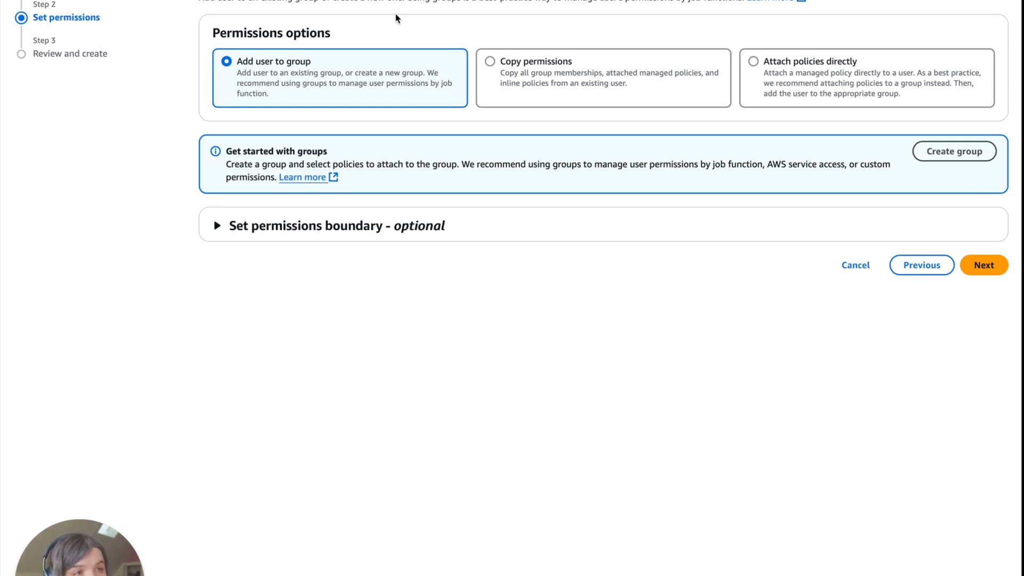
{"action": "mouse_move", "coordinate": [353, 75]}
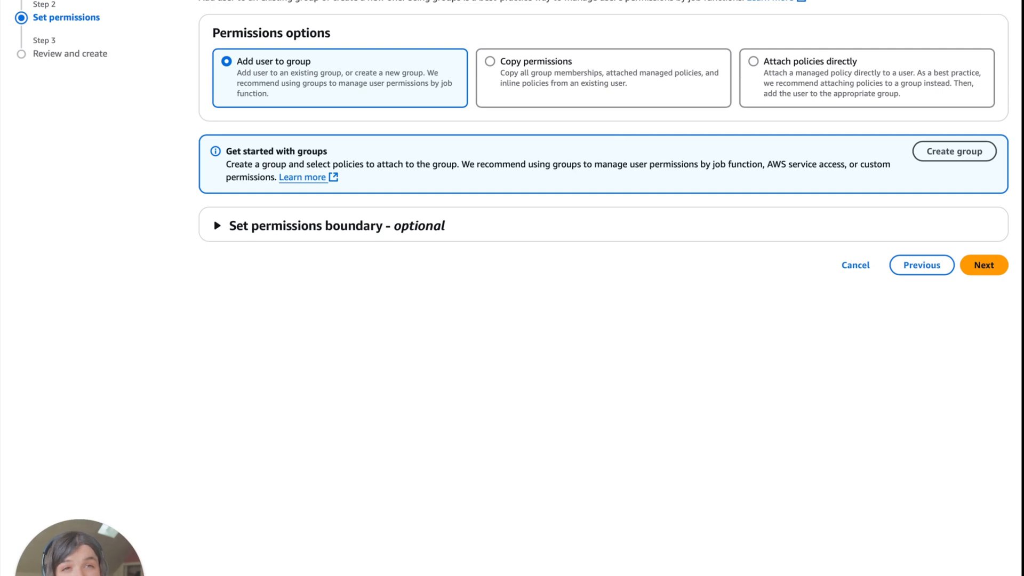
{"action": "mouse_move", "coordinate": [935, 97]}
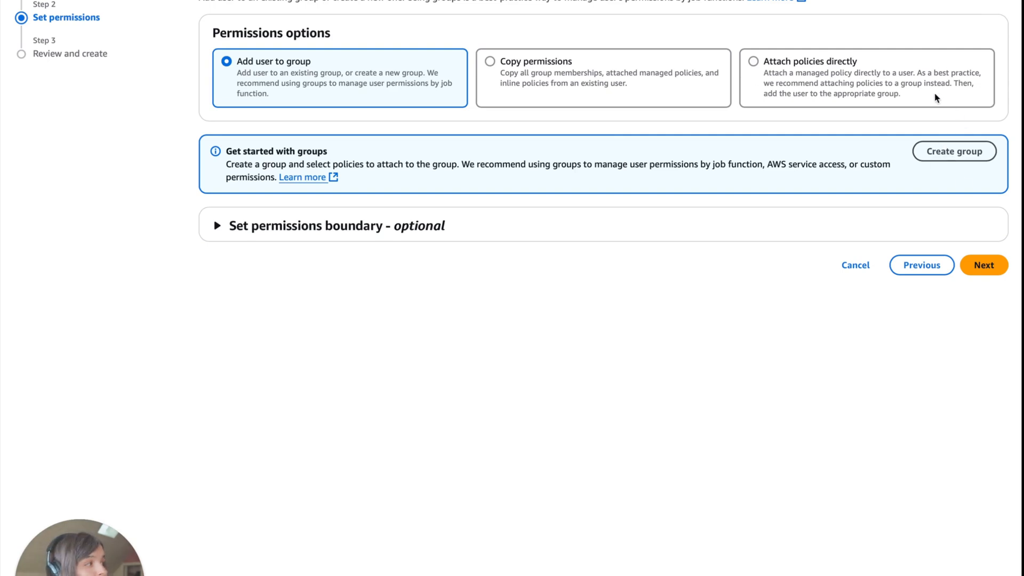
{"action": "mouse_move", "coordinate": [795, 42]}
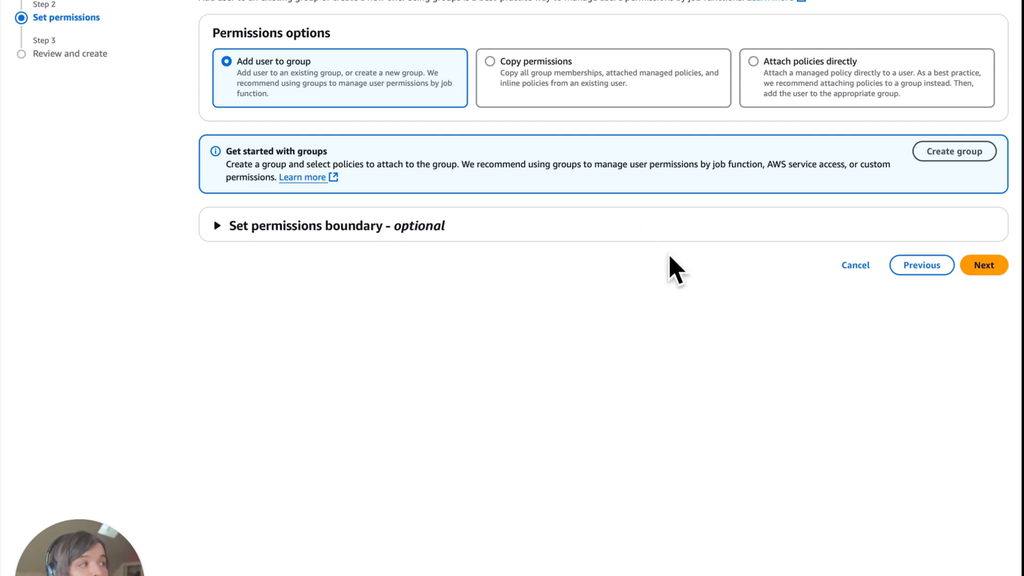
{"action": "mouse_move", "coordinate": [668, 248]}
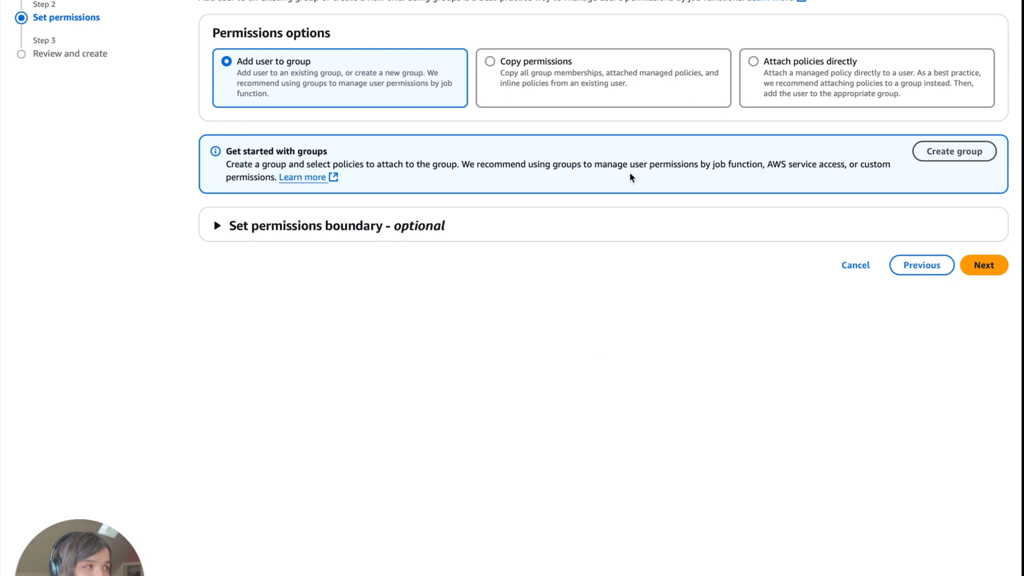
{"action": "mouse_move", "coordinate": [730, 140]}
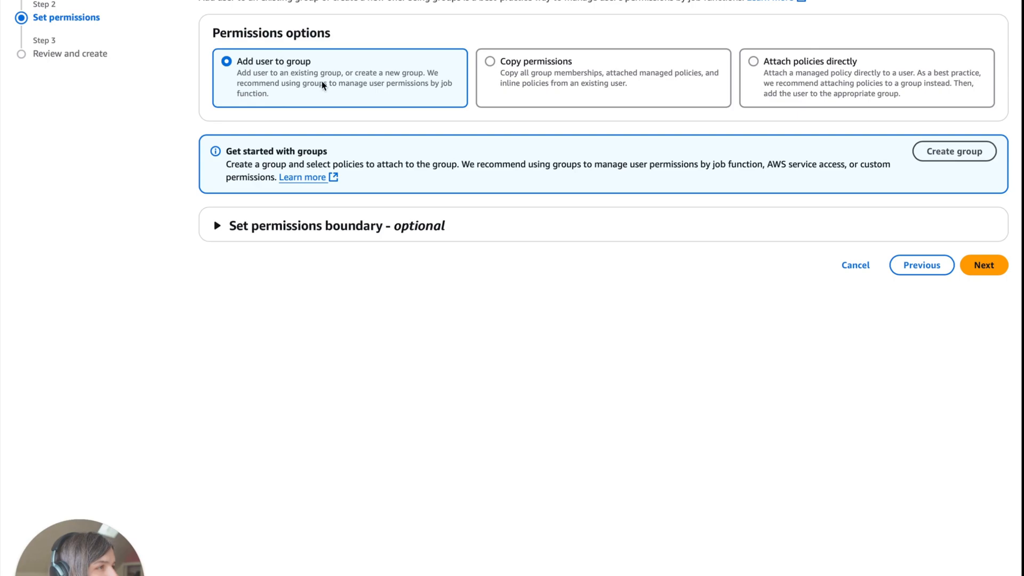
- Create a user group named Admin with the AdministratorAccess policy attached
{"action": "left_click", "coordinate": [953, 151]}
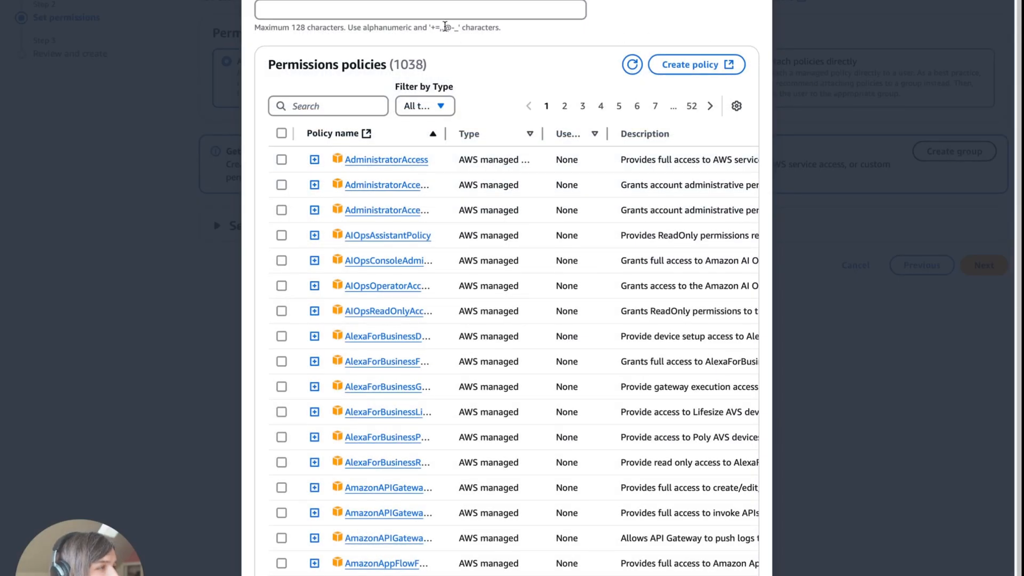
{"action": "left_click", "coordinate": [422, 9]}
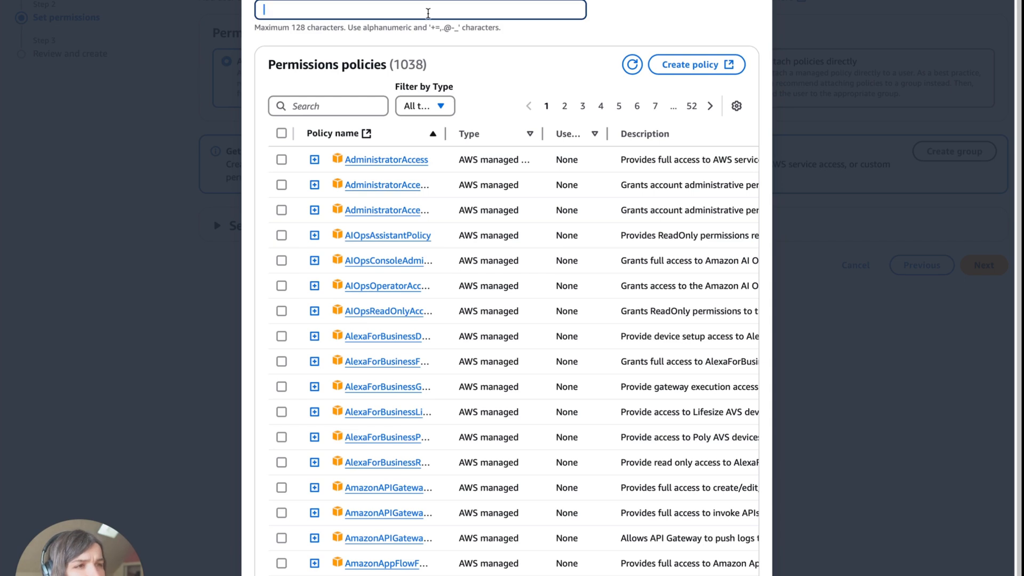
{"action": "type", "text": "Admin"}
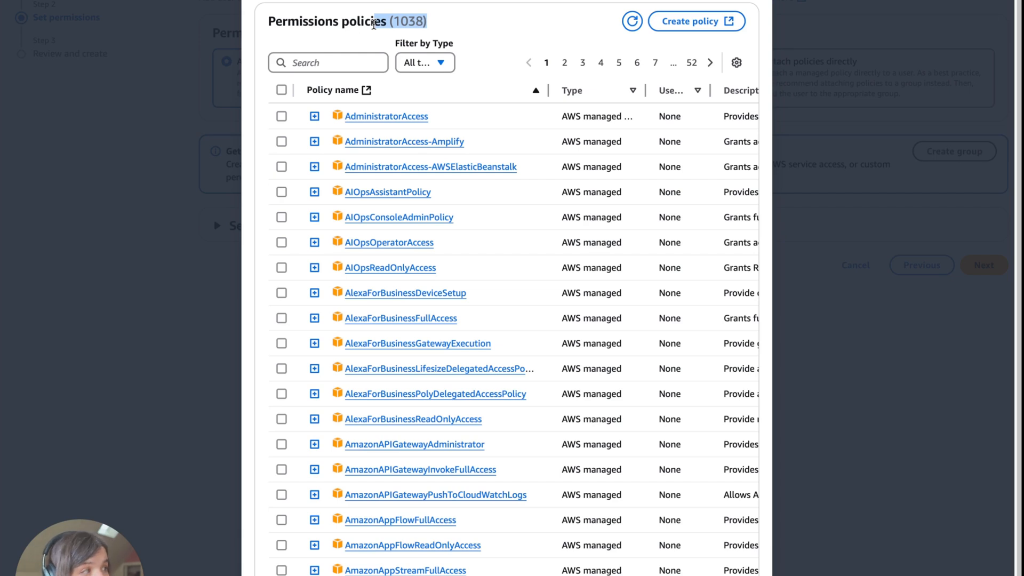
{"action": "mouse_move", "coordinate": [320, 287]}
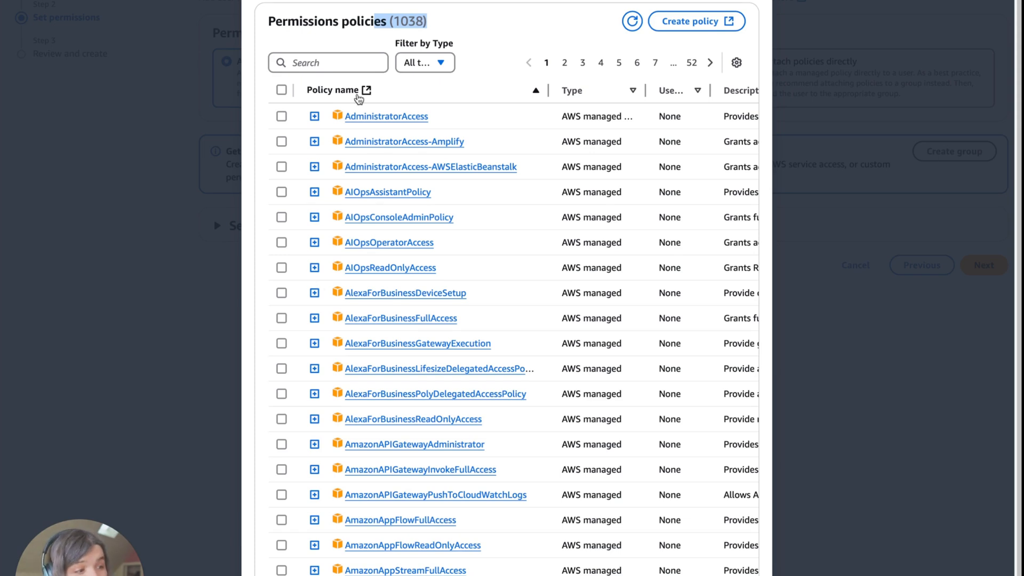
{"action": "mouse_move", "coordinate": [267, 134]}
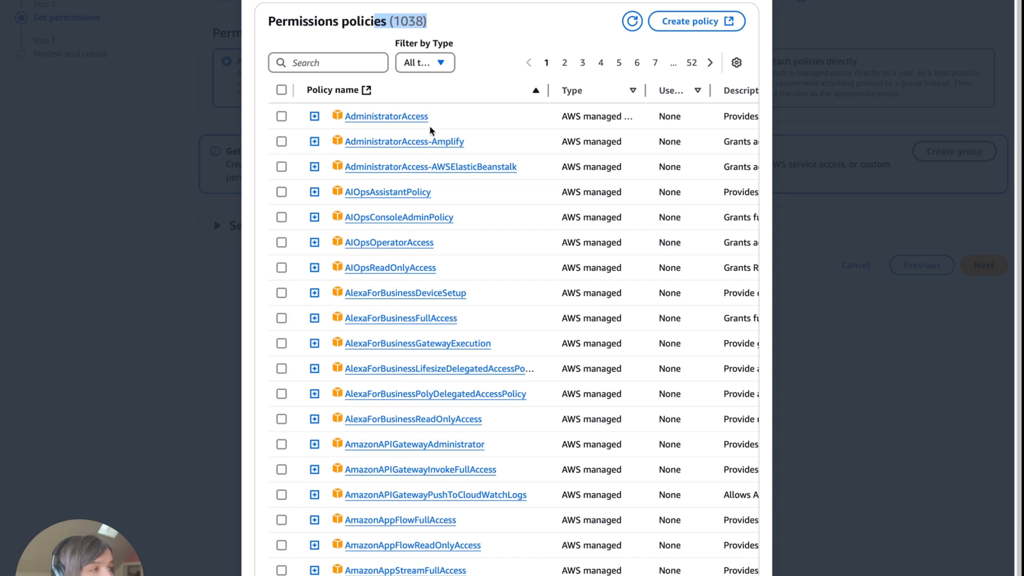
{"action": "mouse_move", "coordinate": [256, 141]}
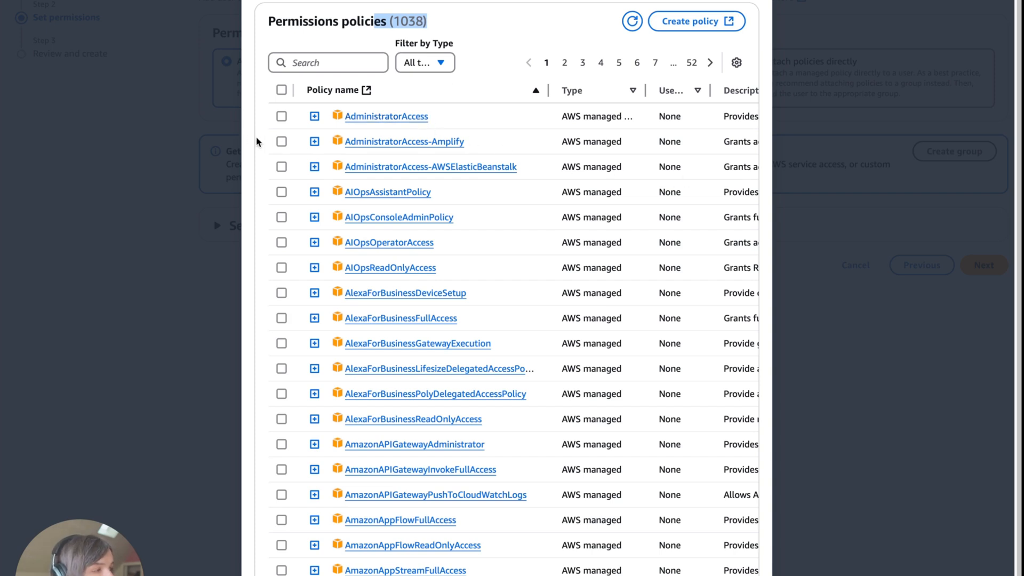
{"action": "left_click", "coordinate": [314, 117]}
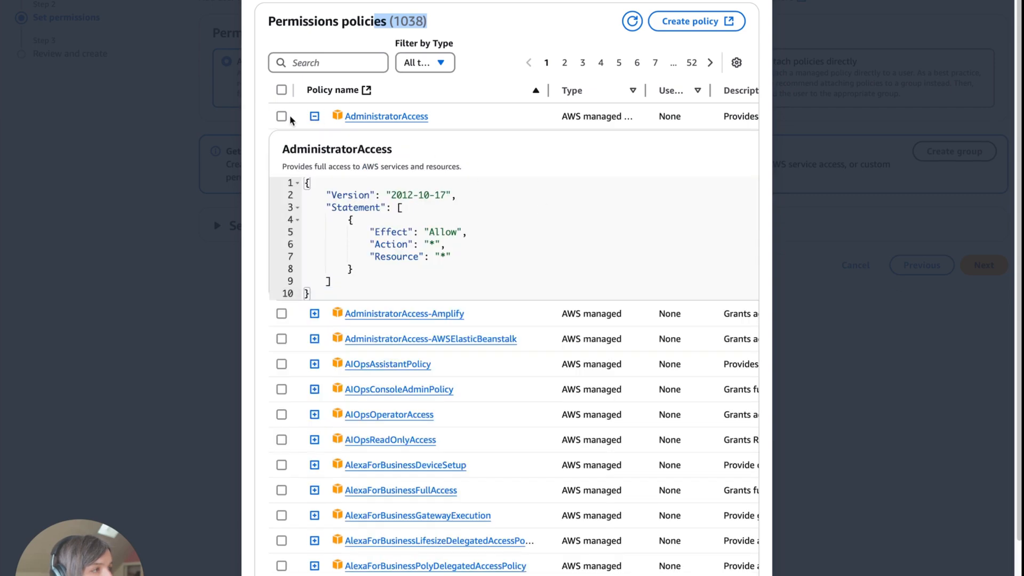
{"action": "left_click", "coordinate": [281, 116]}
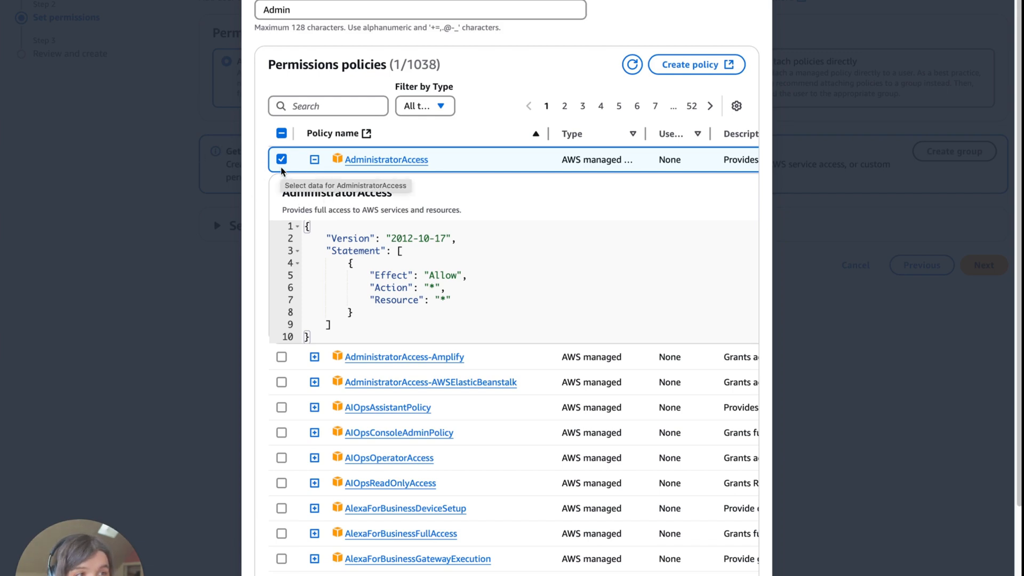
{"action": "scroll", "scroll_direction": "down", "scroll_amount": 3}
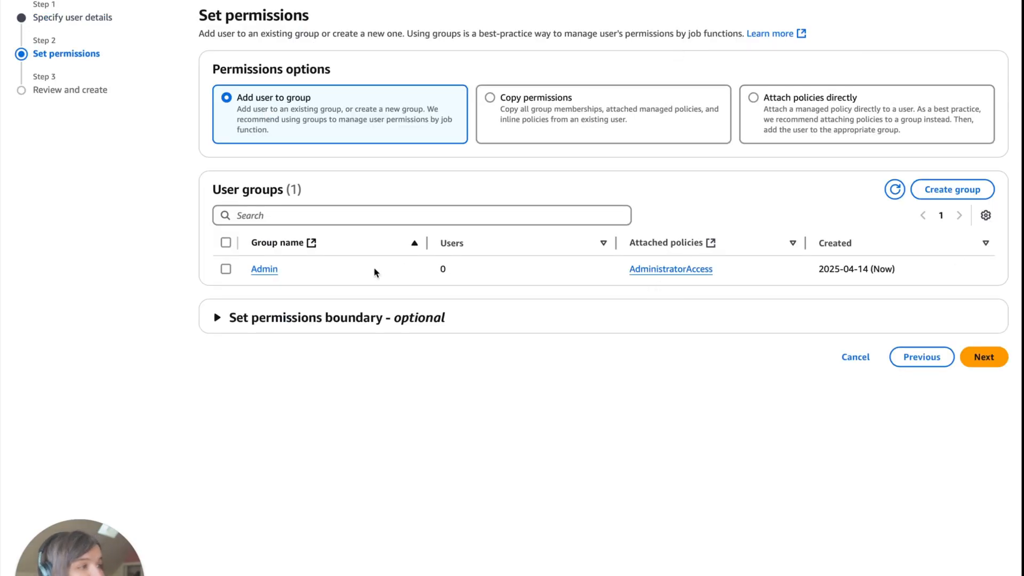
{"action": "mouse_move", "coordinate": [310, 244]}
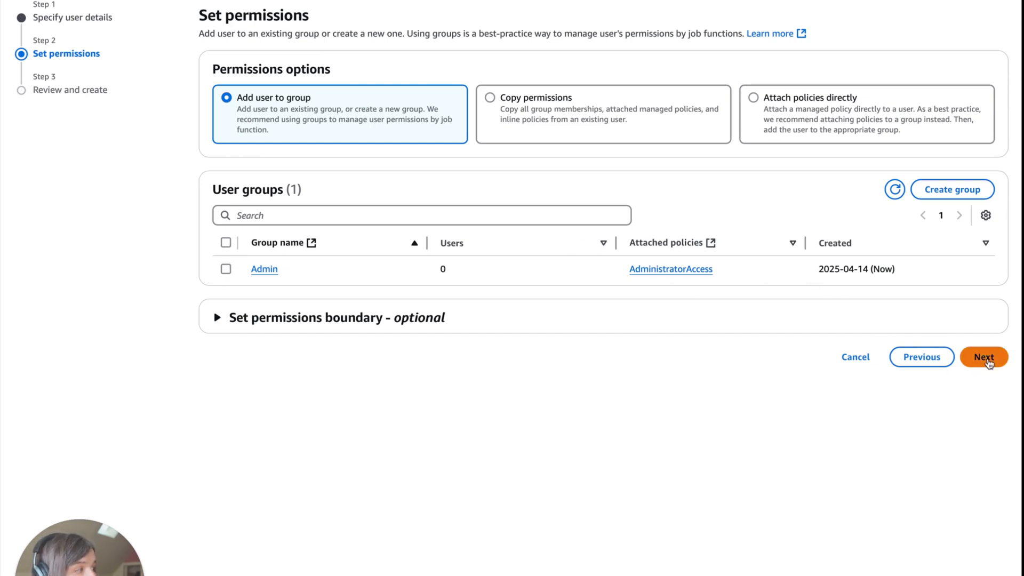
- Create user ALICE, then confirm on her details page that she has no tags
{"action": "left_click", "coordinate": [983, 357]}
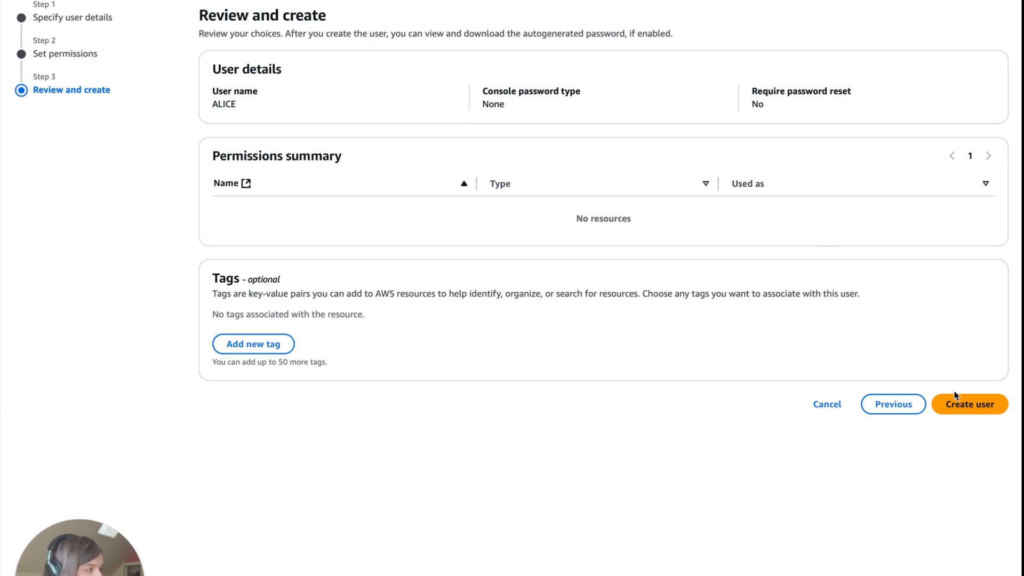
{"action": "left_click", "coordinate": [969, 404]}
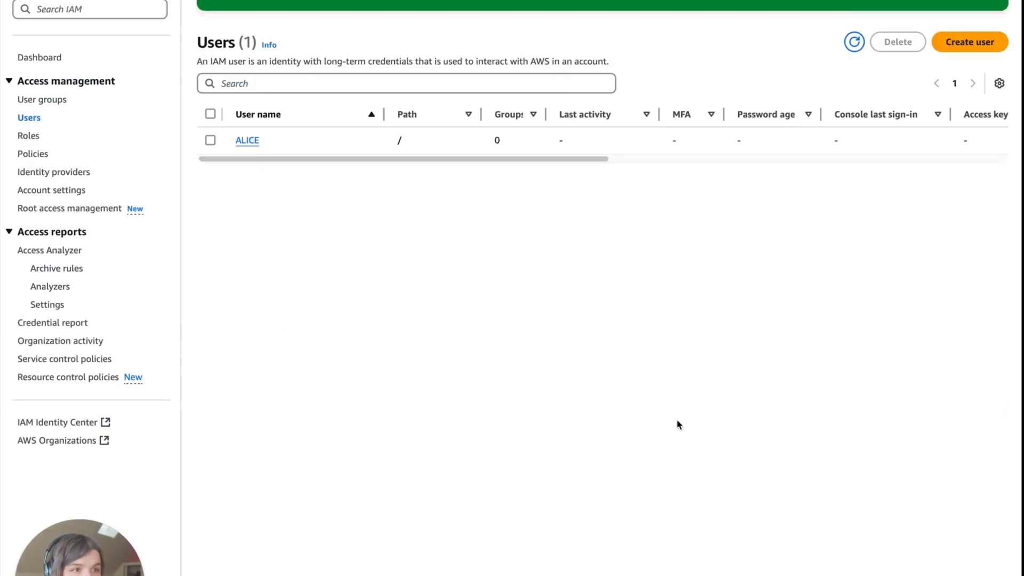
{"action": "mouse_move", "coordinate": [604, 348]}
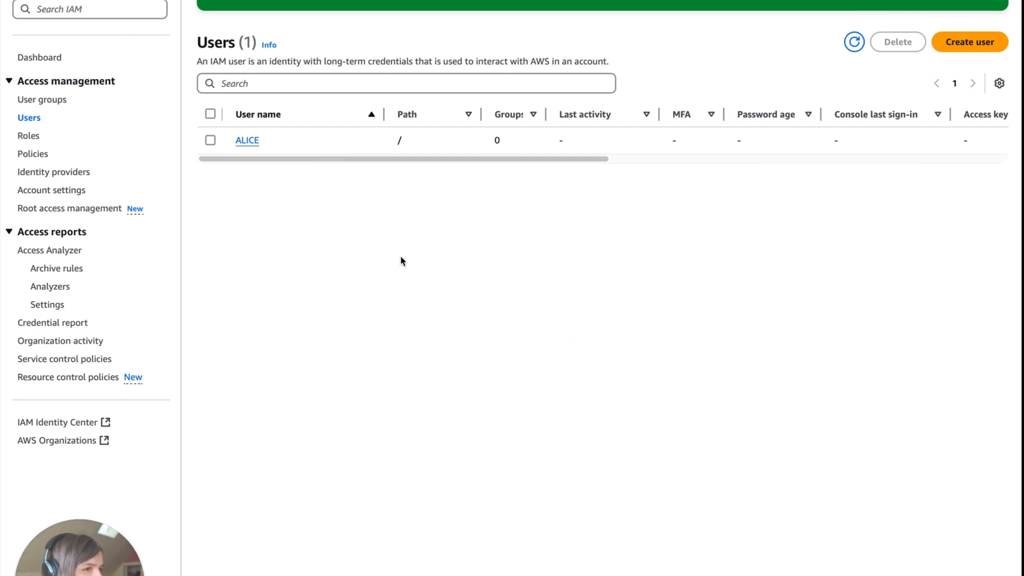
{"action": "mouse_move", "coordinate": [678, 136]}
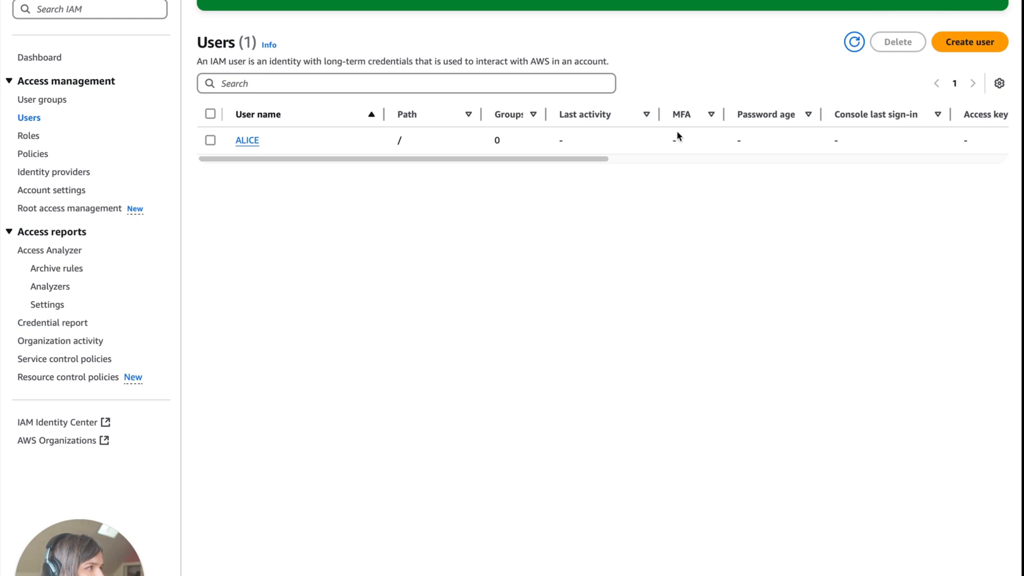
{"action": "left_click", "coordinate": [247, 140]}
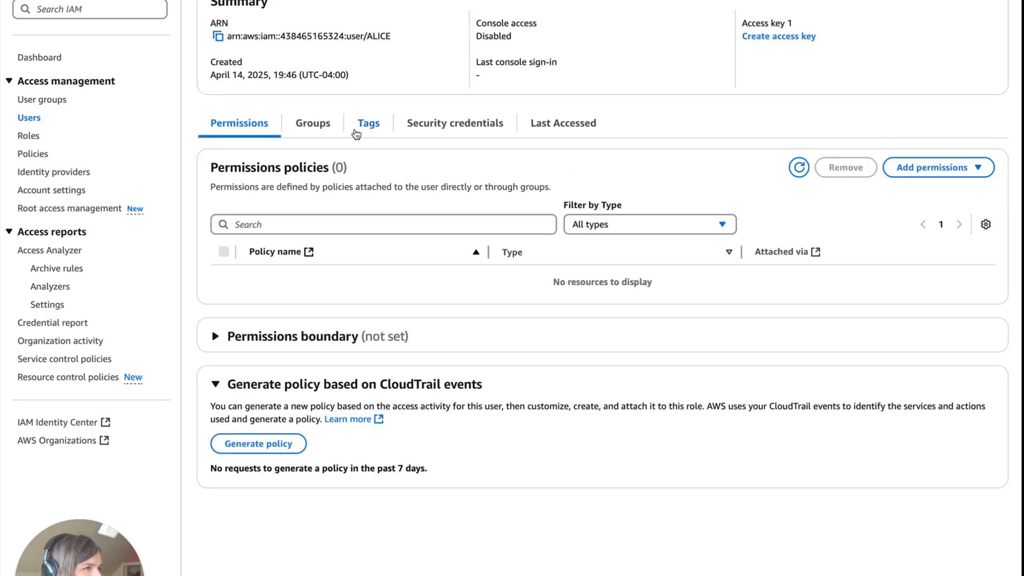
{"action": "left_click", "coordinate": [368, 122]}
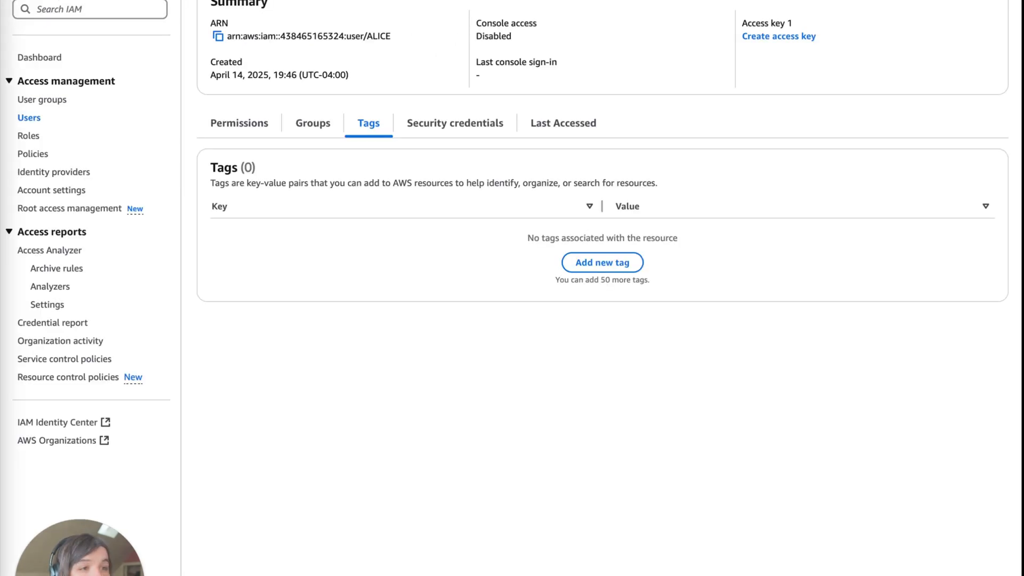
{"action": "mouse_move", "coordinate": [853, 401]}
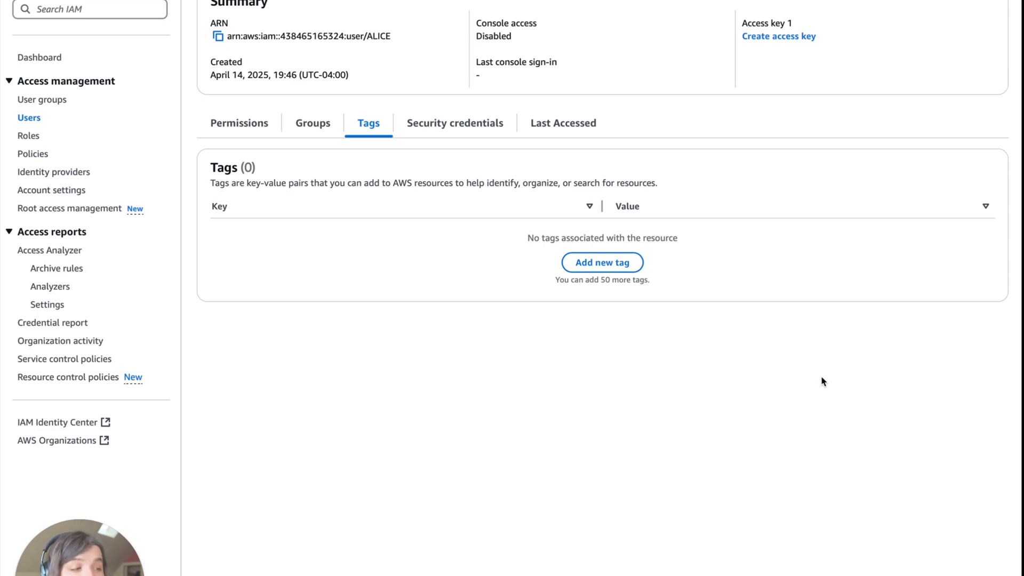
{"action": "mouse_move", "coordinate": [70, 162]}
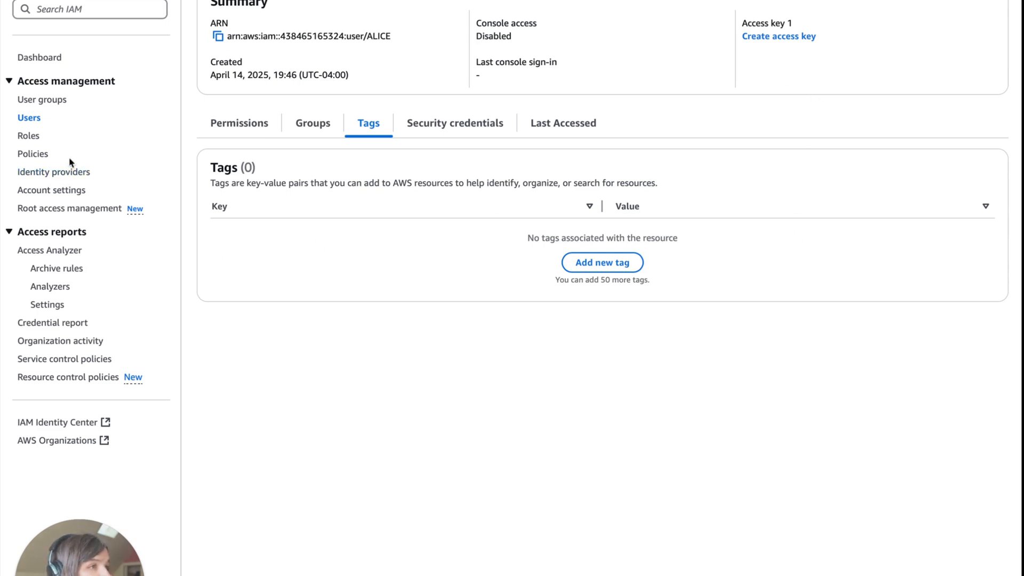
{"action": "left_click", "coordinate": [29, 117]}
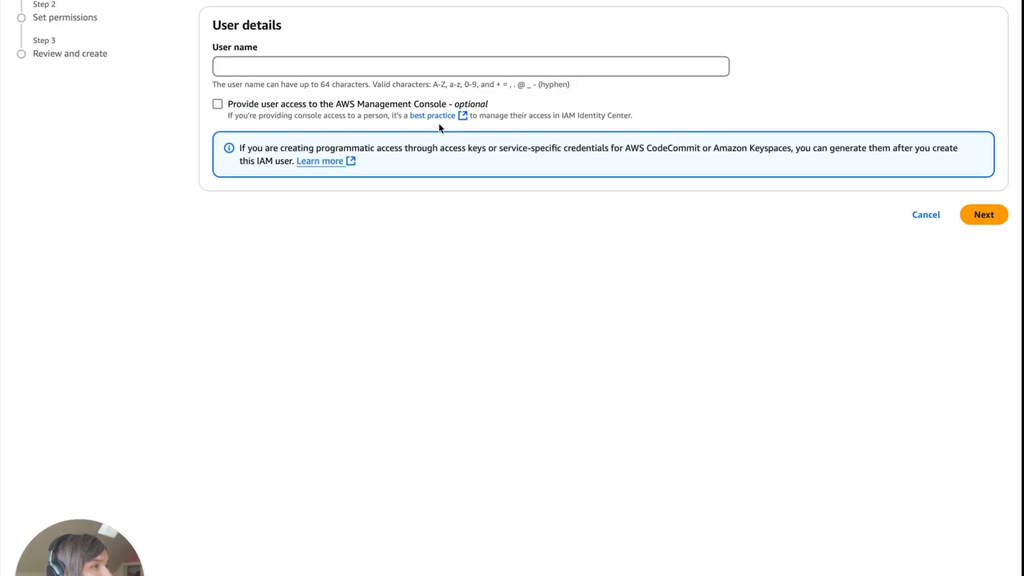
- Name the second user BOB and create a Developers group with AmazonEC2FullAccess and AmazonRDSFullAccess
{"action": "type", "text": "BOB"}
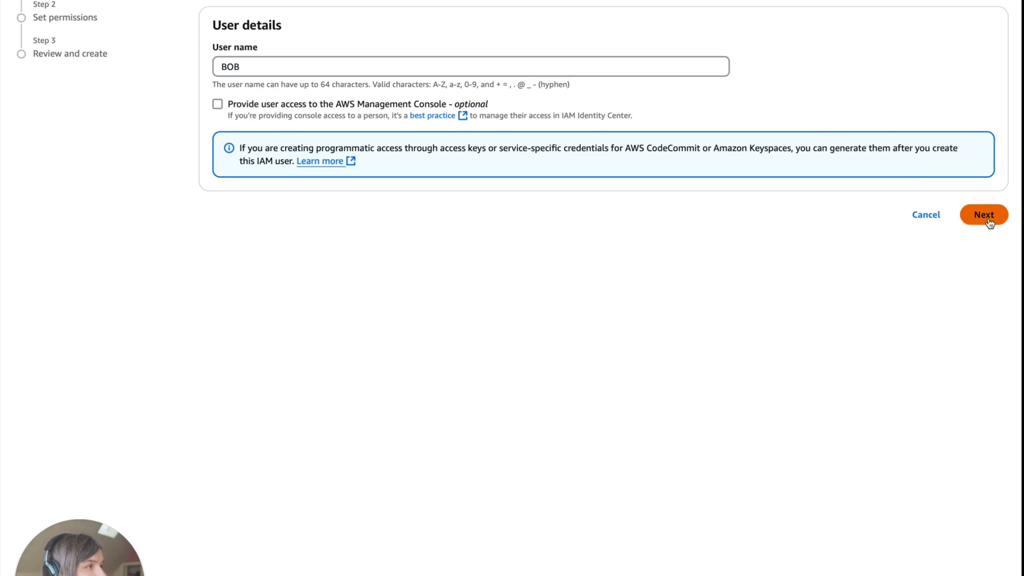
{"action": "left_click", "coordinate": [983, 214]}
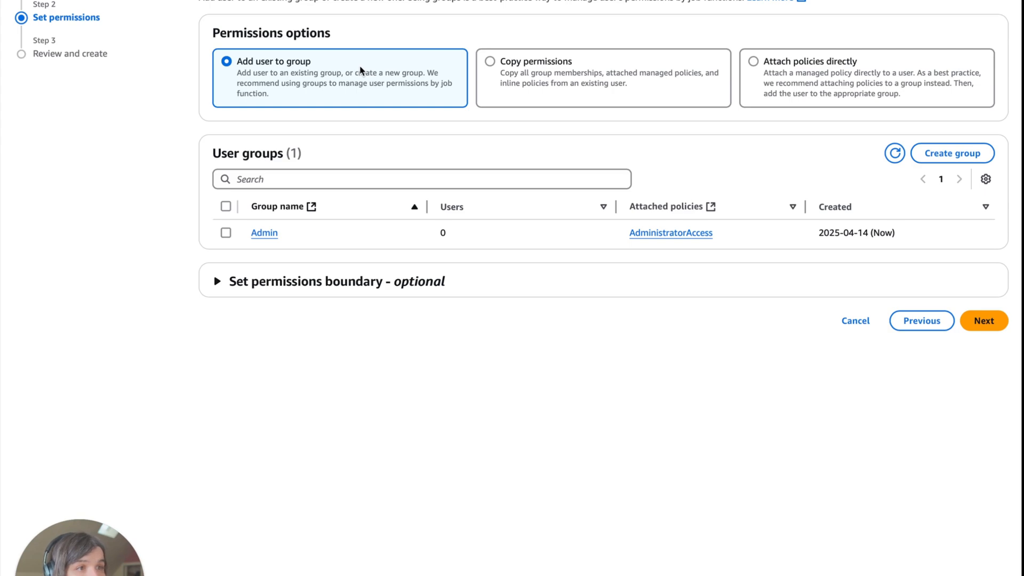
{"action": "mouse_move", "coordinate": [861, 248]}
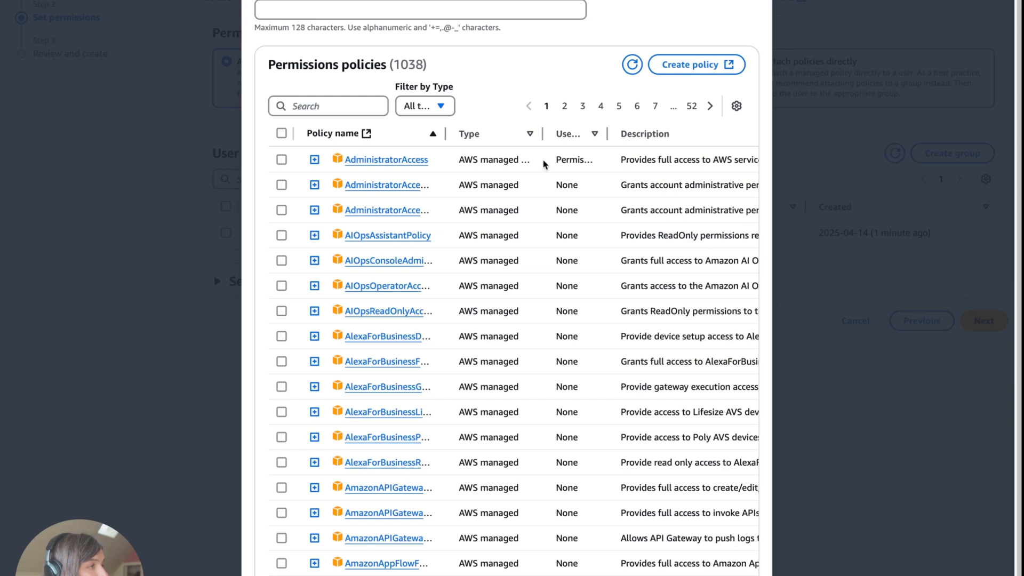
{"action": "type", "text": "Developers"}
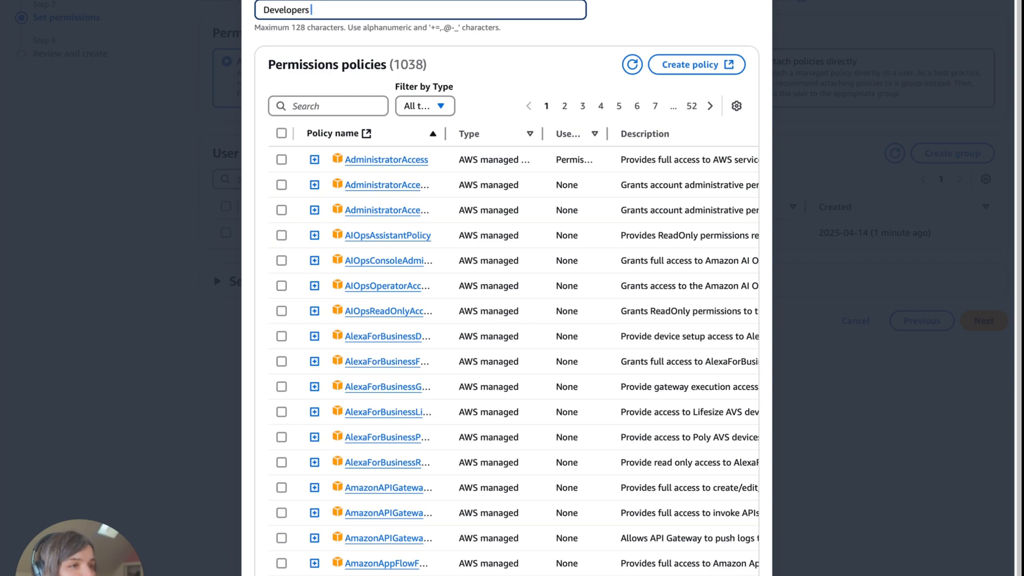
{"action": "left_click", "coordinate": [328, 106]}
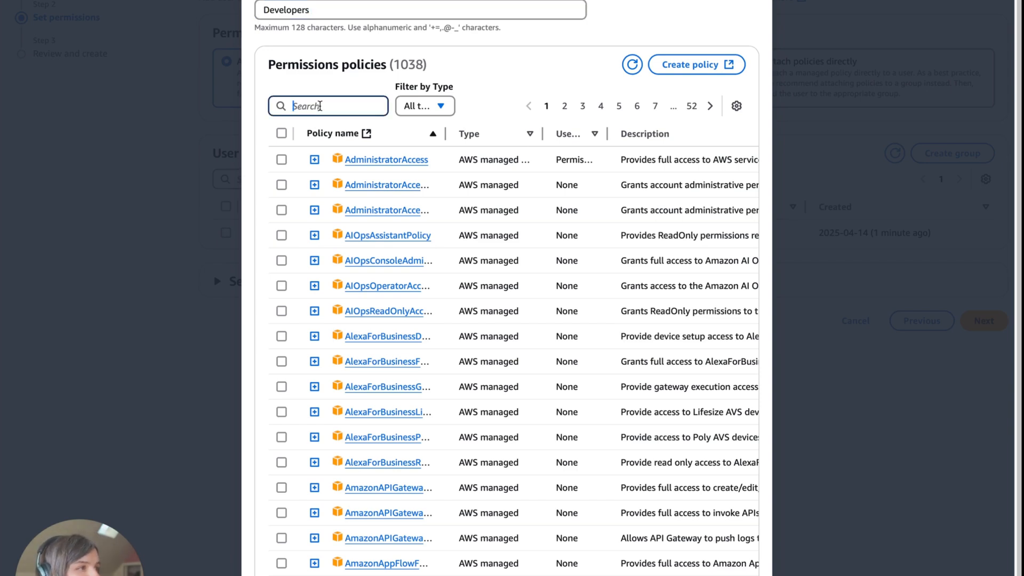
{"action": "type", "text": "AmazonEC2FULL"}
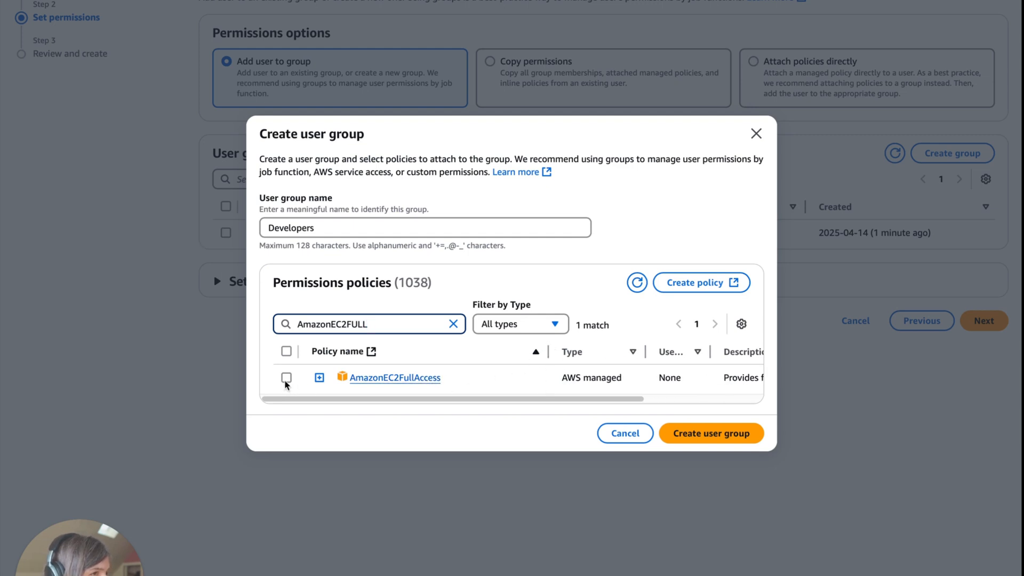
{"action": "left_click", "coordinate": [286, 378]}
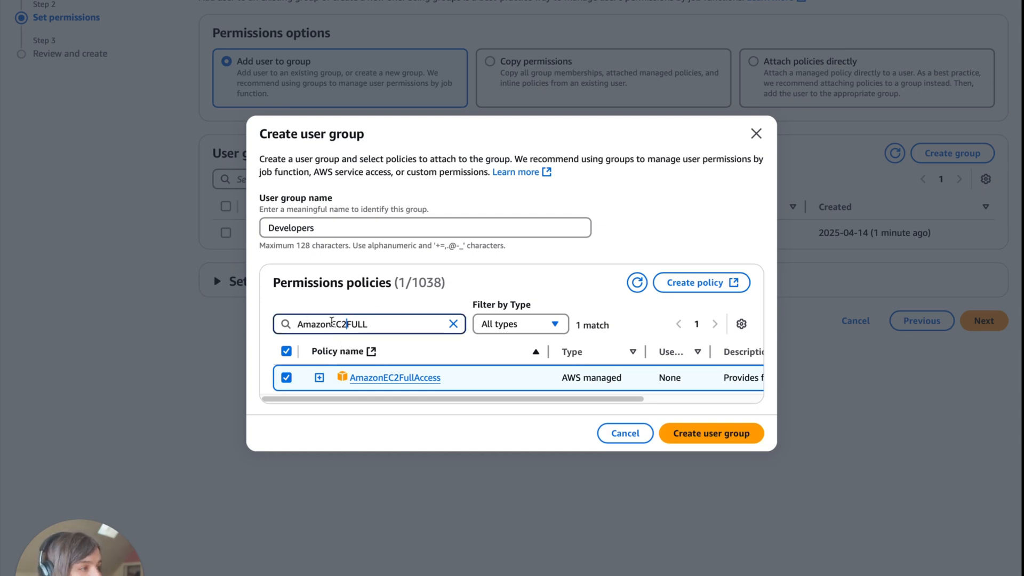
{"action": "type", "text": "AmazonRDSFULL"}
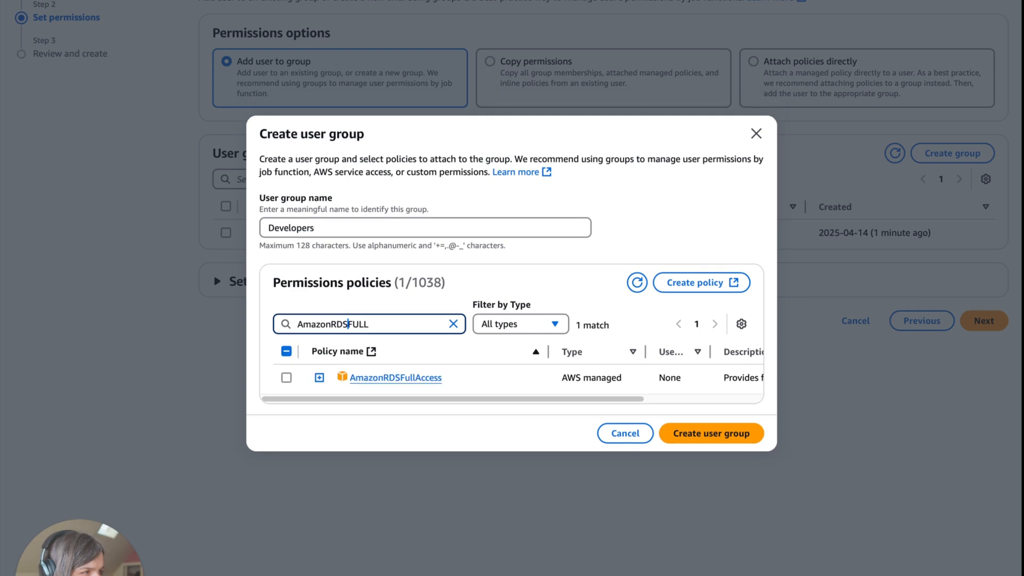
{"action": "left_click", "coordinate": [286, 377]}
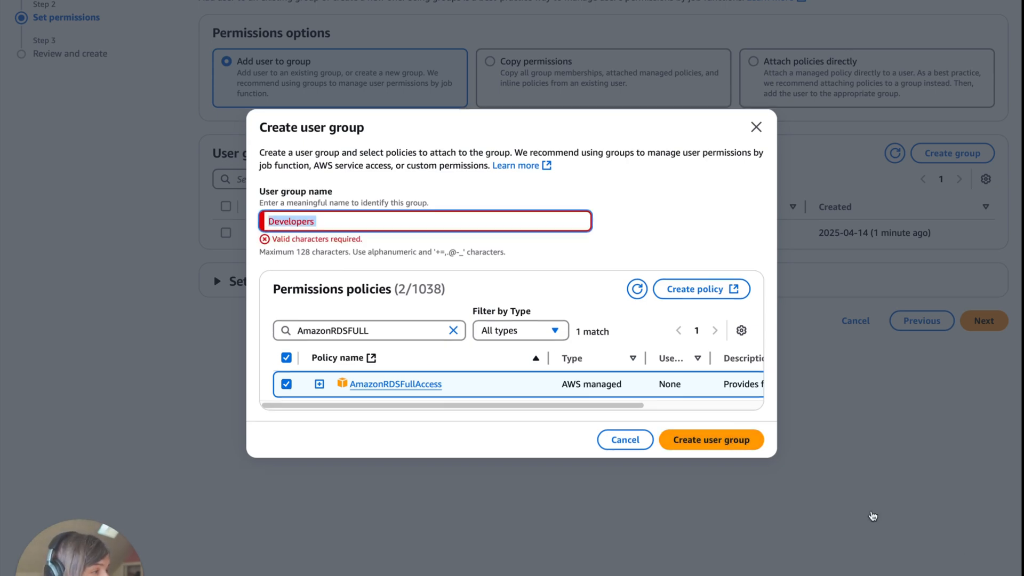
{"action": "left_click", "coordinate": [711, 439]}
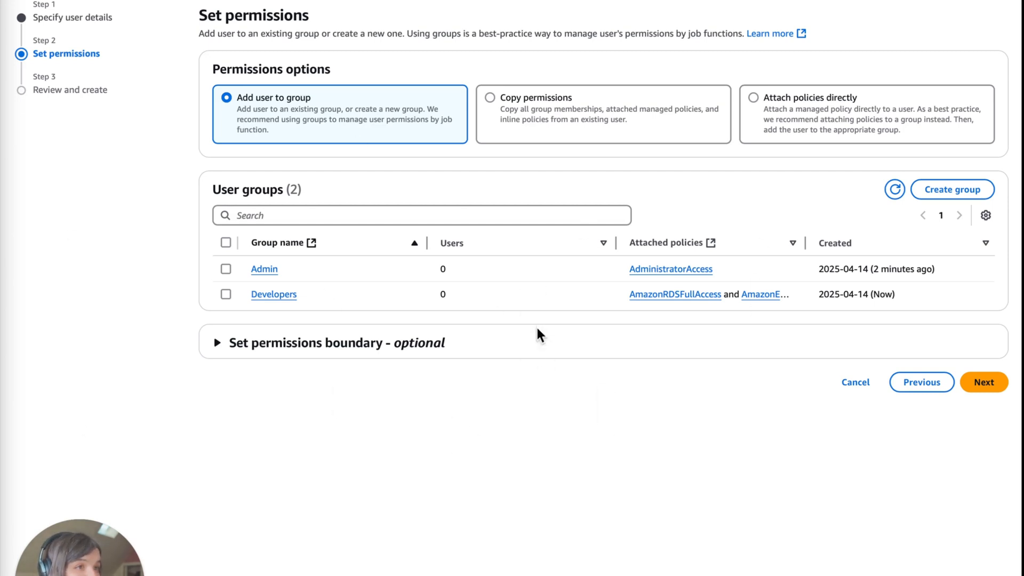
{"action": "mouse_move", "coordinate": [138, 260]}
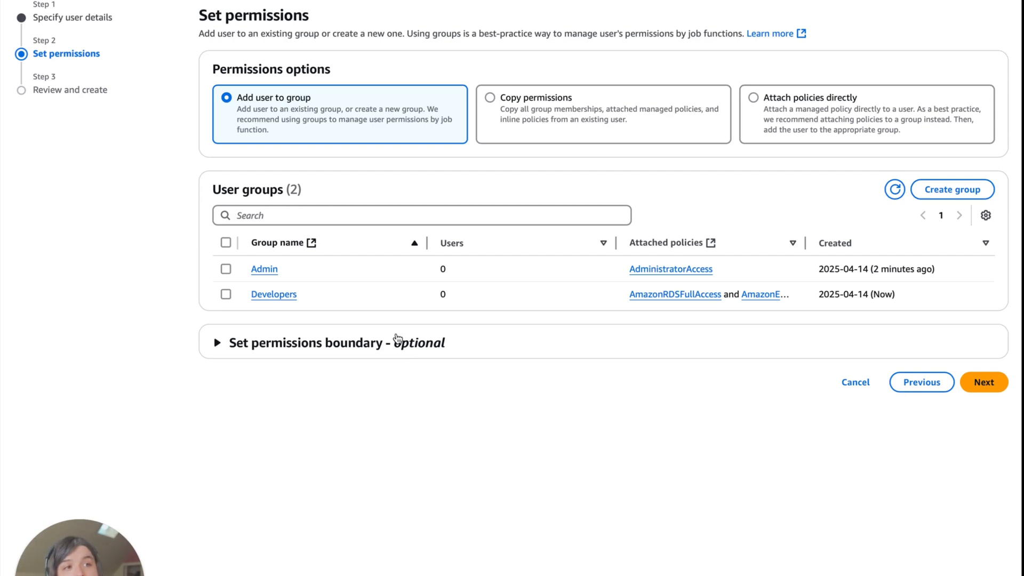
{"action": "mouse_move", "coordinate": [498, 374]}
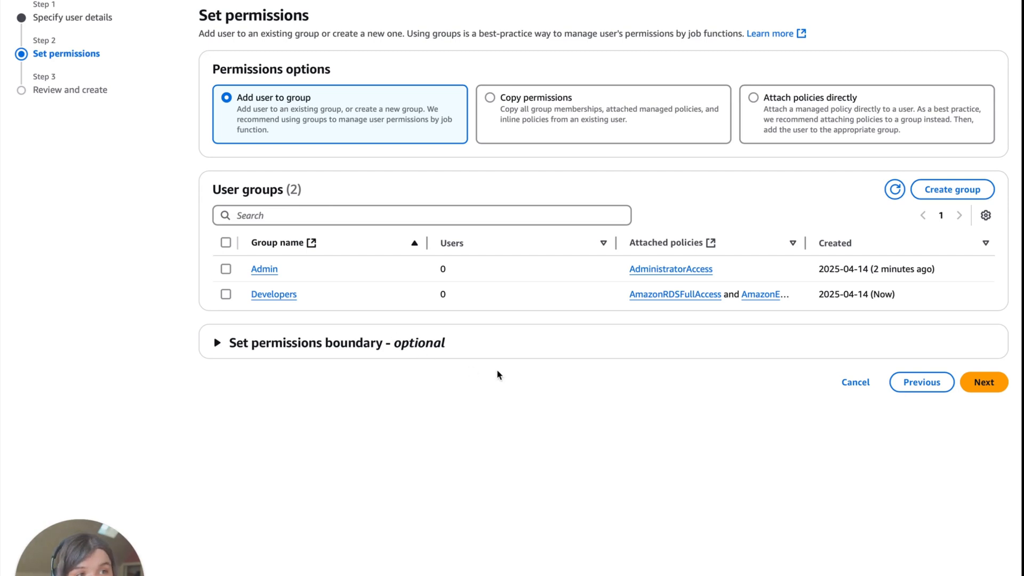
{"action": "mouse_move", "coordinate": [603, 507]}
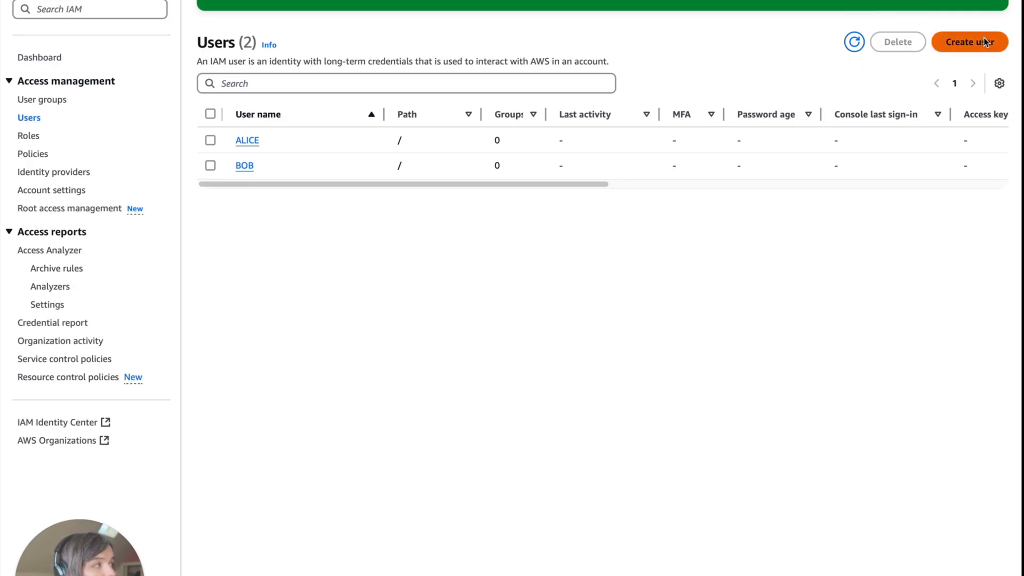
- Finish creating BOB, then start a third user, Carol, at the permissions step
{"action": "left_click", "coordinate": [970, 42]}
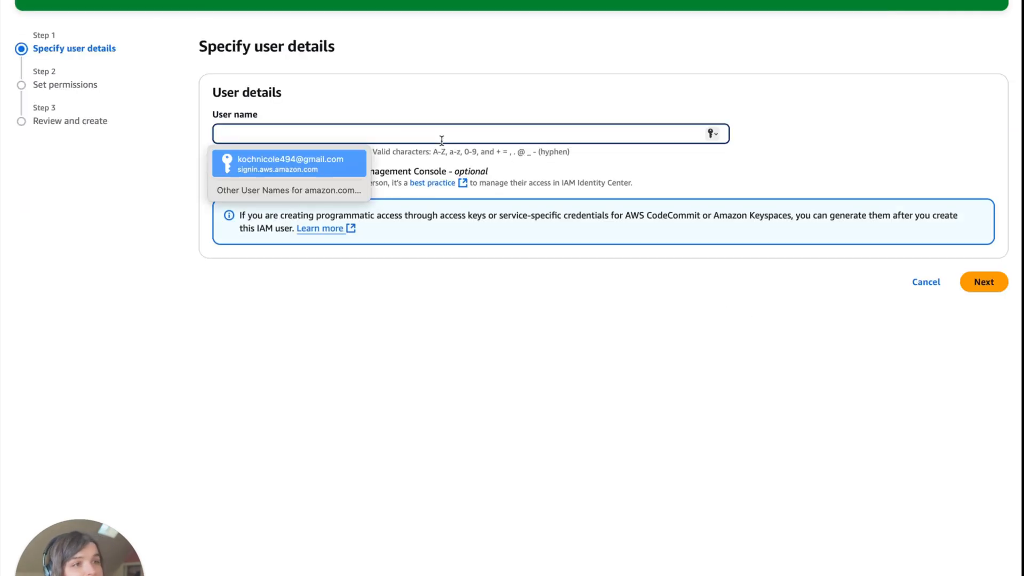
{"action": "type", "text": "Caro"}
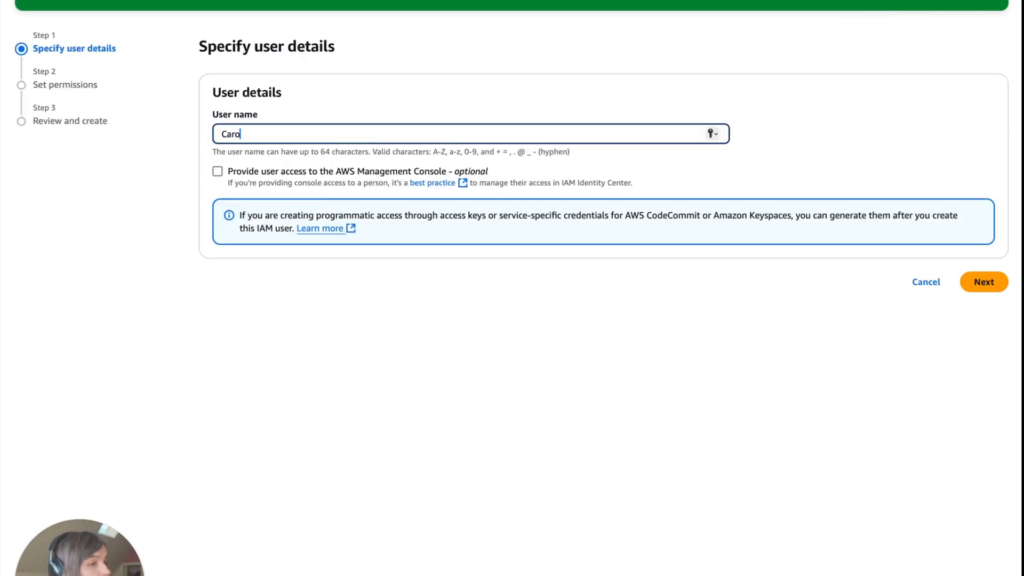
{"action": "left_click", "coordinate": [983, 282]}
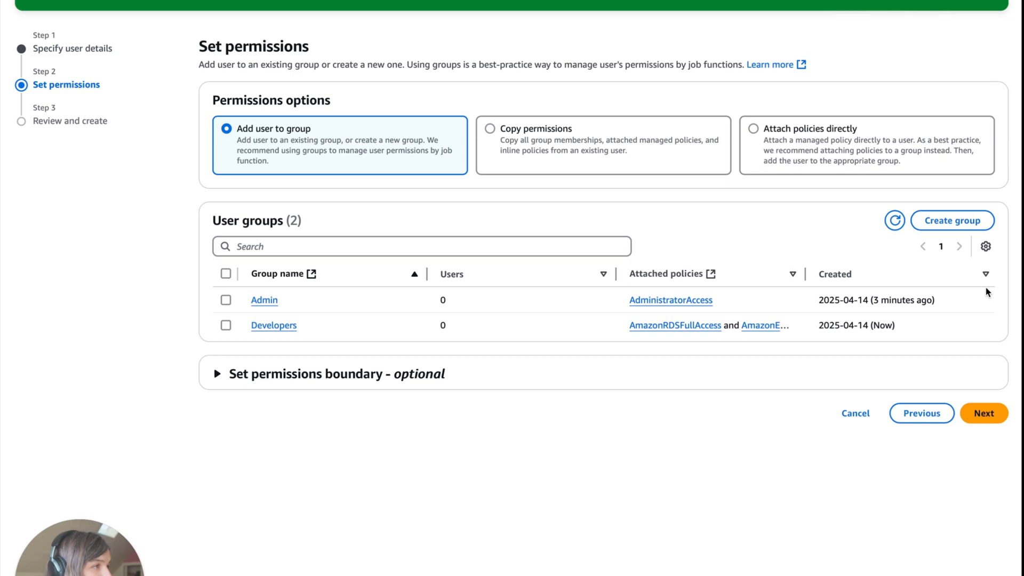
{"action": "mouse_move", "coordinate": [538, 110]}
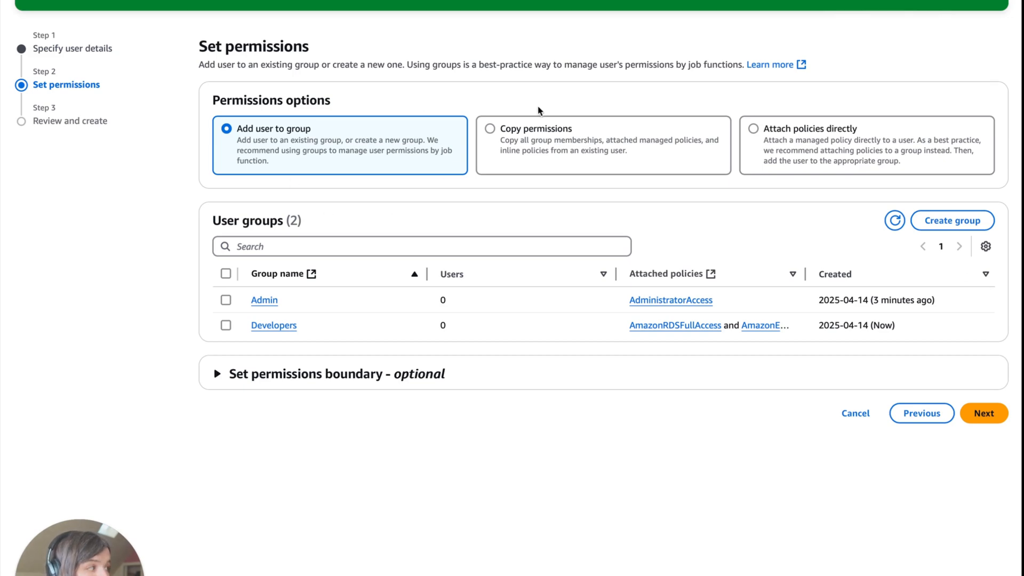
{"action": "mouse_move", "coordinate": [805, 117]}
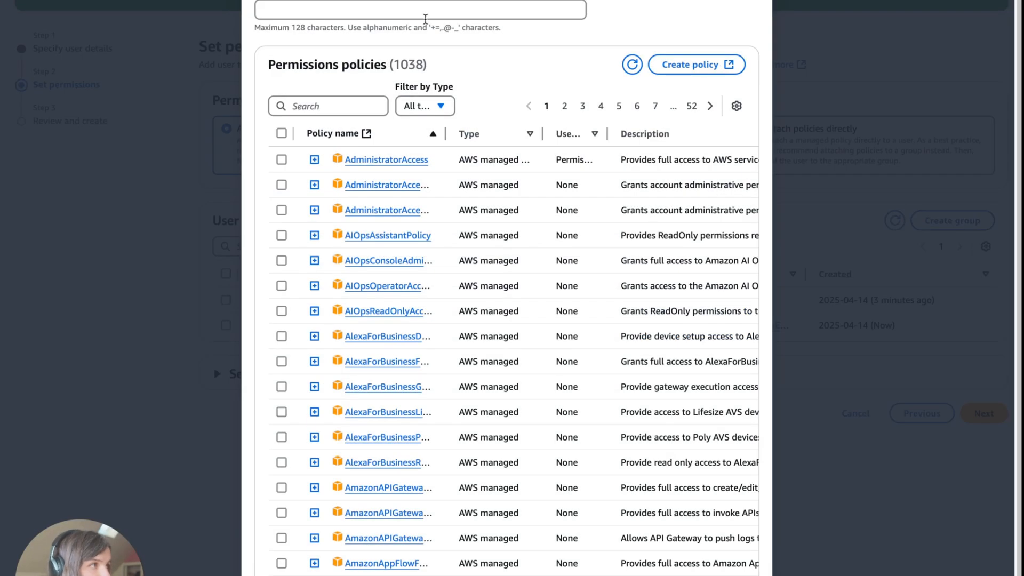
- Create the SecurityAudit group, finding and attaching the SecurityAudit managed policy via an 'Audit' search
{"action": "left_click", "coordinate": [420, 9]}
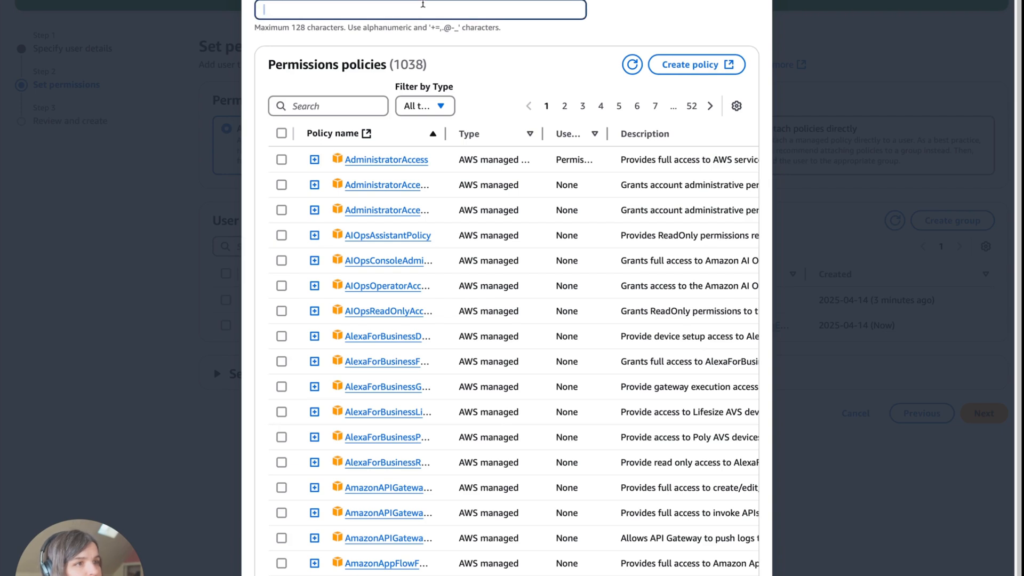
{"action": "type", "text": "SecurityAudit"}
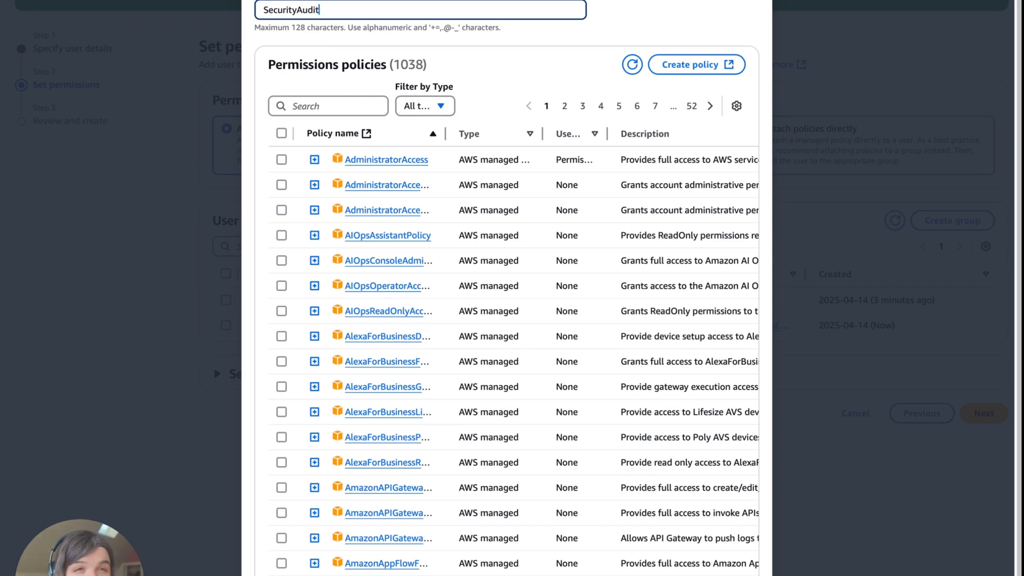
{"action": "type", "text": "Audi"}
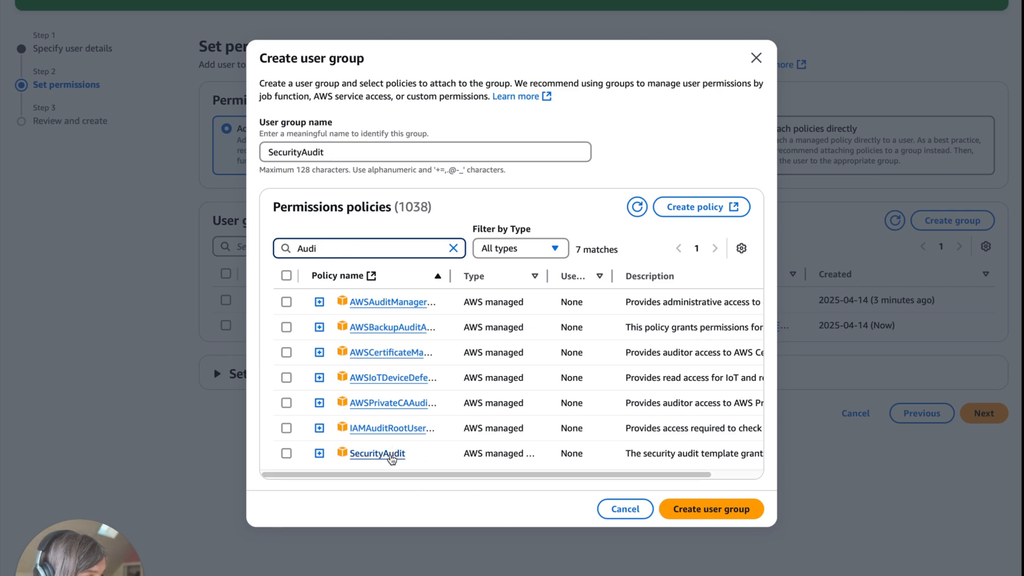
{"action": "scroll", "scroll_direction": "right", "scroll_amount": 3}
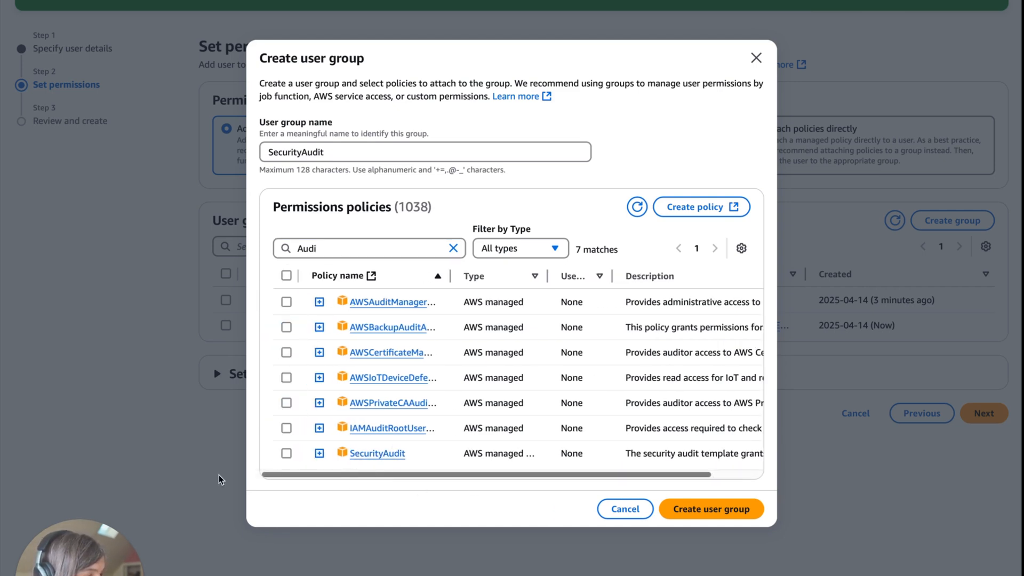
{"action": "left_click", "coordinate": [286, 453]}
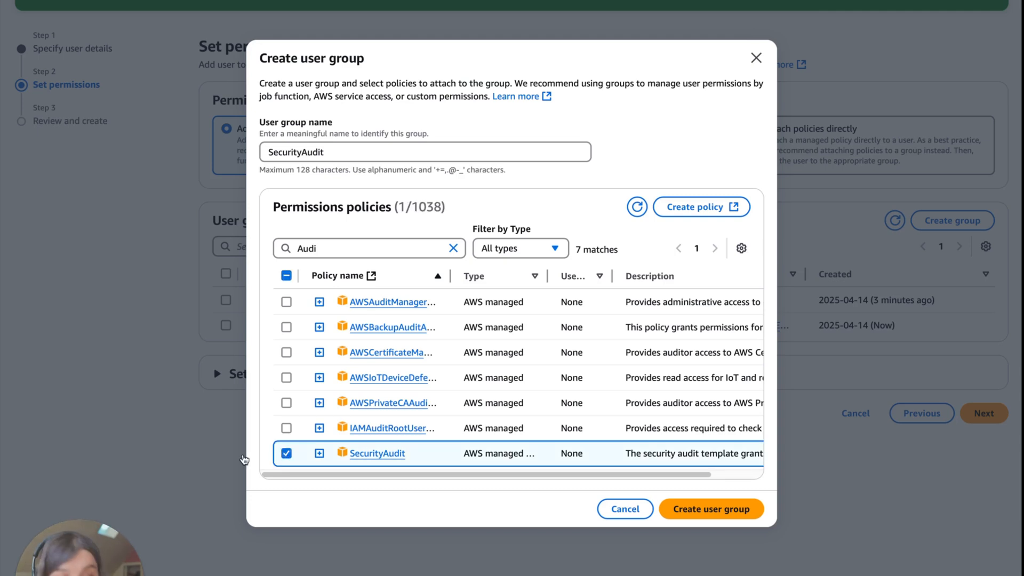
{"action": "mouse_move", "coordinate": [684, 545]}
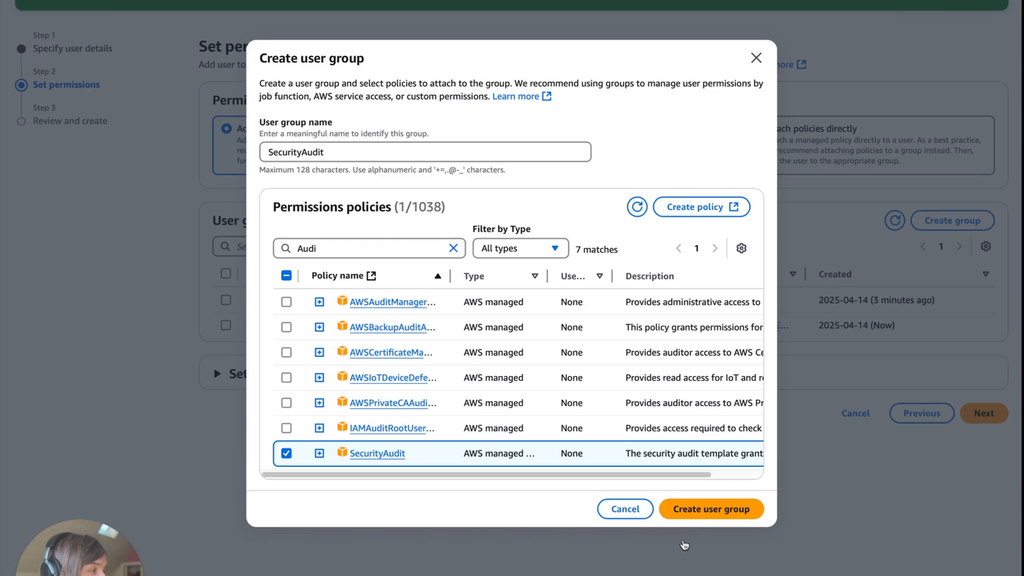
{"action": "left_click", "coordinate": [711, 509]}
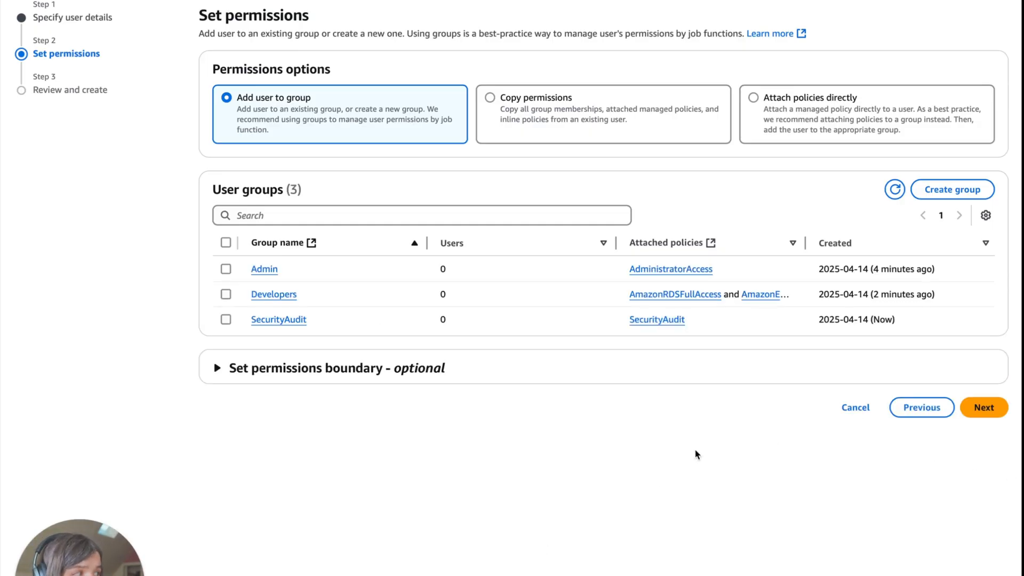
{"action": "mouse_move", "coordinate": [867, 373]}
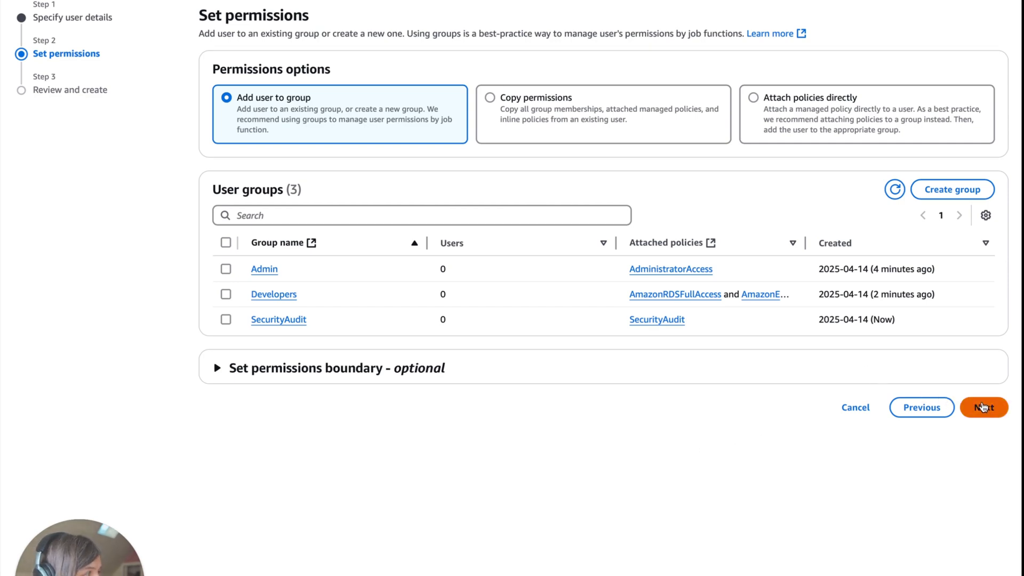
- Move Carol's setup past the permissions step, with Admin, Developers and SecurityAudit available
{"action": "left_click", "coordinate": [983, 407]}
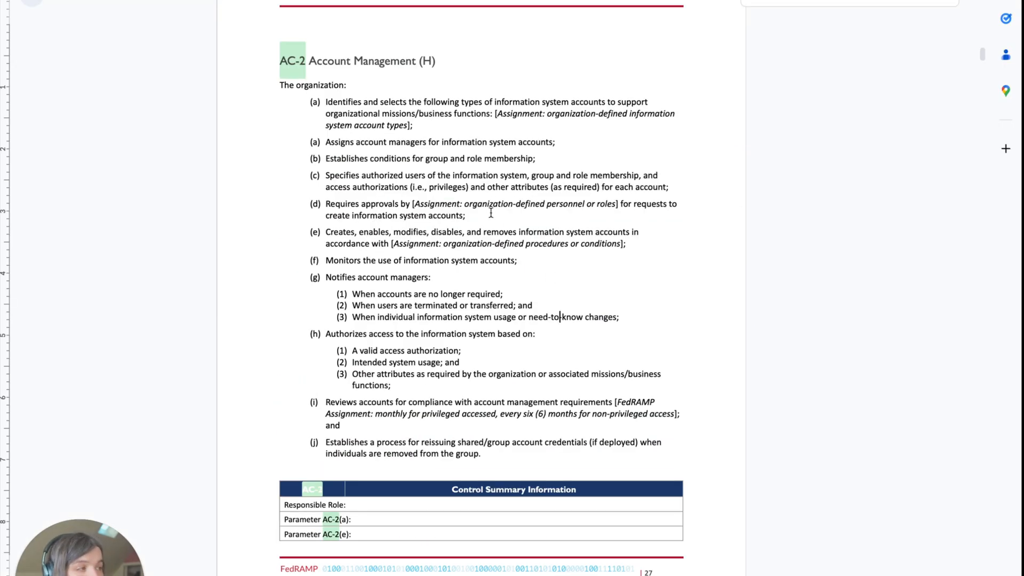
{"action": "left_click_drag", "start_coordinate": [343, 159], "coordinate": [506, 159]}
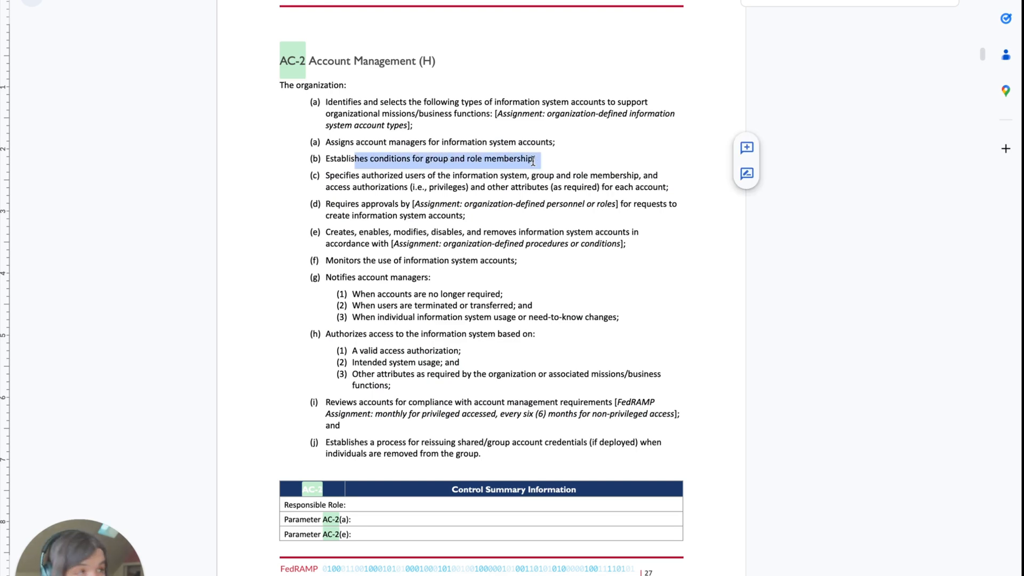
{"action": "left_click", "coordinate": [453, 110]}
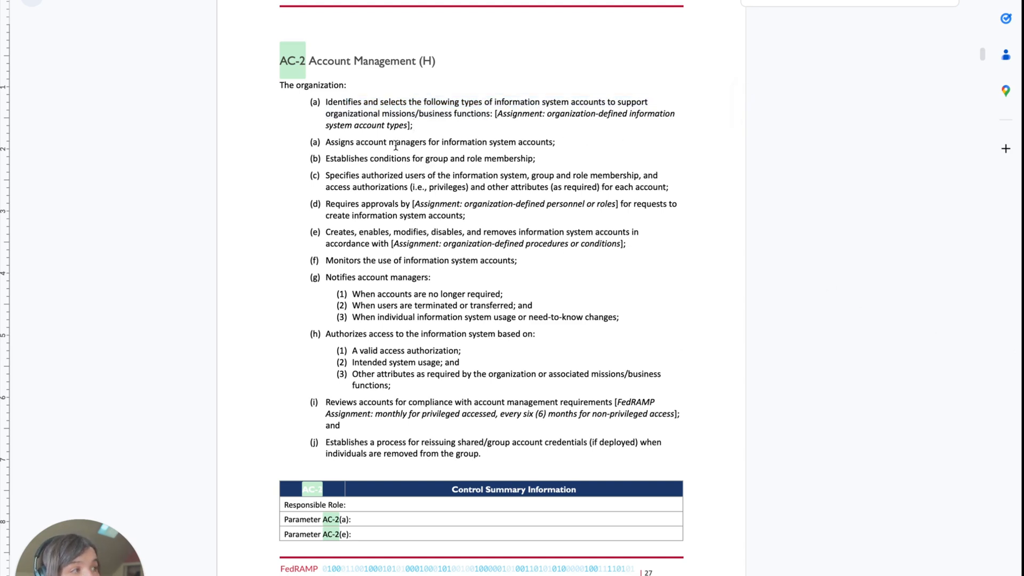
{"action": "left_click_drag", "start_coordinate": [387, 142], "coordinate": [555, 142]}
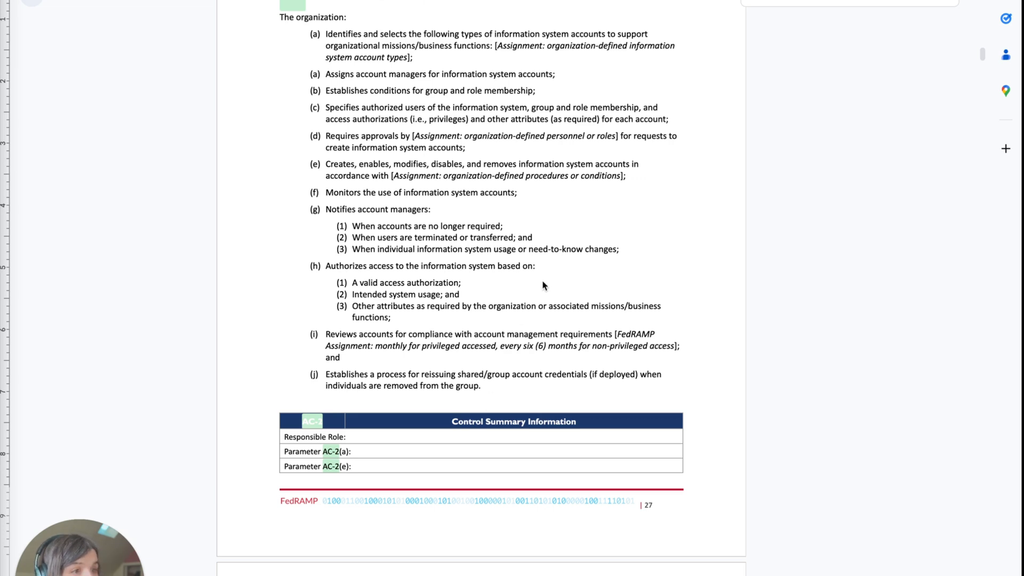
{"action": "mouse_move", "coordinate": [553, 285]}
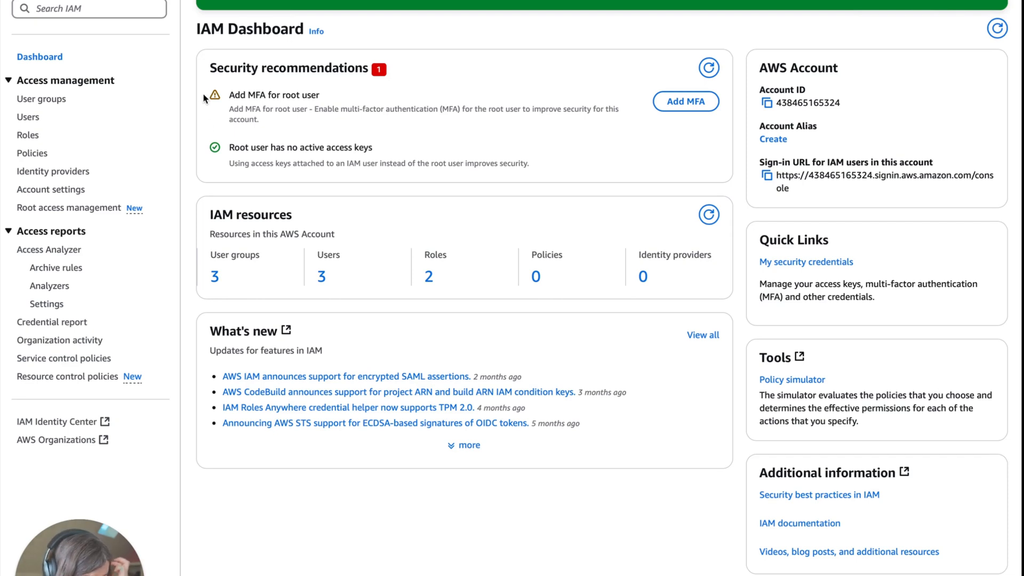
{"action": "mouse_move", "coordinate": [186, 111]}
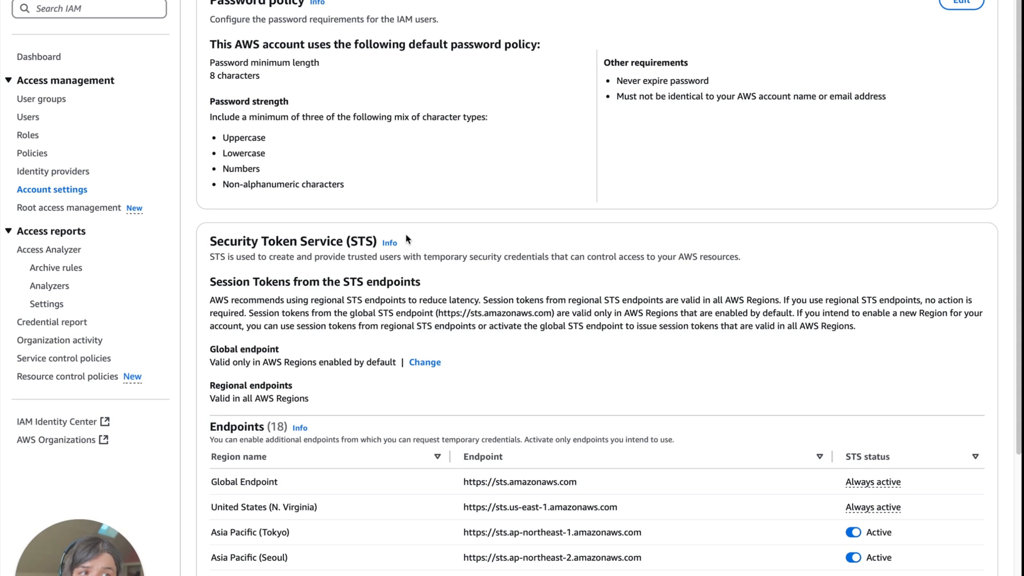
{"action": "mouse_move", "coordinate": [730, 148]}
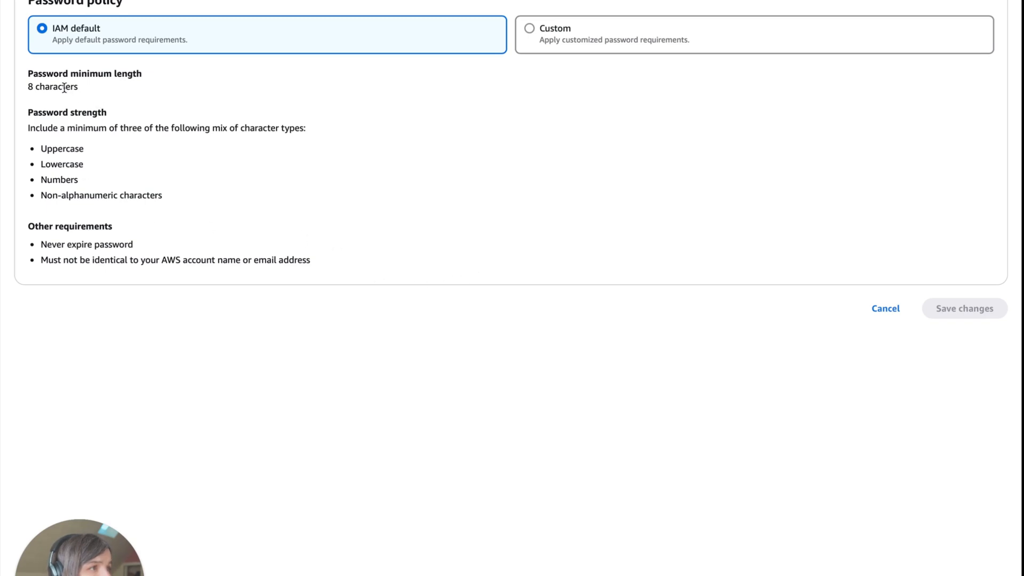
- Save a custom password policy requiring uppercase and lowercase letters, with 296-day expiry
{"action": "left_click", "coordinate": [529, 28]}
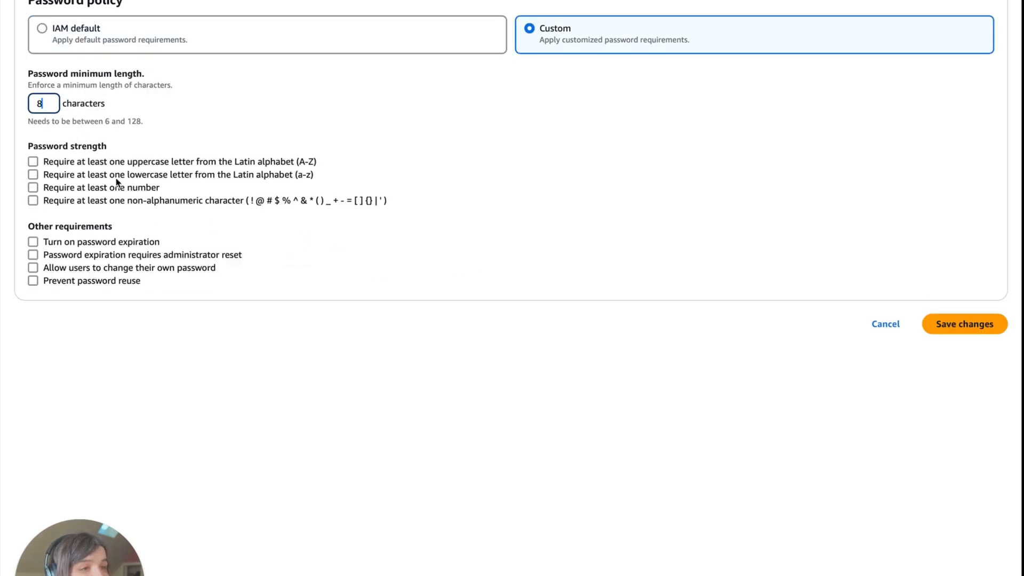
{"action": "mouse_move", "coordinate": [112, 169]}
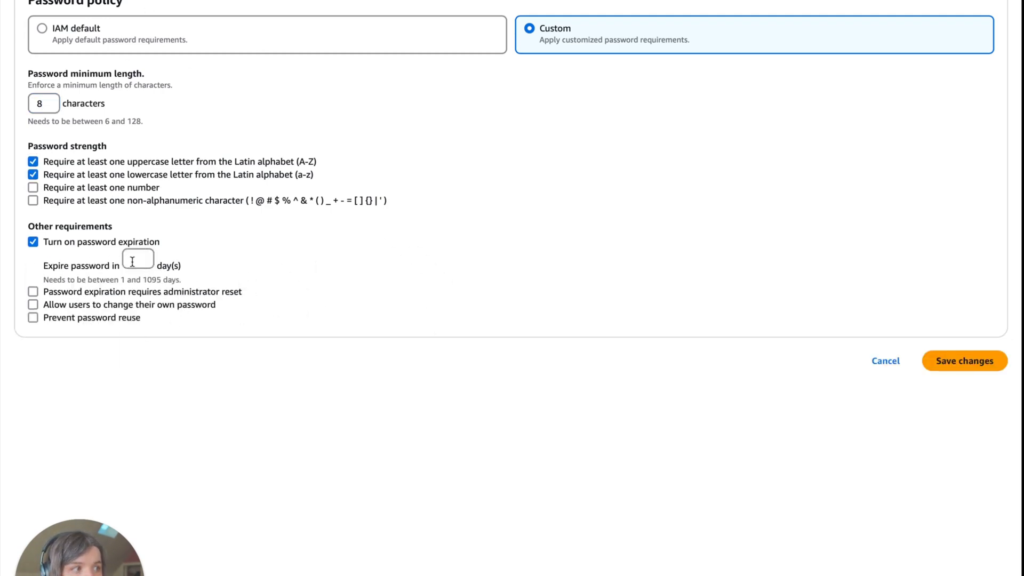
{"action": "type", "text": "296"}
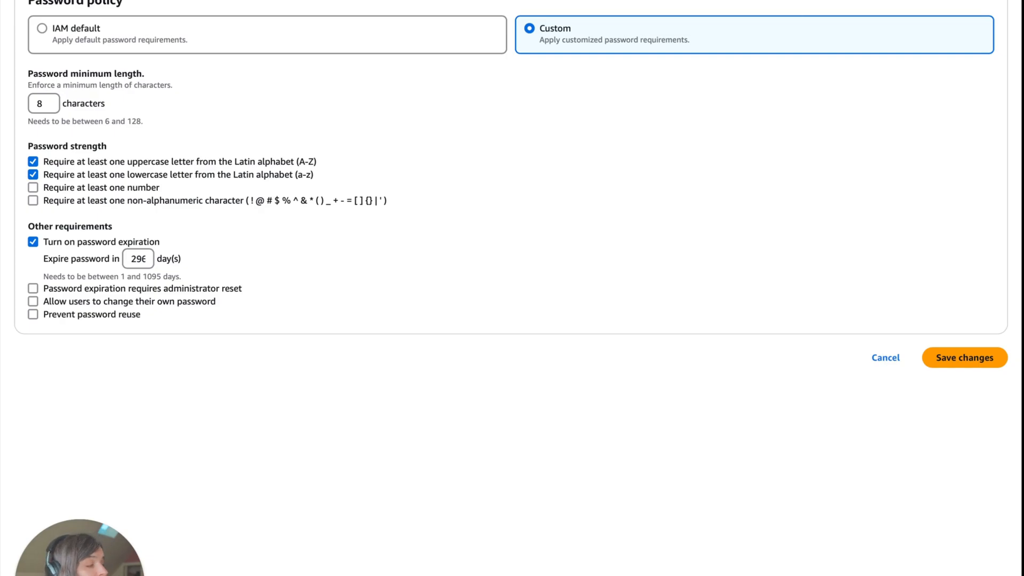
{"action": "left_click", "coordinate": [965, 357]}
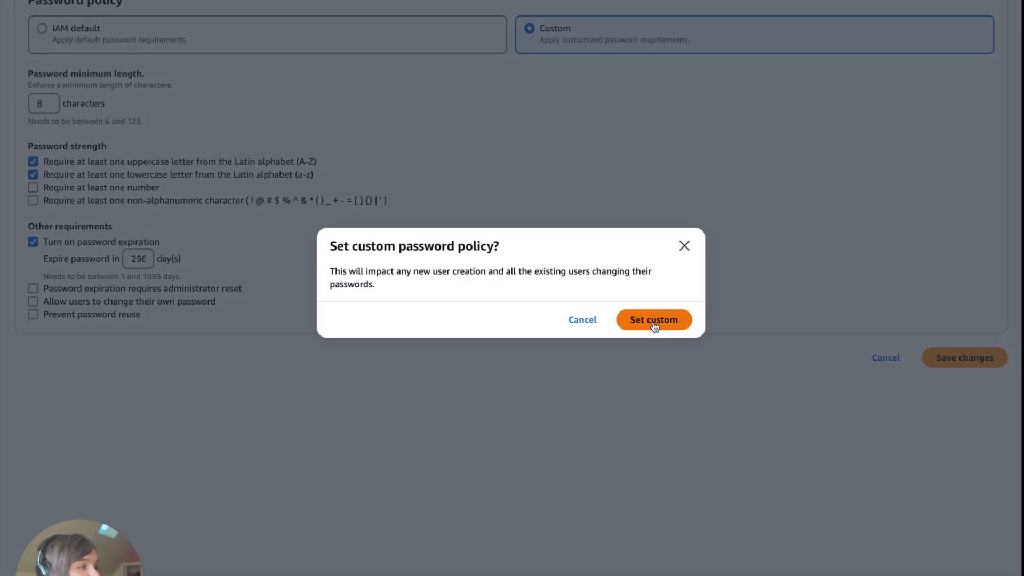
{"action": "left_click", "coordinate": [654, 320]}
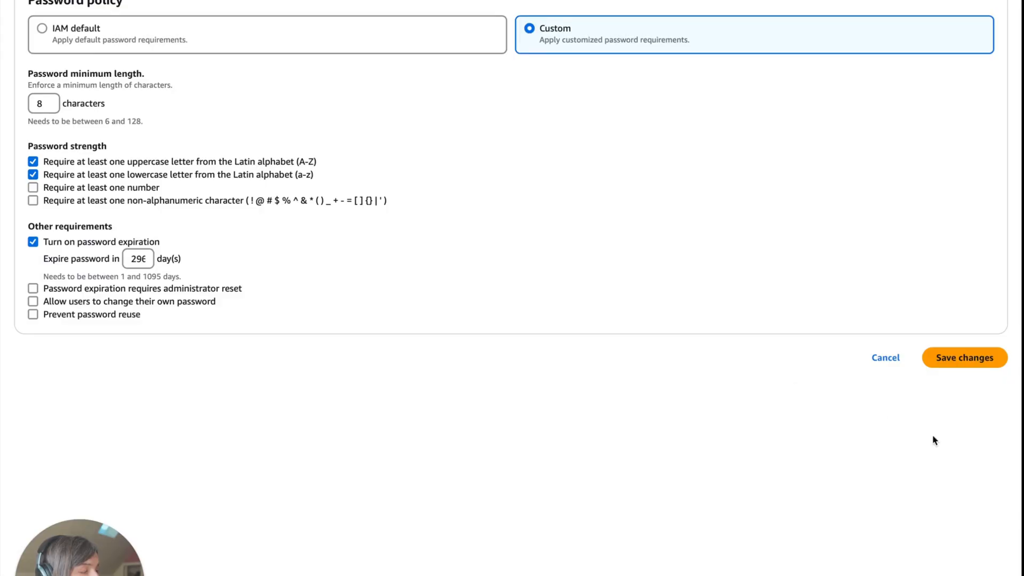
{"action": "left_click", "coordinate": [963, 357]}
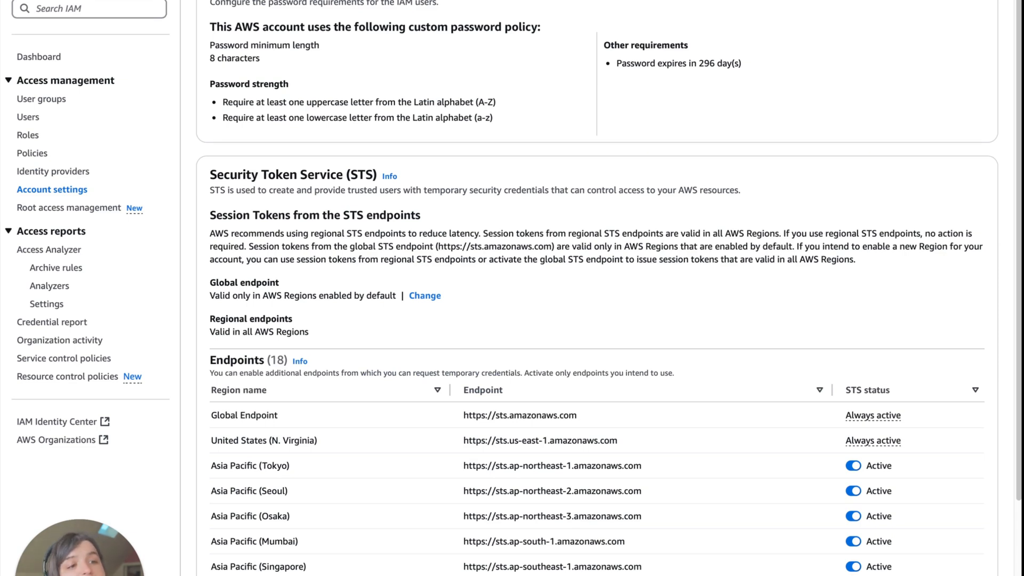
{"action": "scroll", "scroll_direction": "down", "scroll_amount": 3}
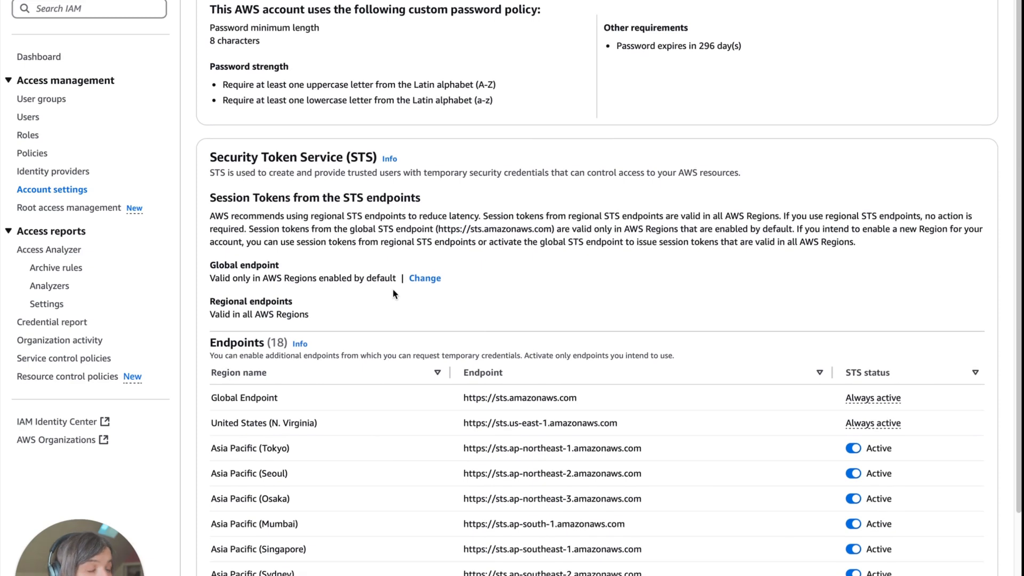
{"action": "mouse_move", "coordinate": [70, 392]}
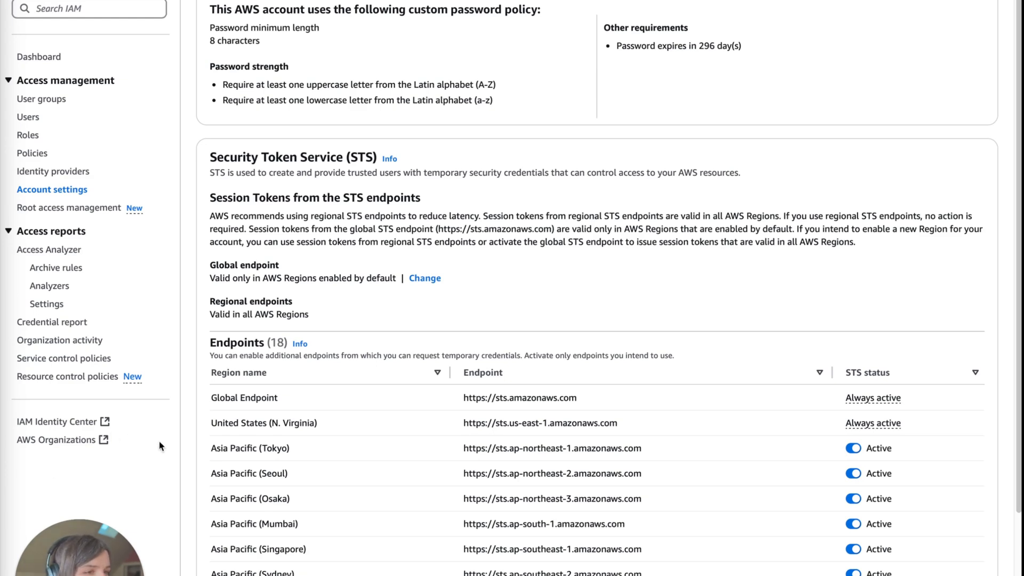
{"action": "mouse_move", "coordinate": [504, 313]}
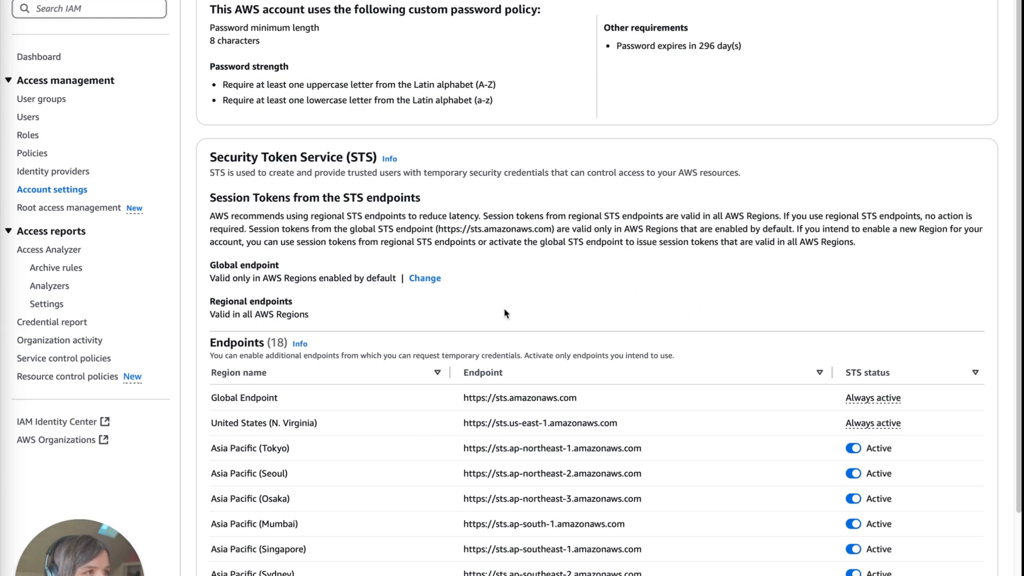
{"action": "mouse_move", "coordinate": [197, 307]}
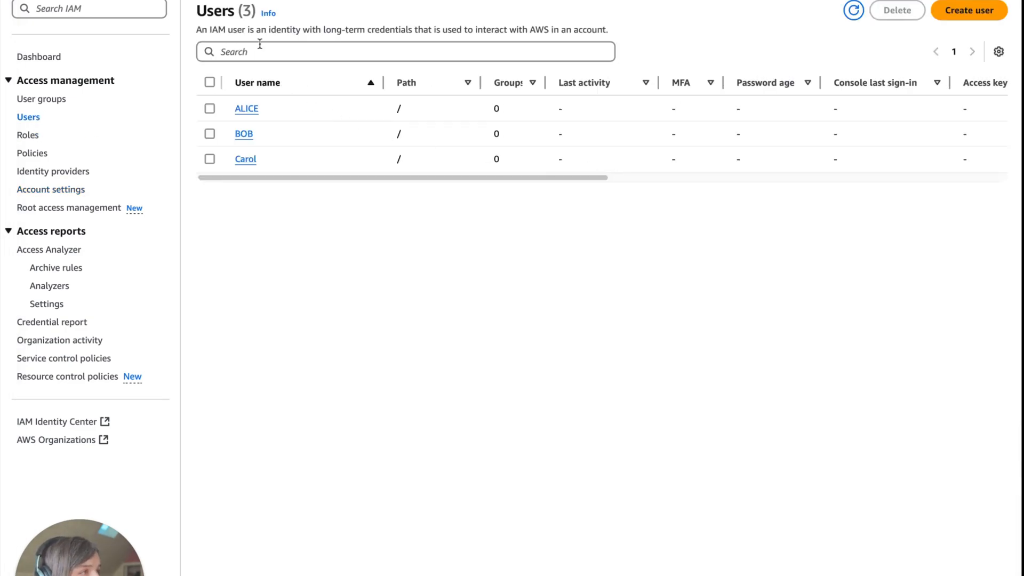
{"action": "left_click", "coordinate": [245, 108]}
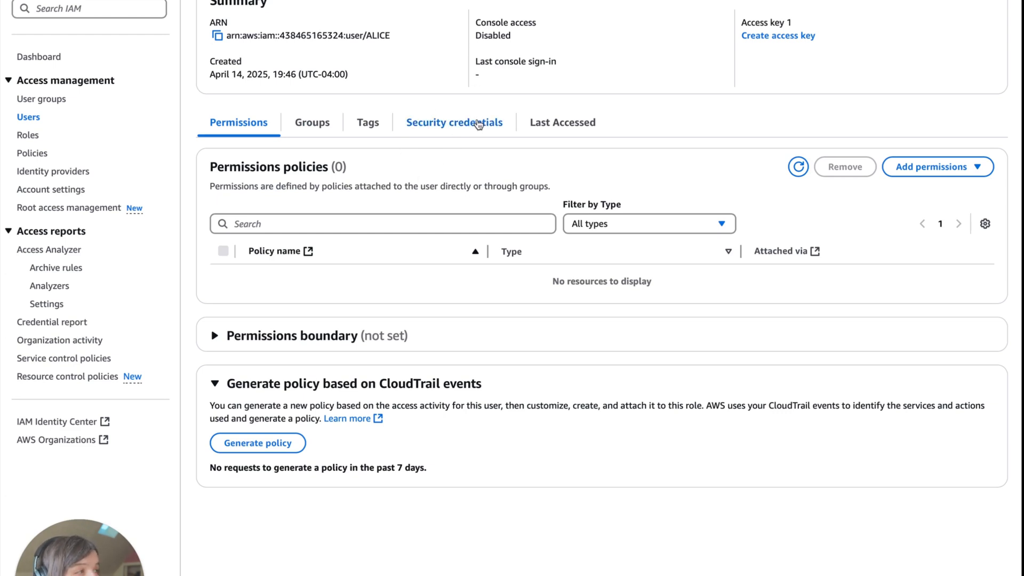
{"action": "left_click", "coordinate": [454, 122]}
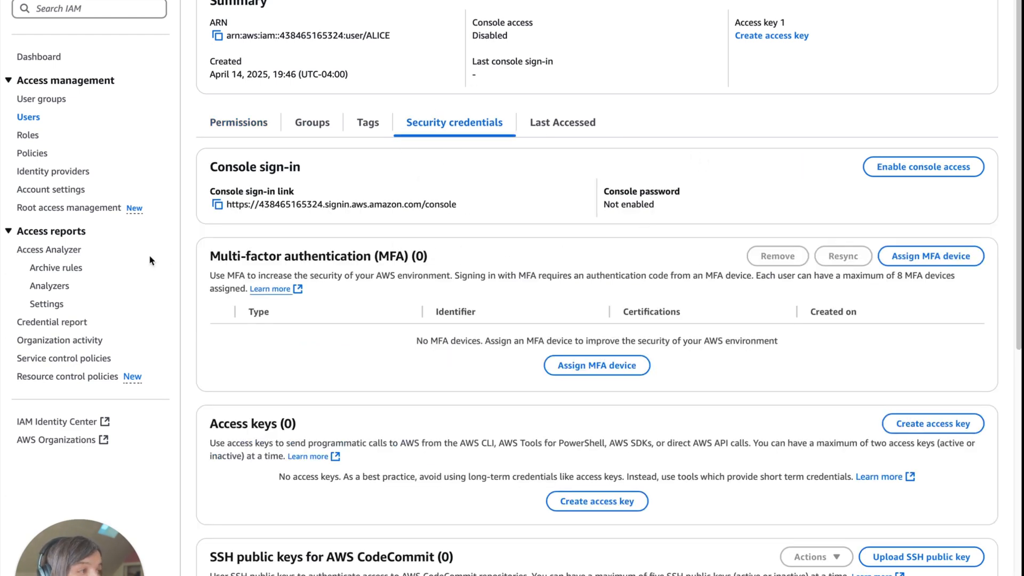
{"action": "mouse_move", "coordinate": [955, 250]}
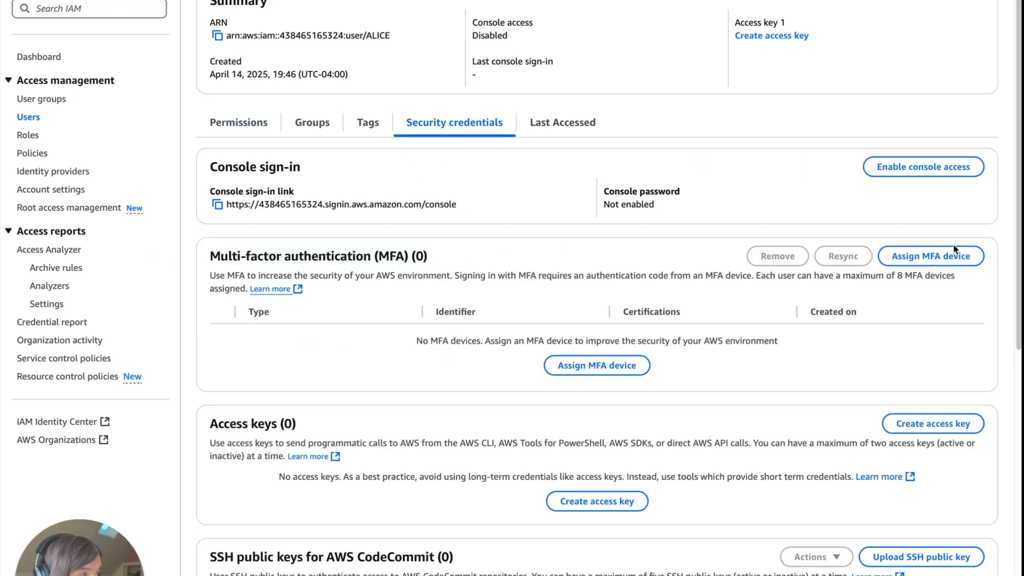
{"action": "left_click", "coordinate": [930, 256]}
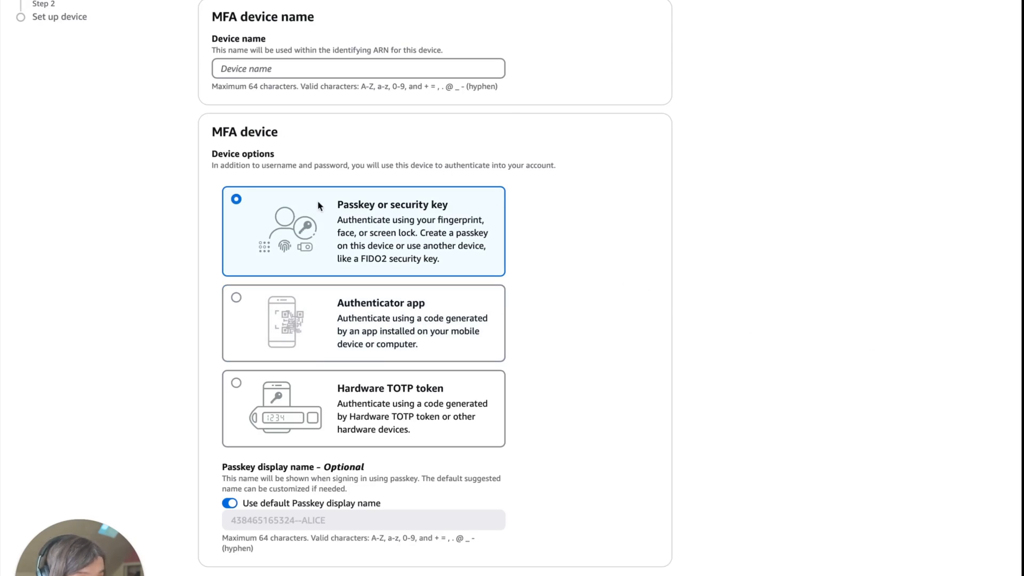
{"action": "mouse_move", "coordinate": [441, 230]}
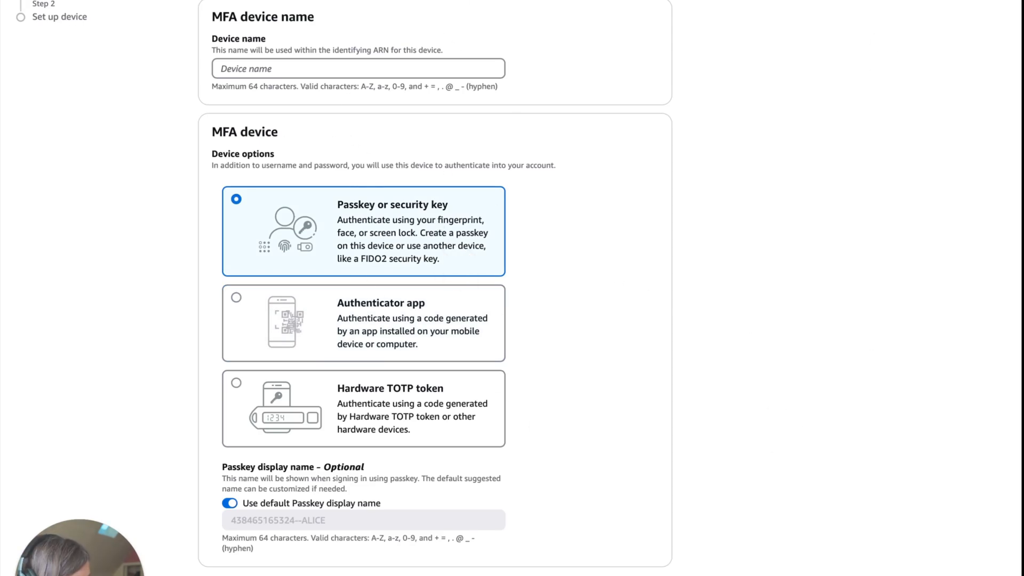
{"action": "mouse_move", "coordinate": [463, 420]}
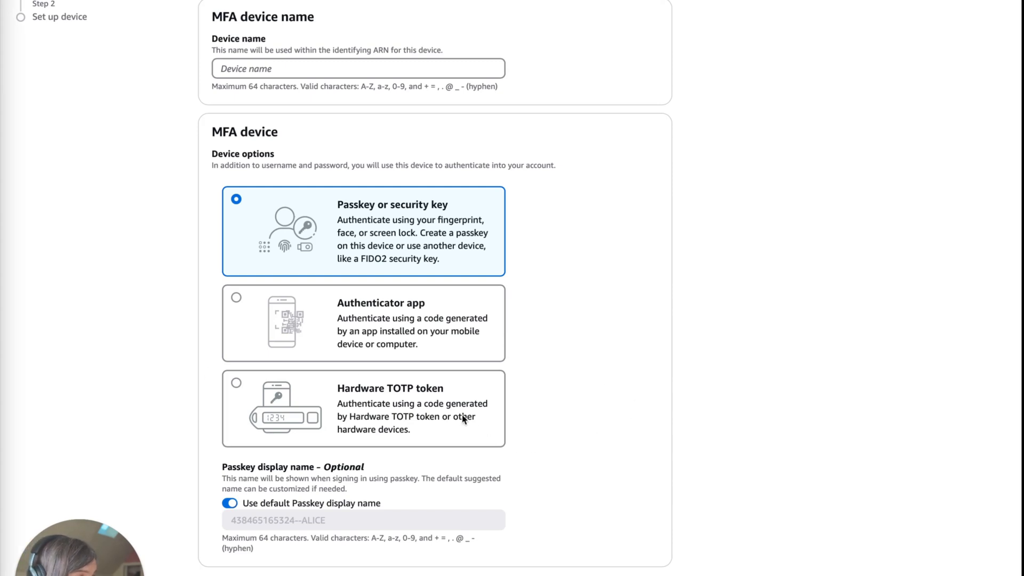
{"action": "mouse_move", "coordinate": [443, 350]}
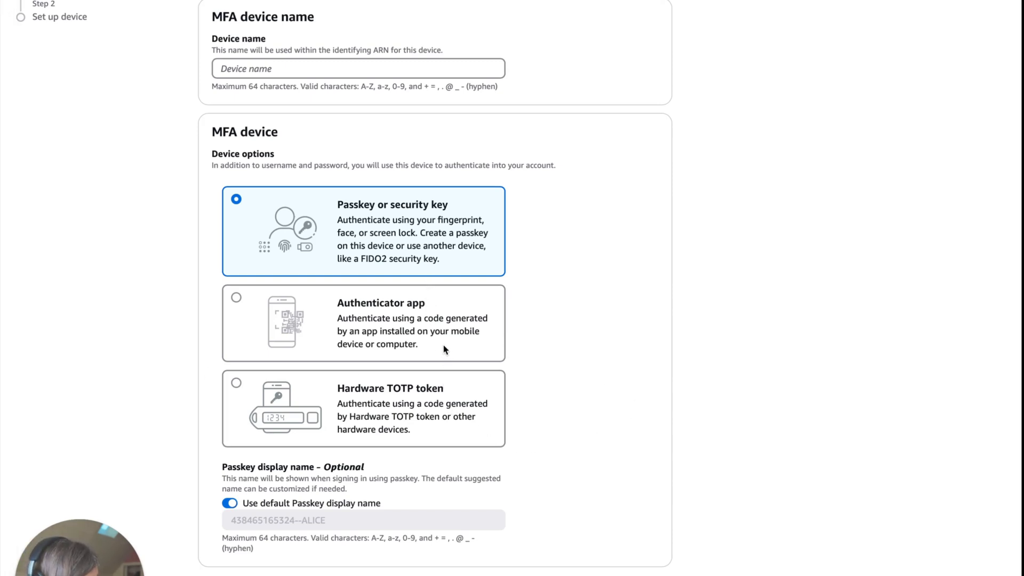
{"action": "left_click", "coordinate": [235, 381]}
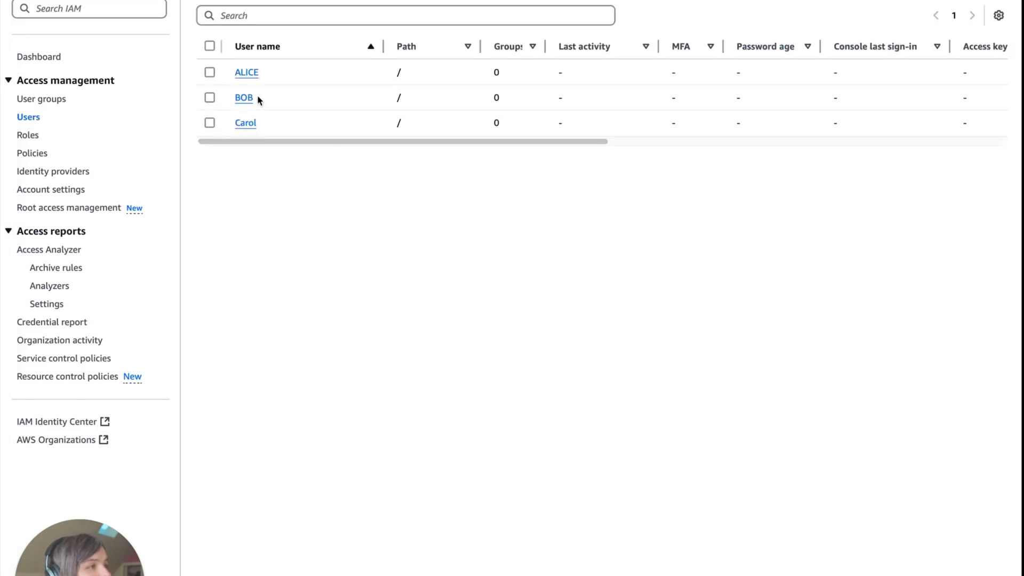
- Permanently delete user BOB from his details page, leaving ALICE and Carol
{"action": "left_click", "coordinate": [244, 98]}
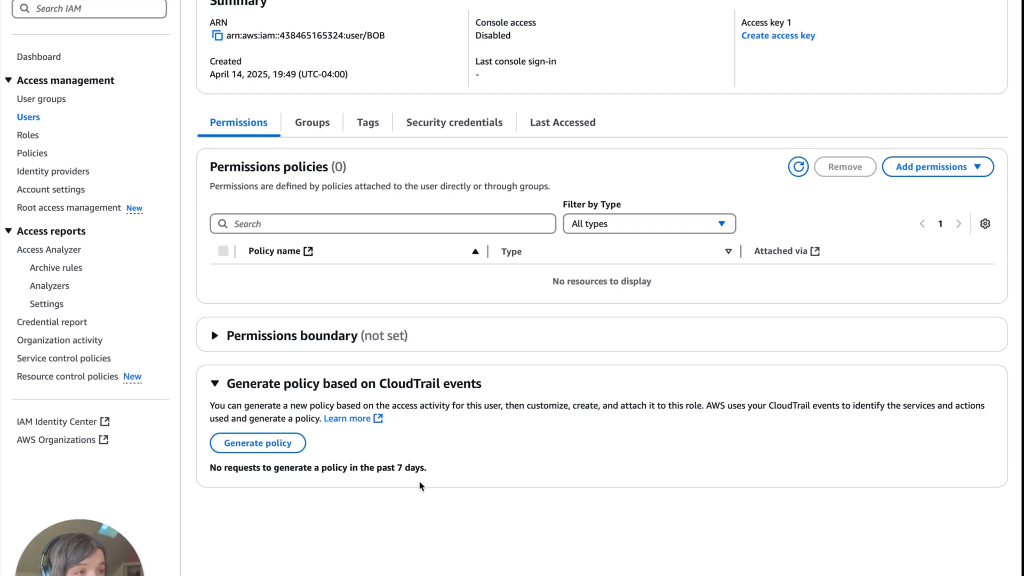
{"action": "mouse_move", "coordinate": [835, 93]}
{"action": "type", "text": "BOB"}
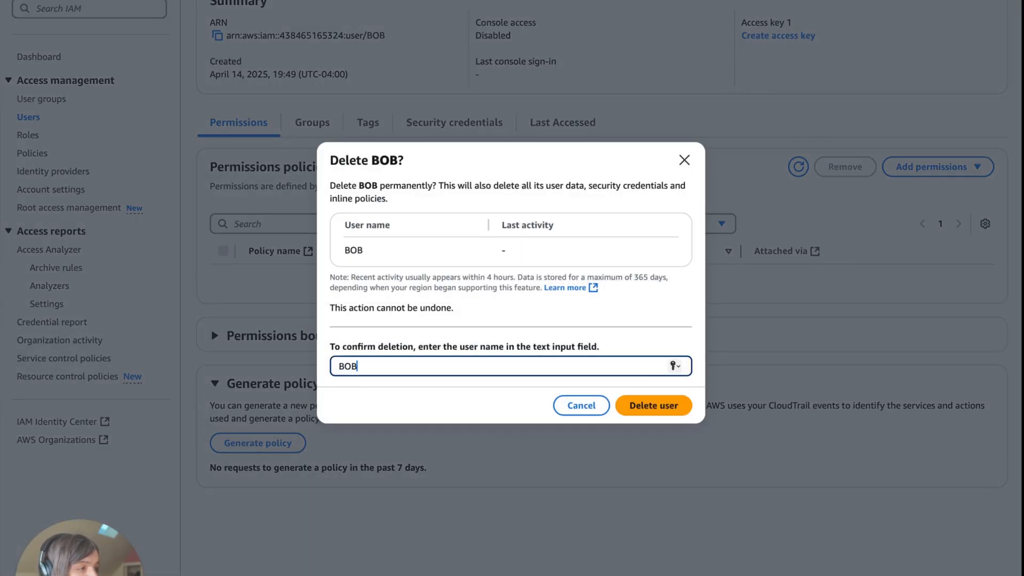
{"action": "left_click", "coordinate": [653, 405]}
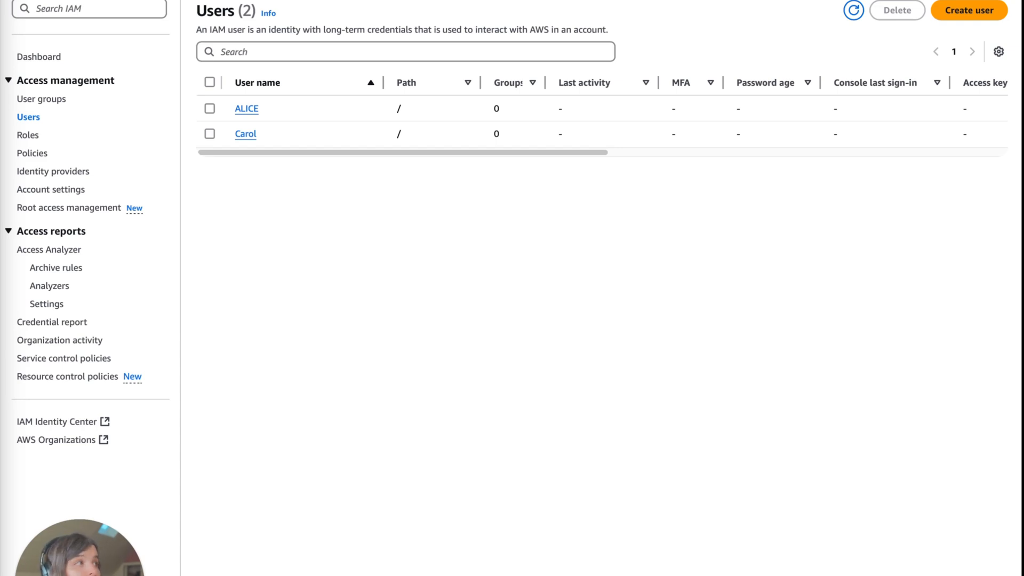
{"action": "mouse_move", "coordinate": [101, 438]}
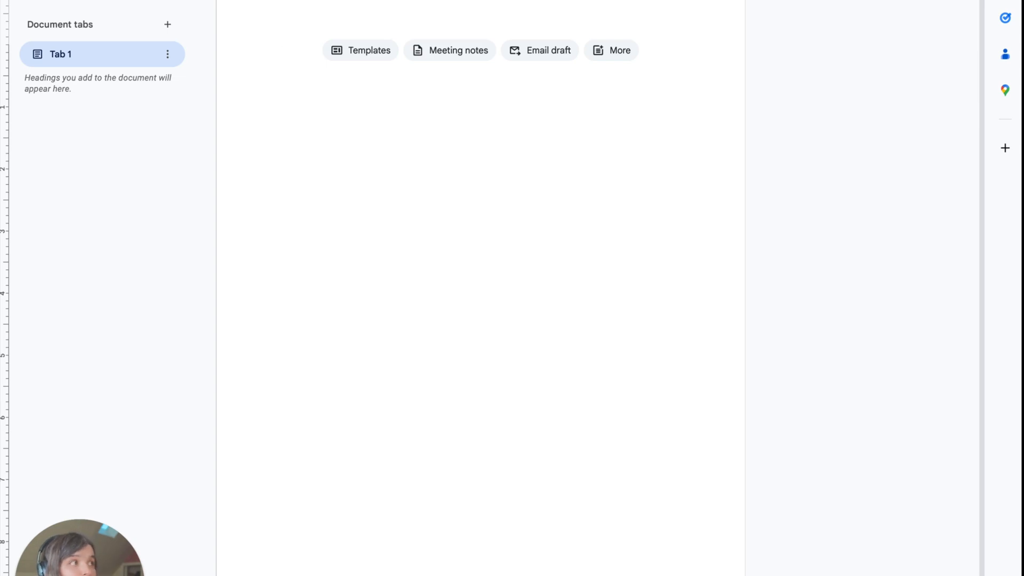
- Type the opening: OpenEMRS HealthCloud uses IAM with unique users for admins, developers, security staff
{"action": "type", "text": "The OPEN"}
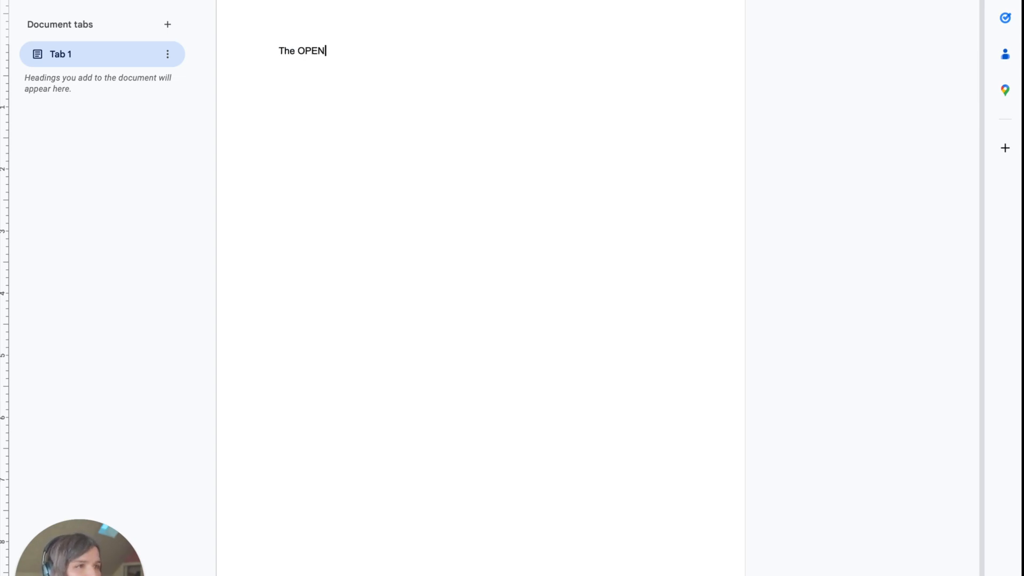
{"action": "type", "text": "MRS"}
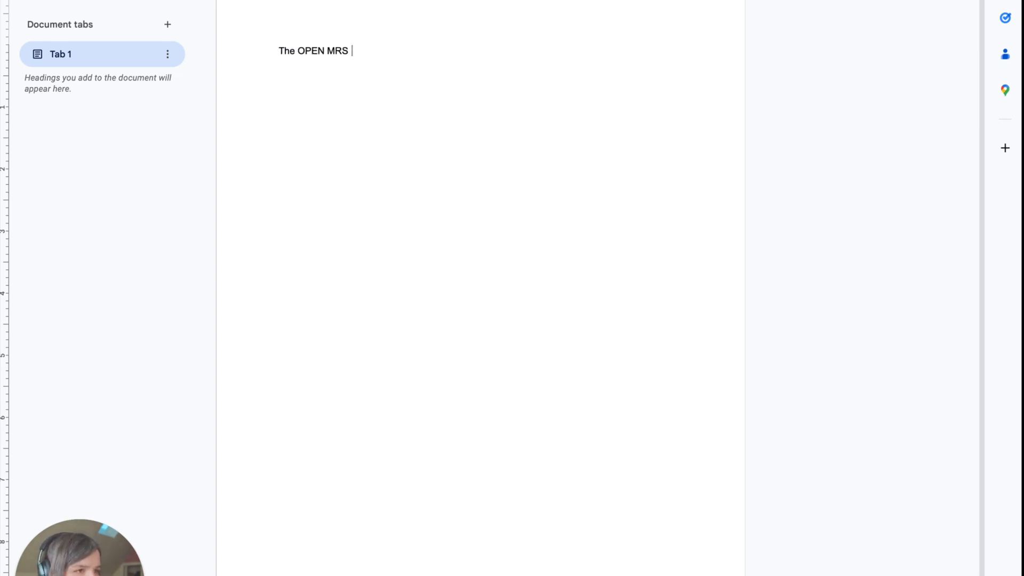
{"action": "type", "text": "HealthCloud System enforces a"}
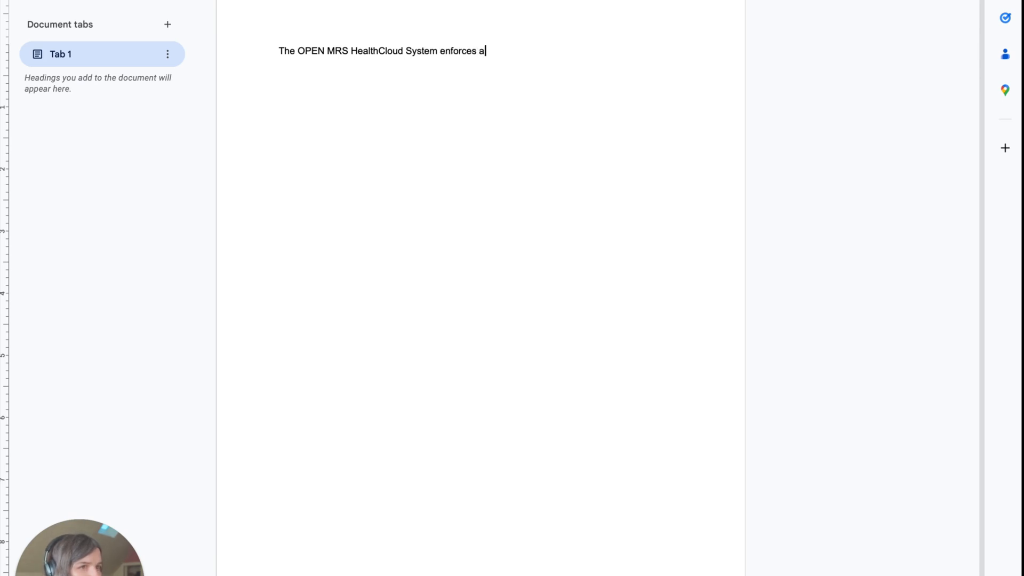
{"action": "type", "text": "ccount management"}
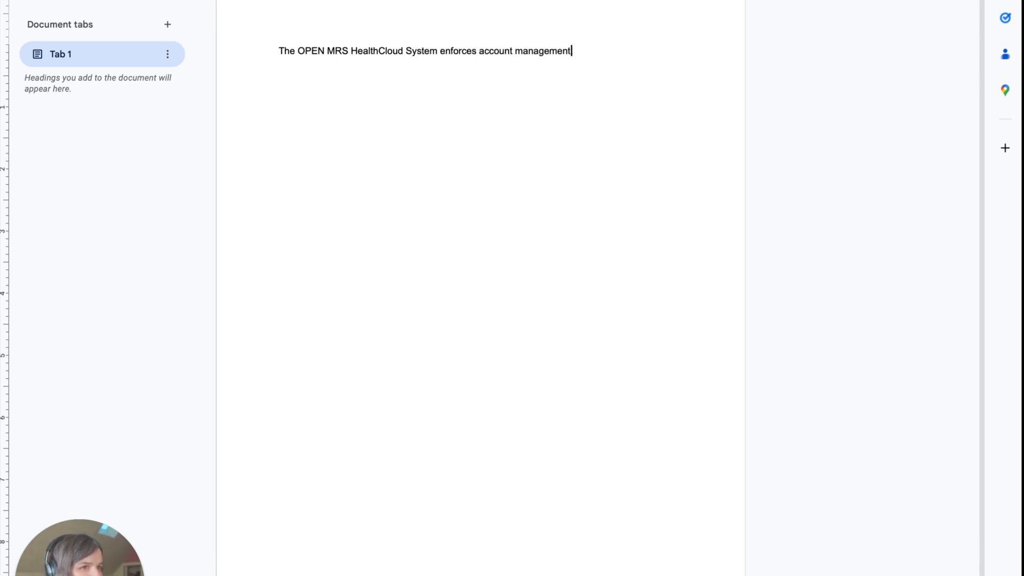
{"action": "type", "text": "by utiulizing"}
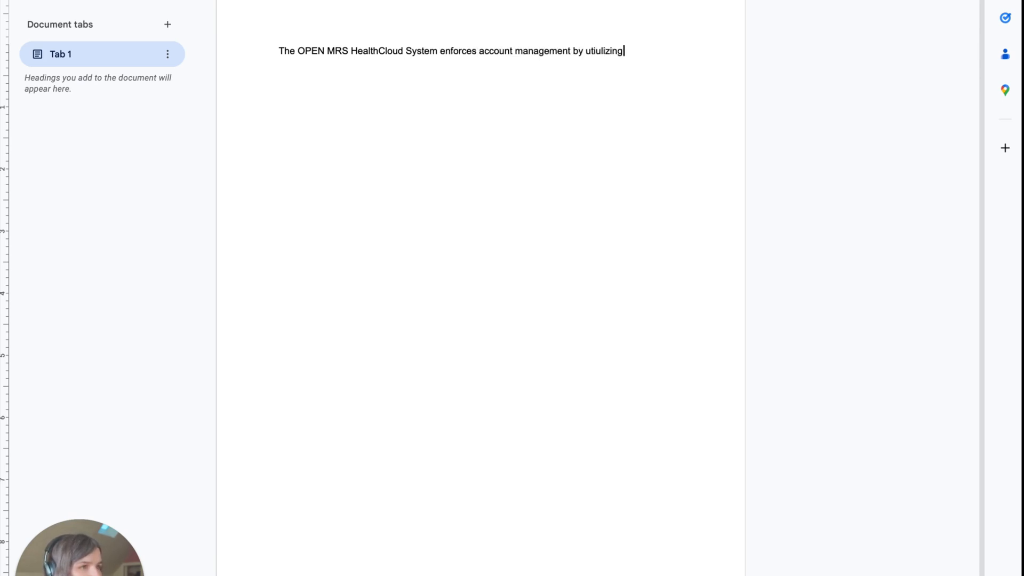
{"action": "type", "text": "Identity and Acces smanagement. Uni"}
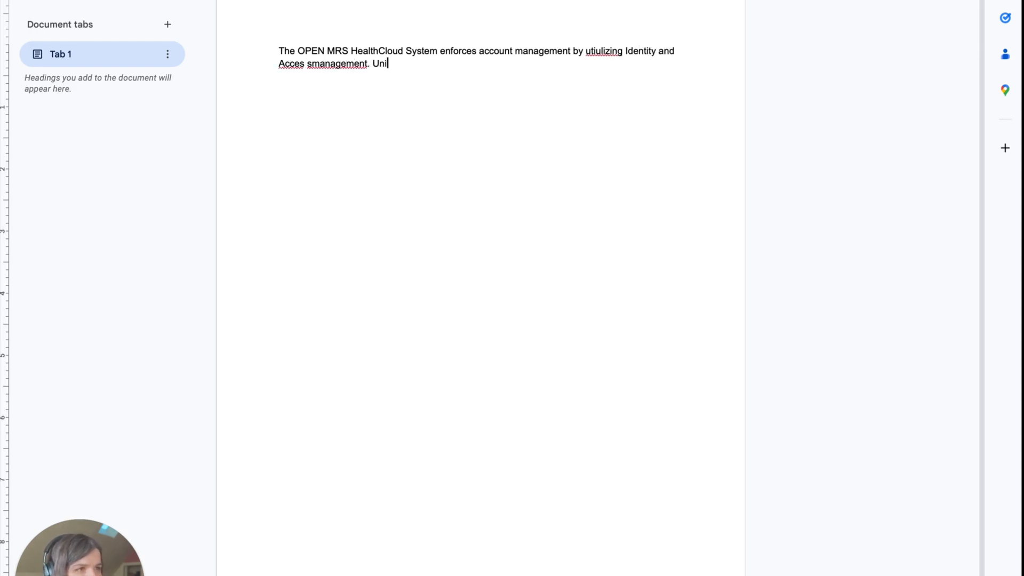
{"action": "type", "text": "que IAM user"}
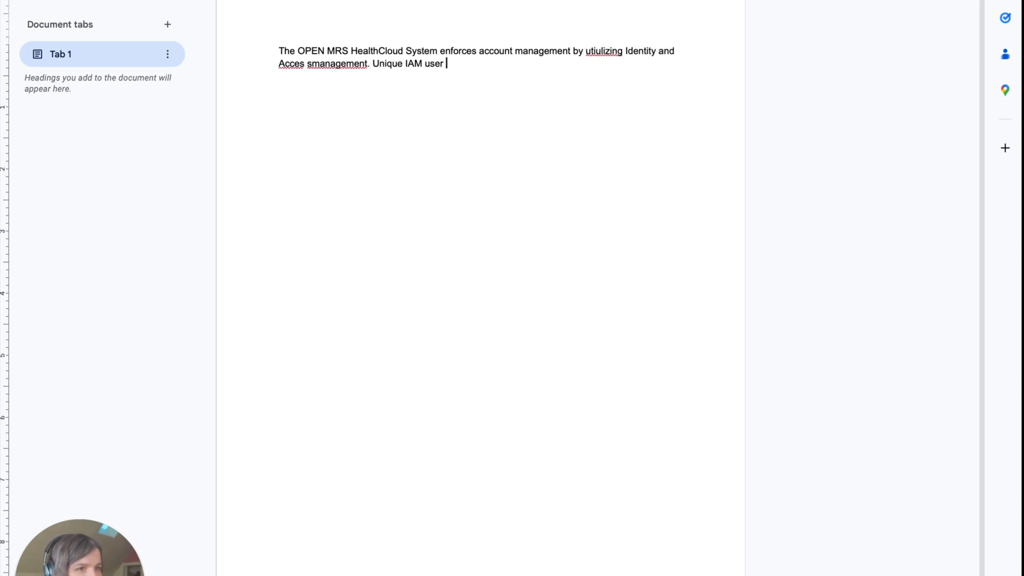
{"action": "type", "text": "accounts are create"}
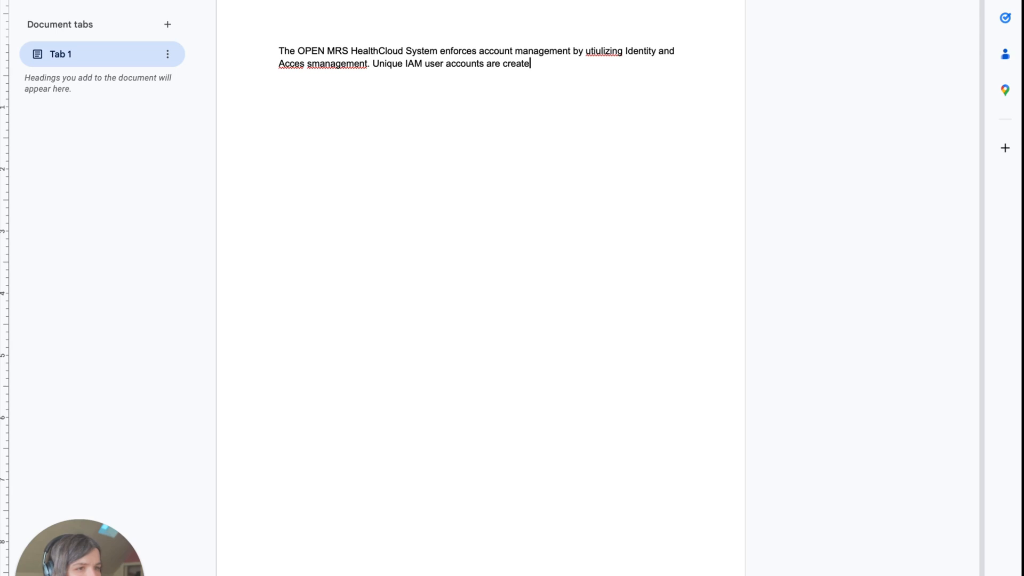
{"action": "type", "text": "d for each administrator"}
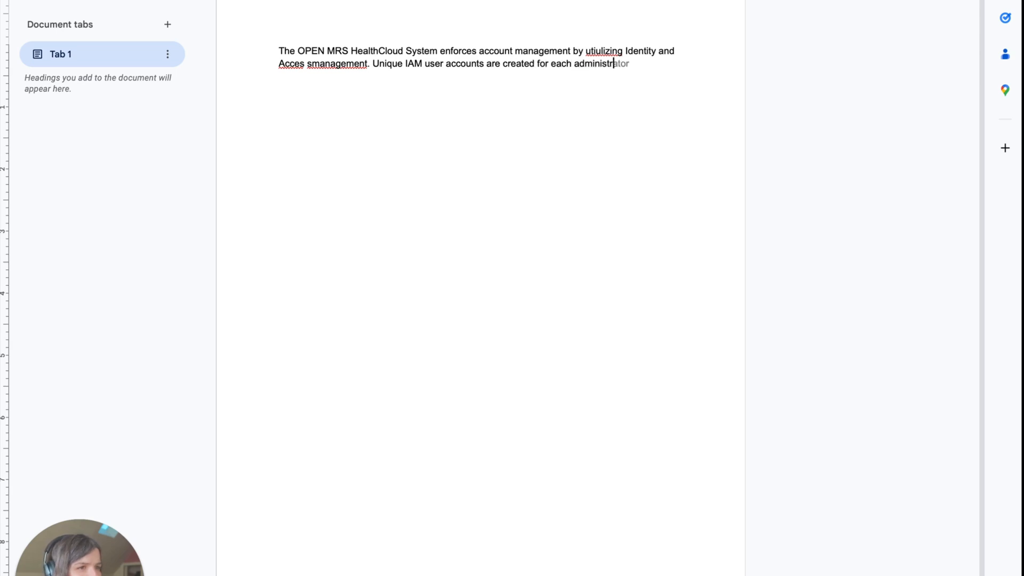
{"action": "type", "text": ", developer,"}
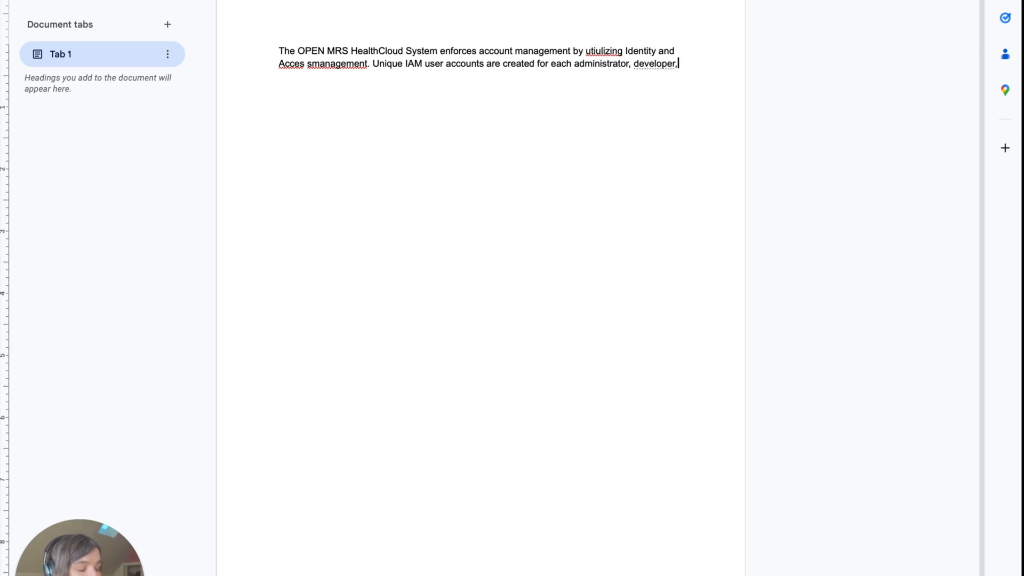
{"action": "type", "text": "and security tema"}
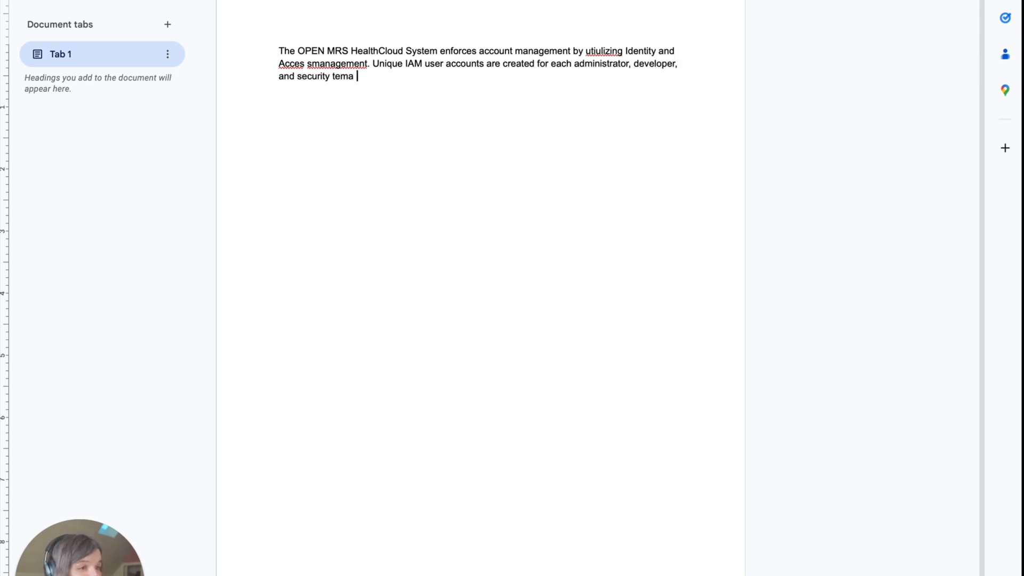
{"action": "type", "text": "member requiring a"}
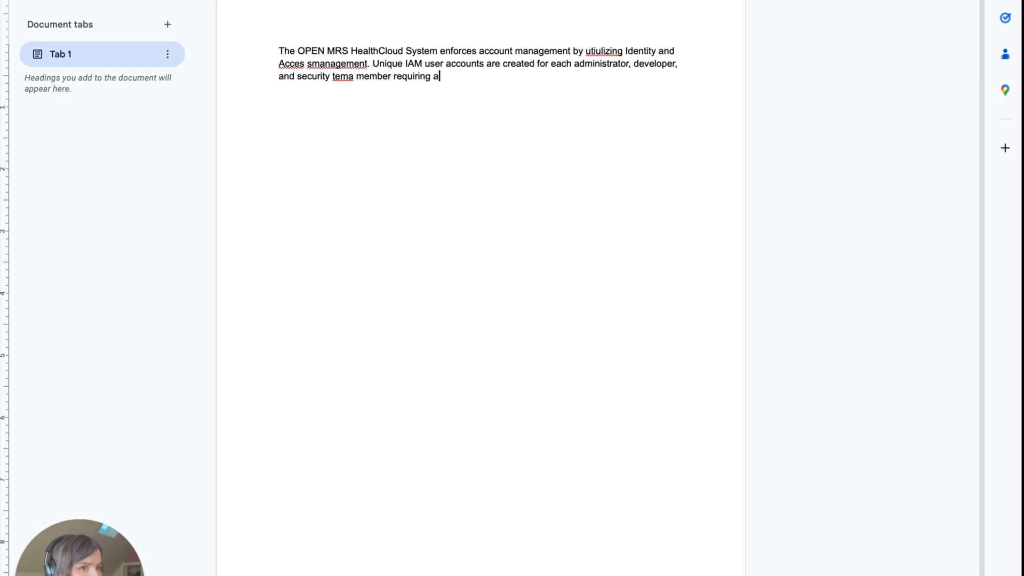
{"action": "type", "text": "ccess to the AWS environment. Us"}
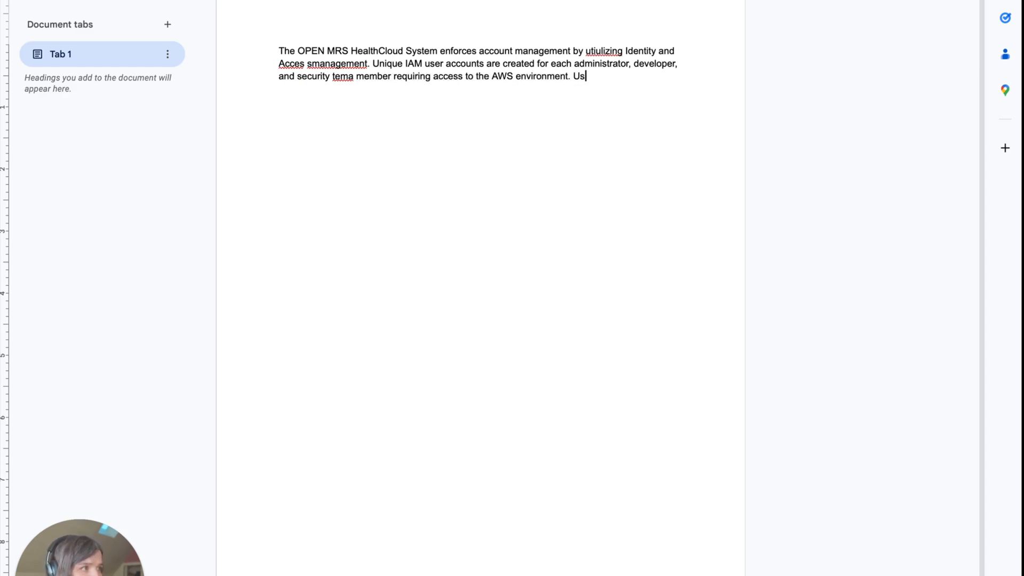
- Describe role-based least-privilege groups: admins full AWS, developers limited EC2/RDS, auditors read-only
{"action": "type", "text": "ers are assigned to"}
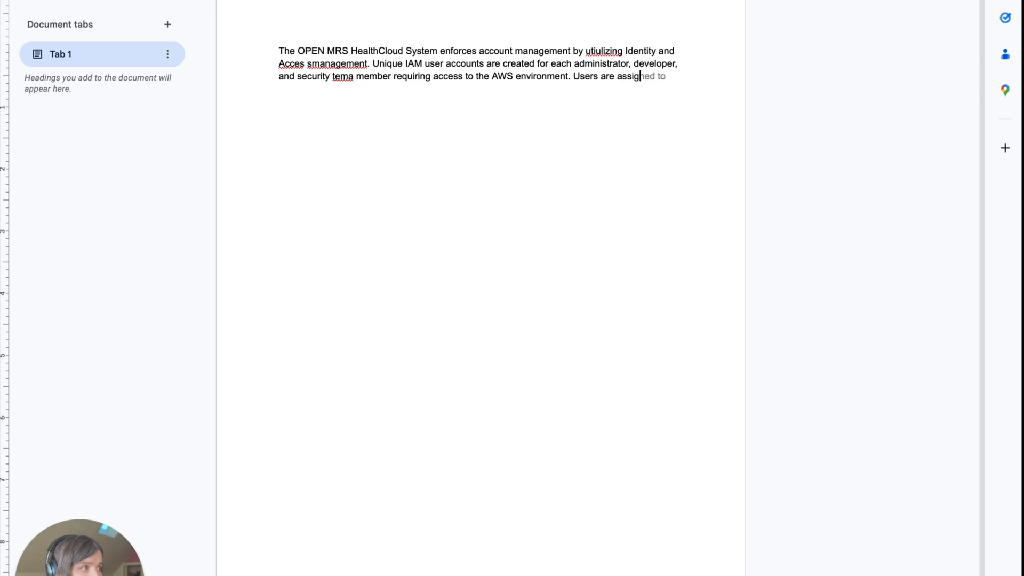
{"action": "type", "text": "rold-ba"}
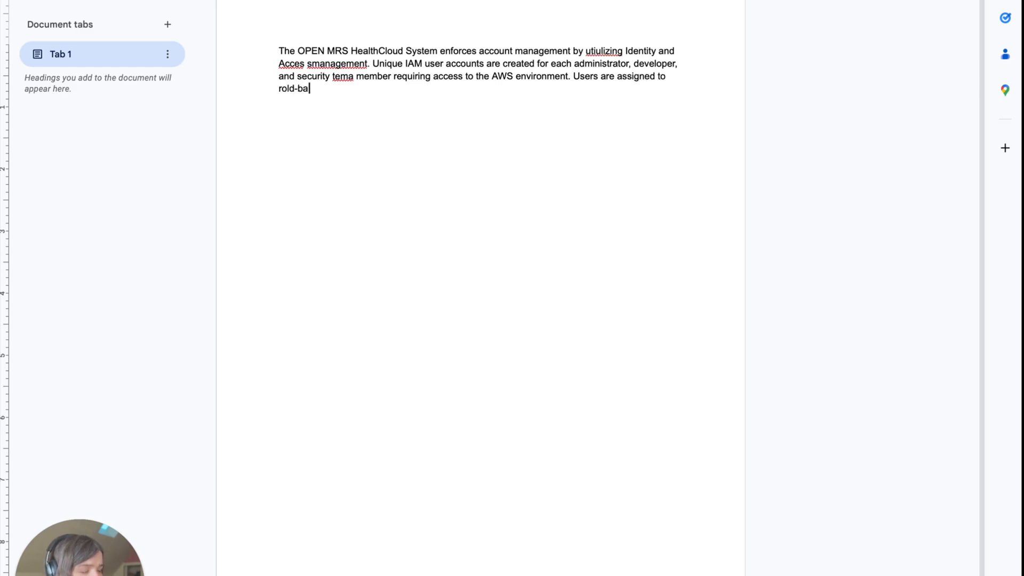
{"action": "type", "text": "sed groups with"}
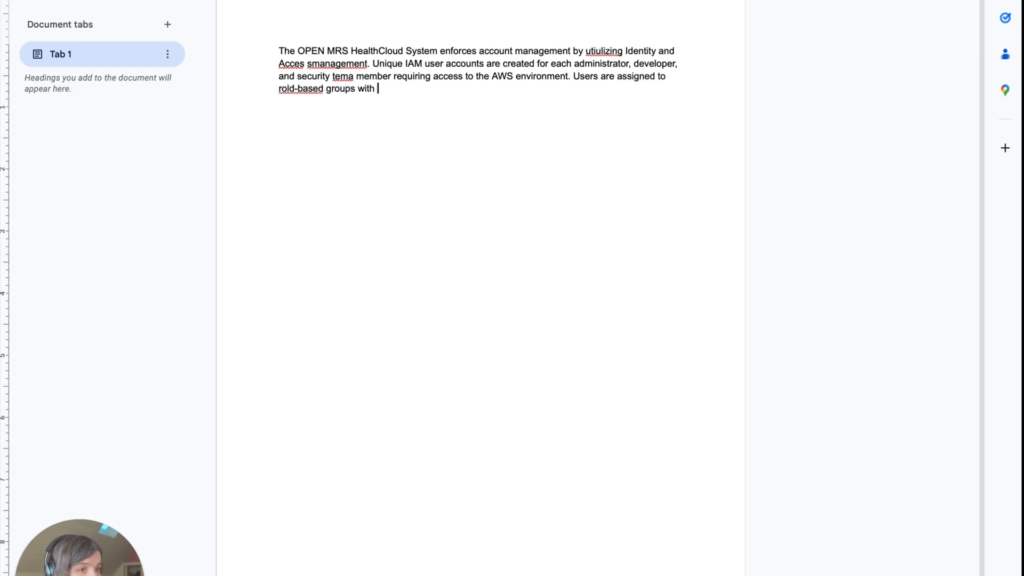
{"action": "type", "text": "lest privilege ac"}
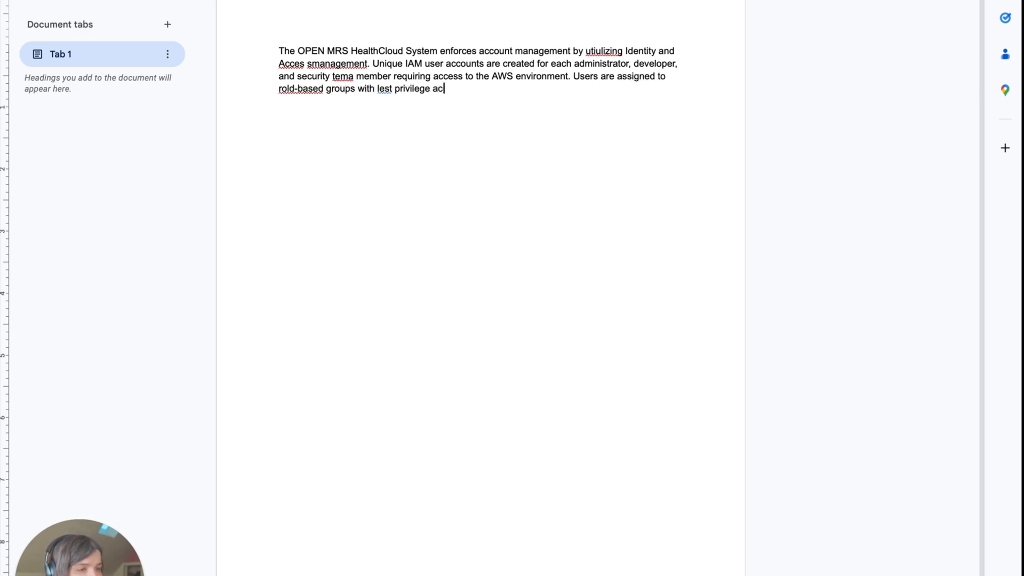
{"action": "type", "text": "cess policies"}
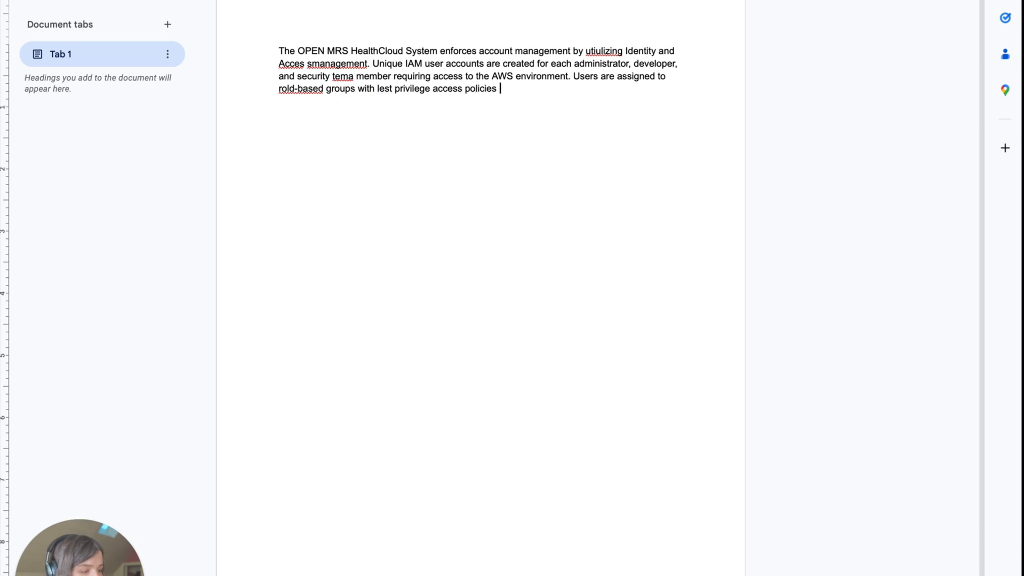
{"action": "type", "text": "- for example, only designated aministrator"}
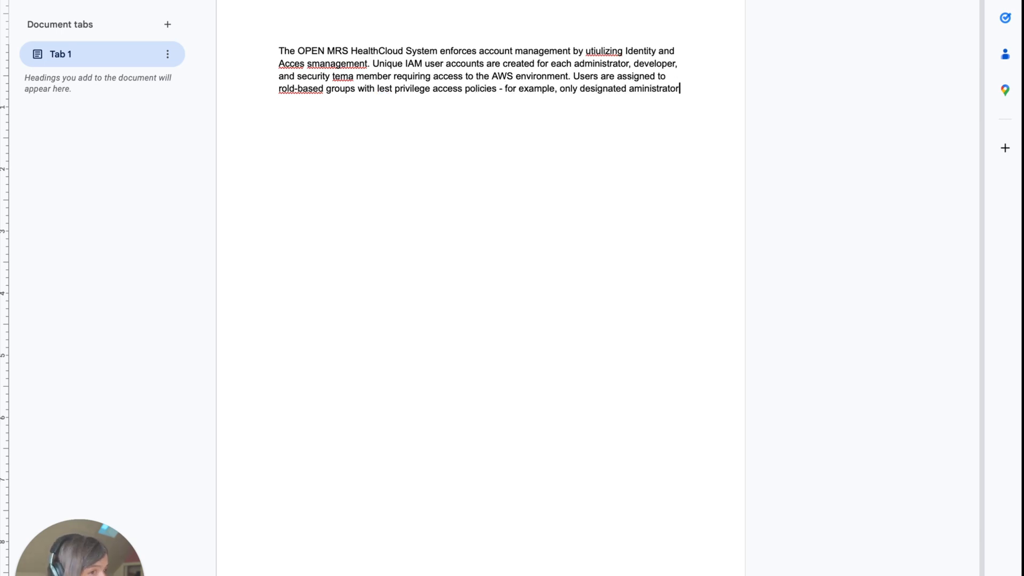
{"action": "type", "text": "havew full AWSS"}
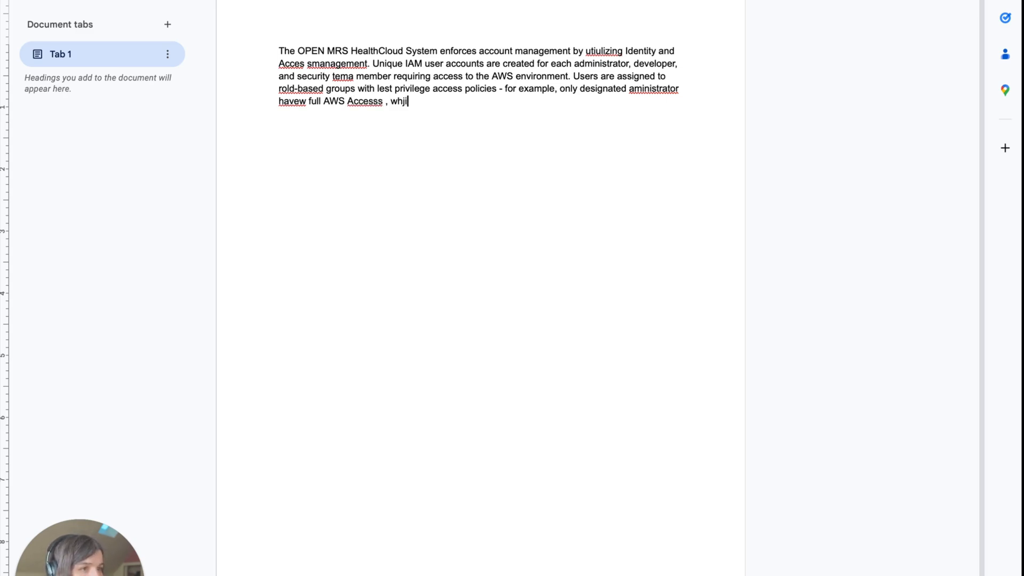
{"action": "type", "text": "hile developers ahve l"}
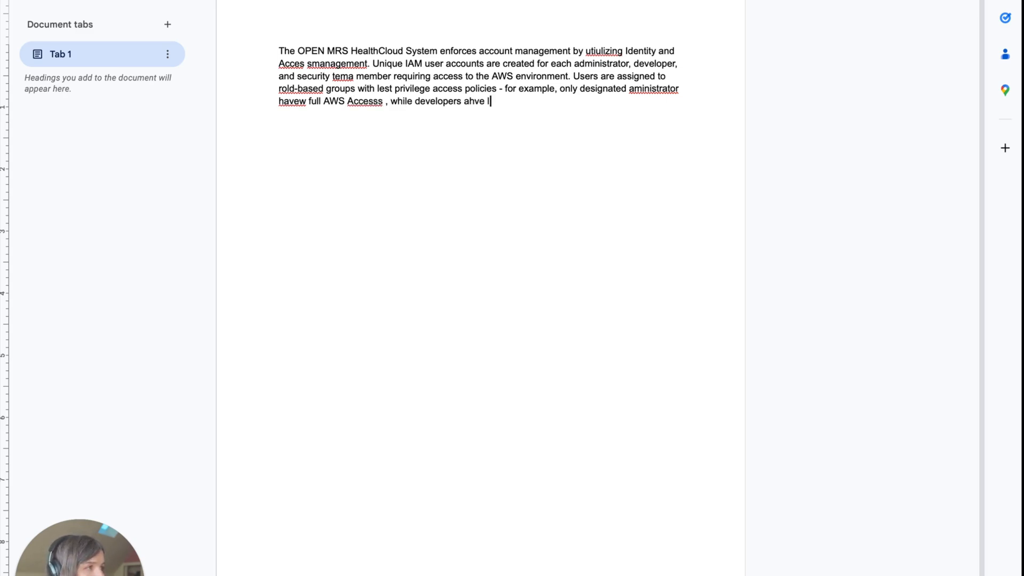
{"action": "type", "text": "imited EC2"}
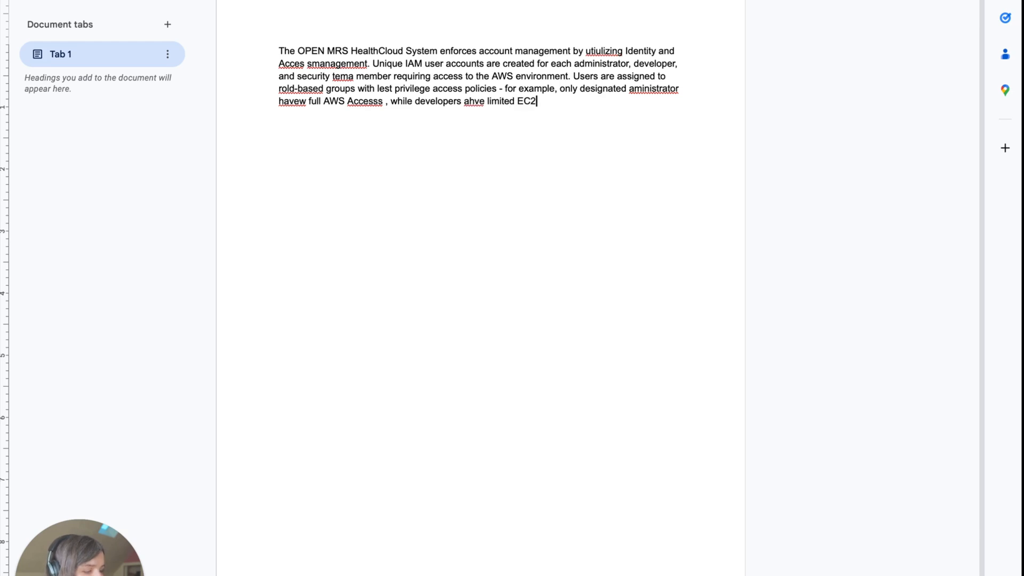
{"action": "type", "text": "/RDS manamag"}
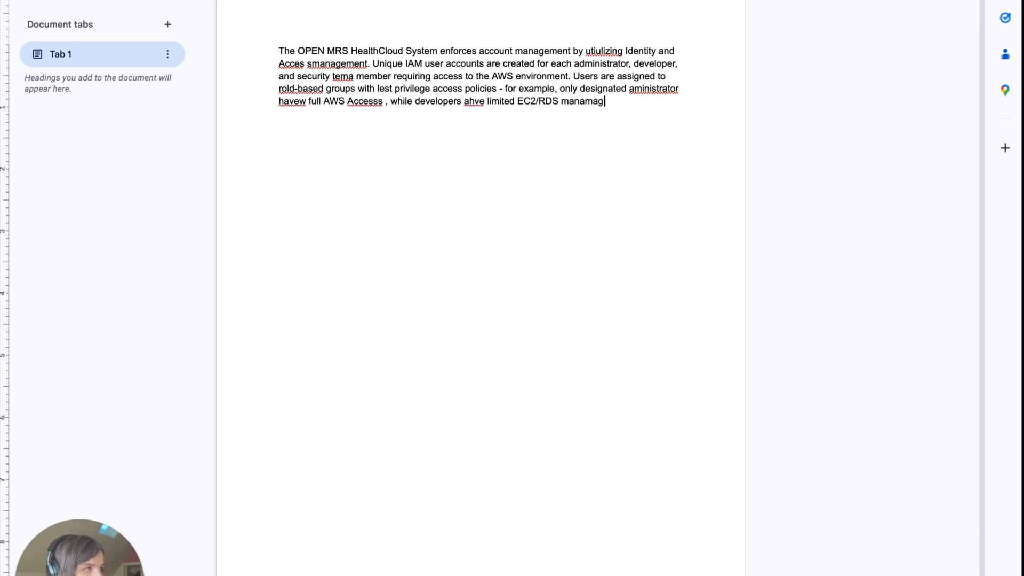
{"action": "type", "text": "nment rights and a"}
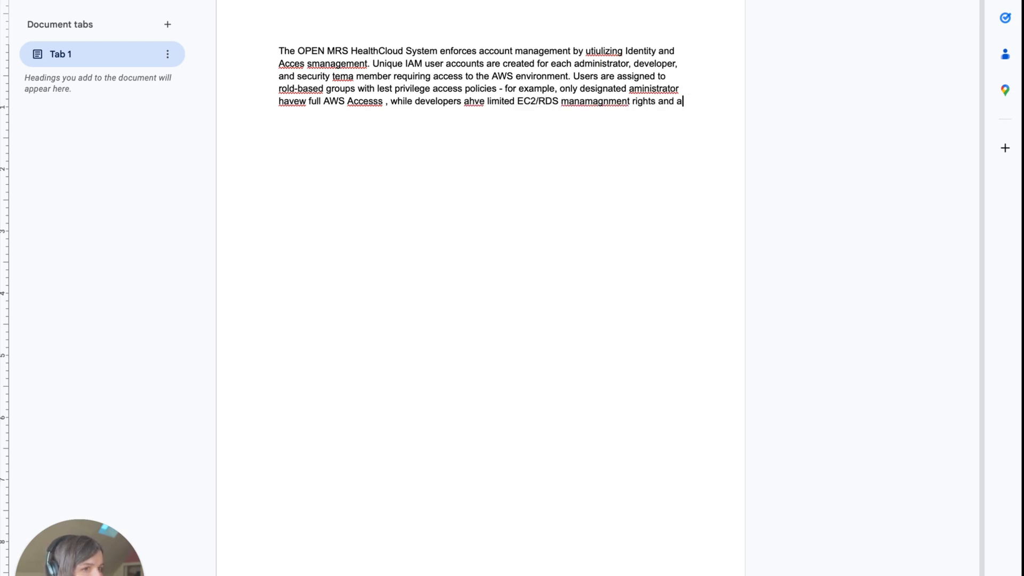
{"action": "type", "text": "uditors have read"}
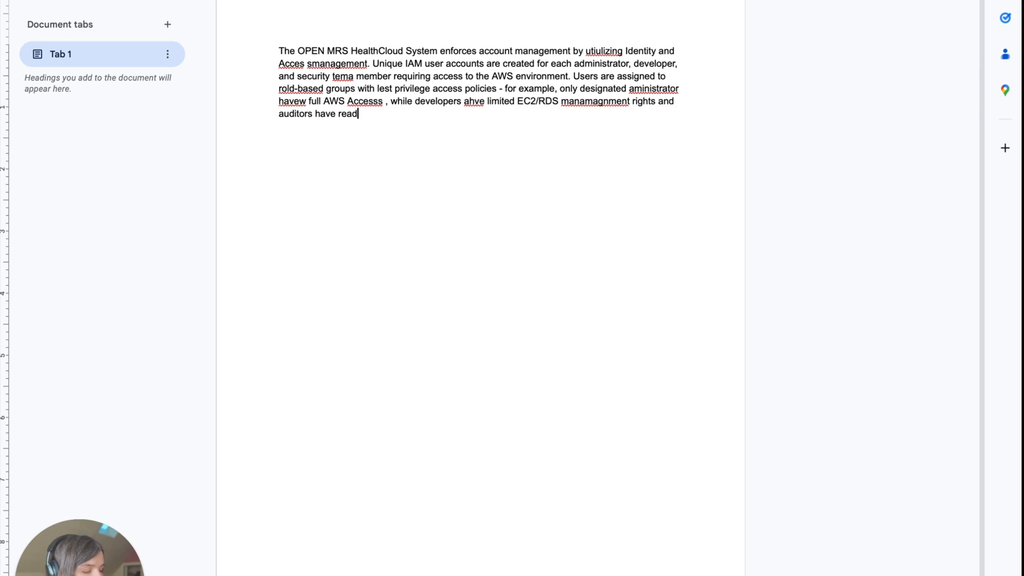
{"action": "type", "text": "-only permissions"}
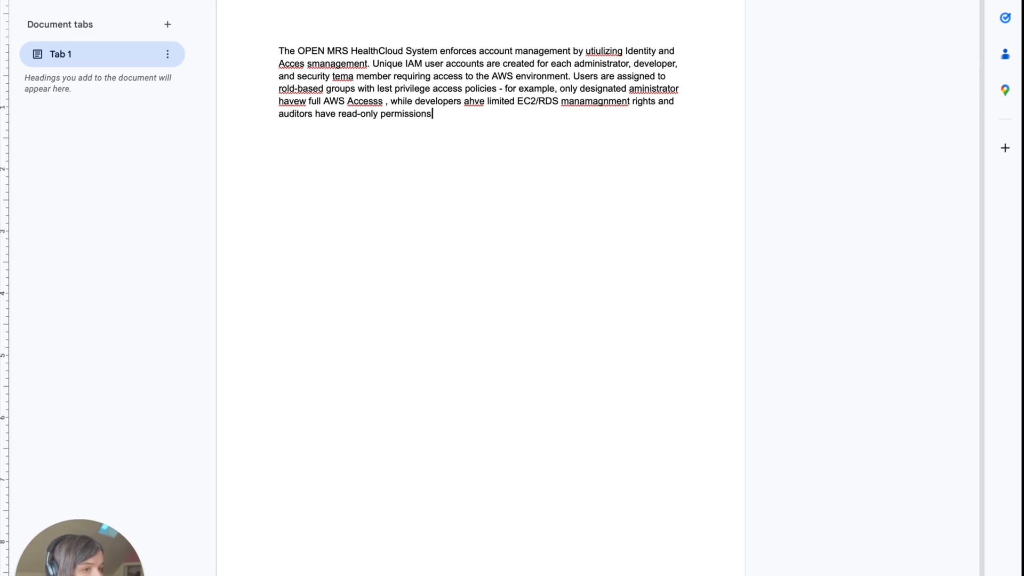
- Add that the system owner approves account changes and unneeded accounts are deactivated or deleted
{"action": "type", "text": "Account credatio"}
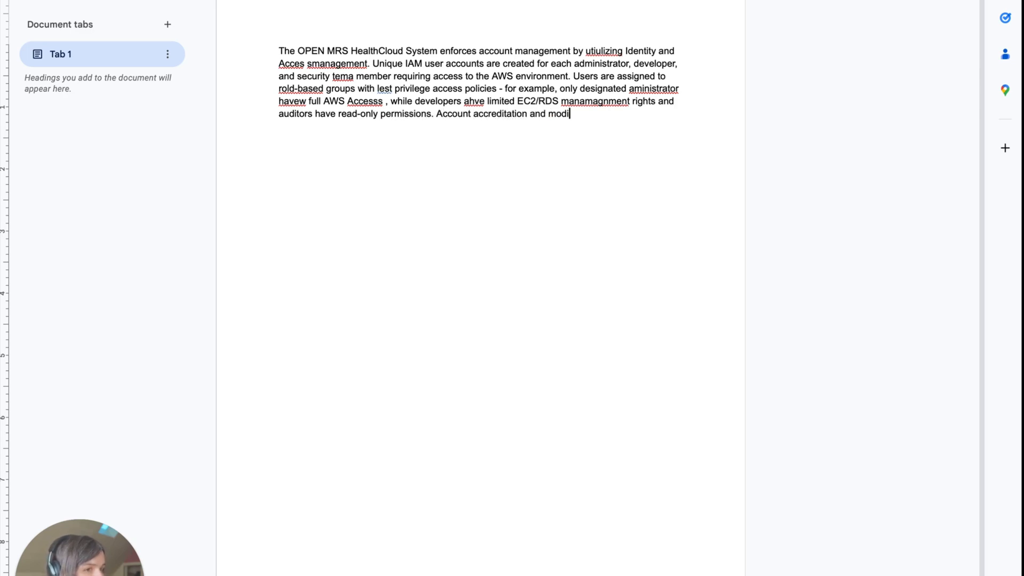
{"action": "type", "text": "fication sare approved yb"}
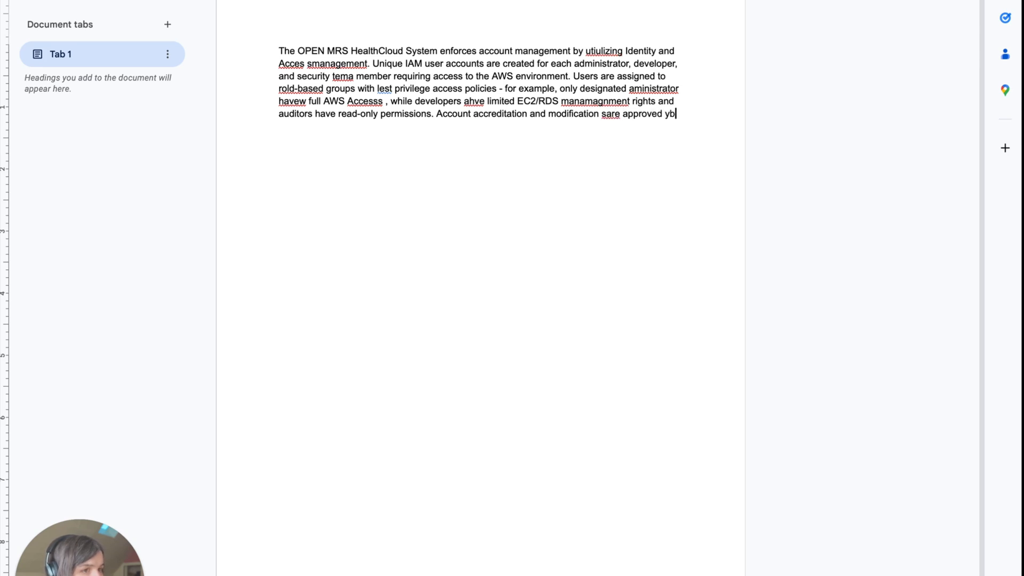
{"action": "type", "text": "the system owner, and accounts are prol"}
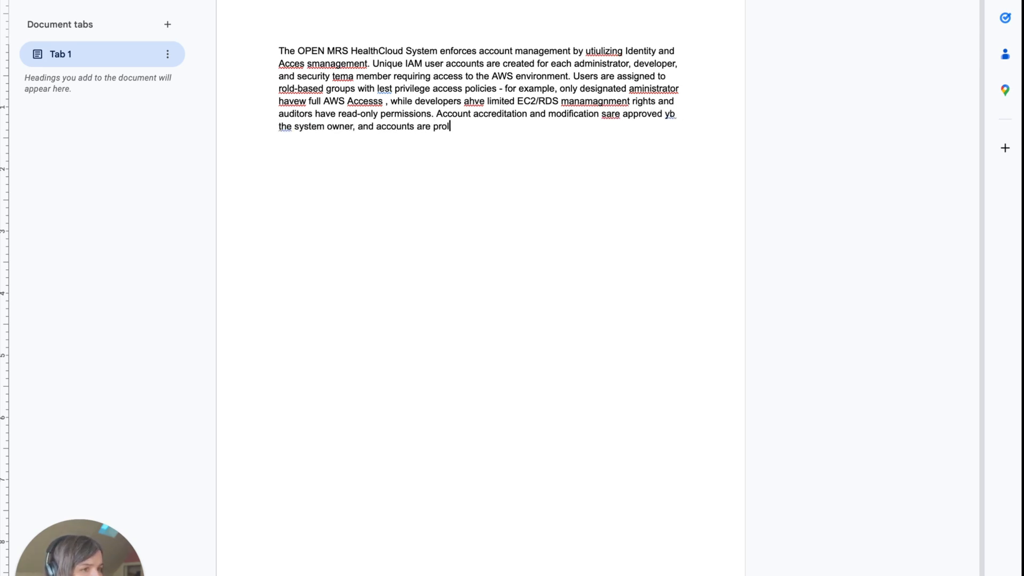
{"action": "type", "text": "mptly deactivated"}
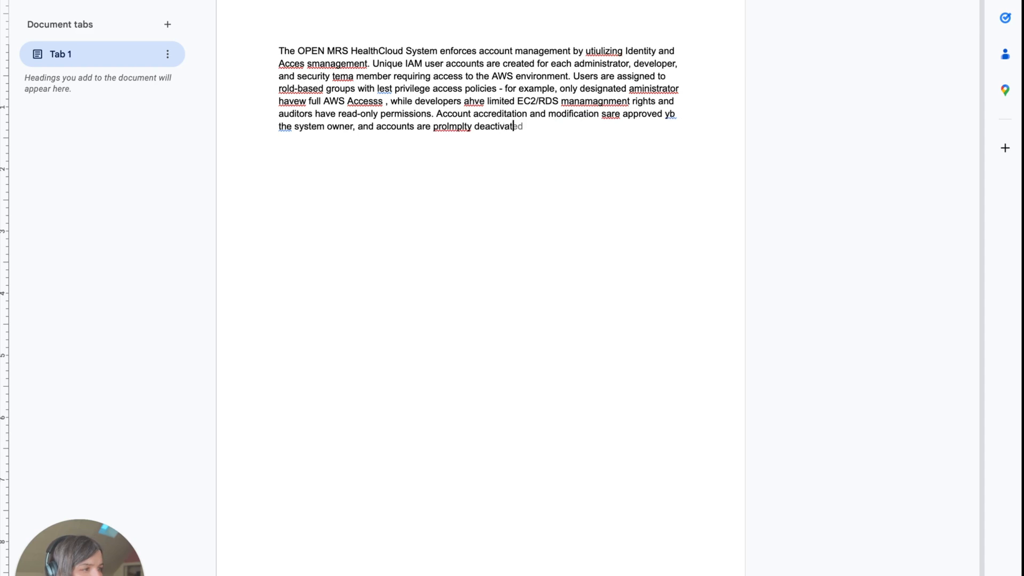
{"action": "type", "text": "or deleted w"}
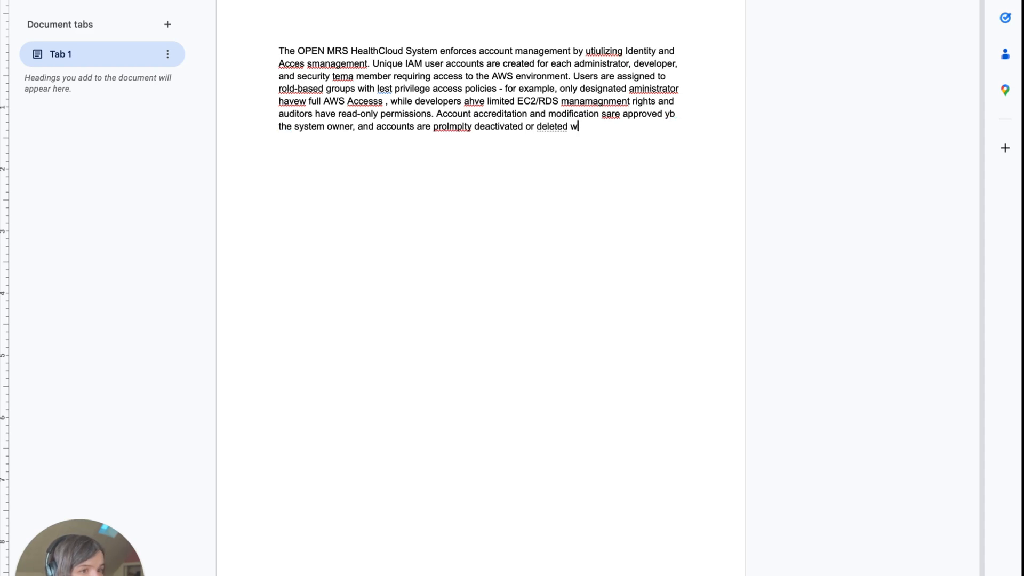
{"action": "type", "text": "hen personnel leave or"}
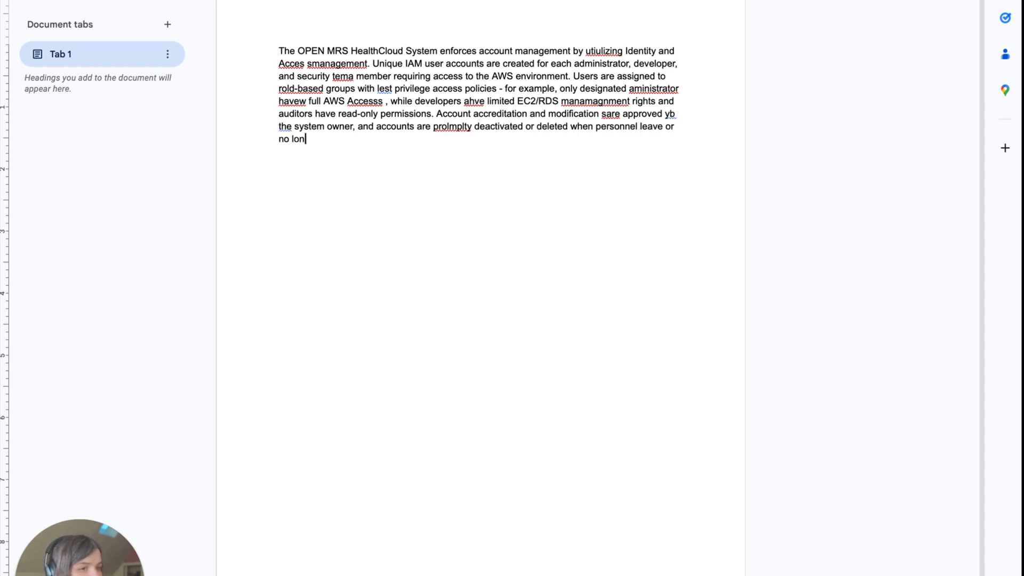
{"action": "type", "text": "ger need acce"}
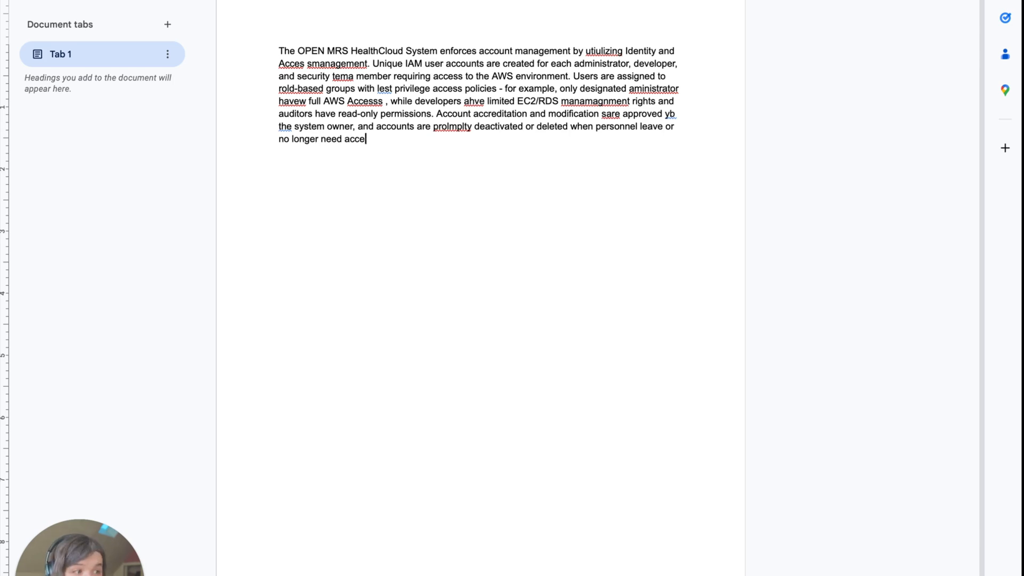
{"action": "type", "text": "s. AWS i"}
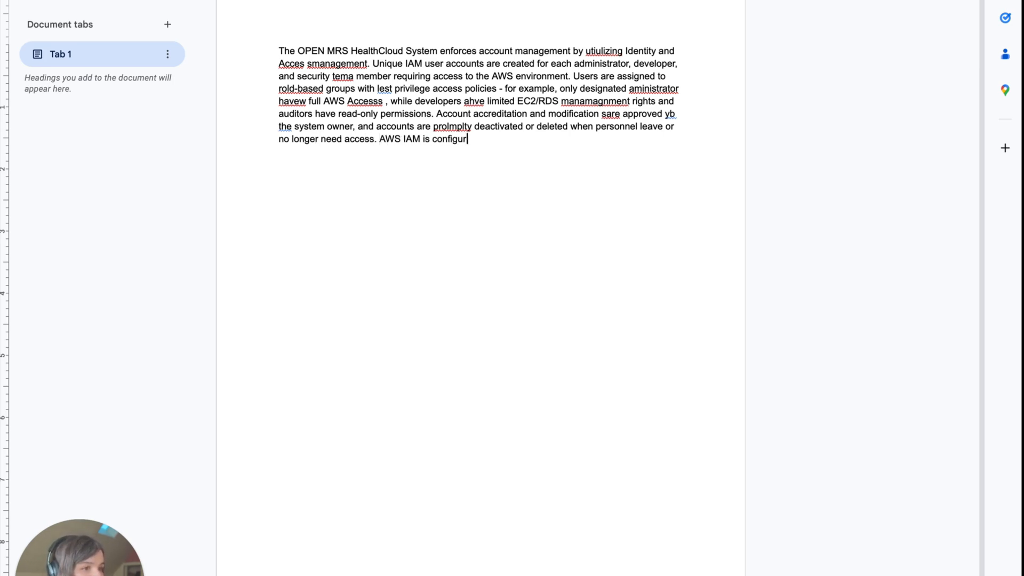
- Add the strong password policy, FedRAMP-required MFA, and attributable activity, ending 'satisfying AC-2'
{"action": "type", "text": "ed with a strong pa"}
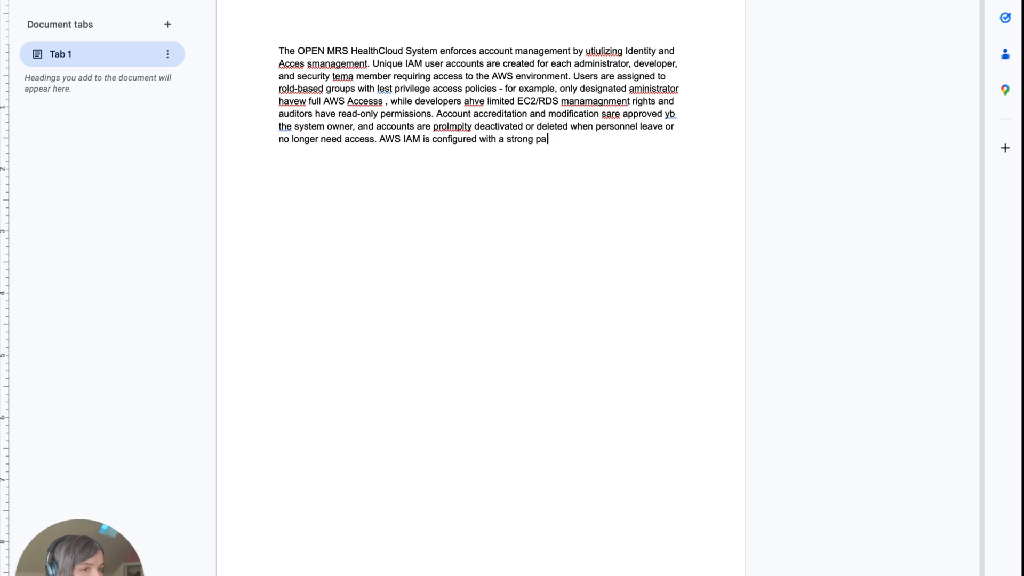
{"action": "type", "text": "ssword policy"}
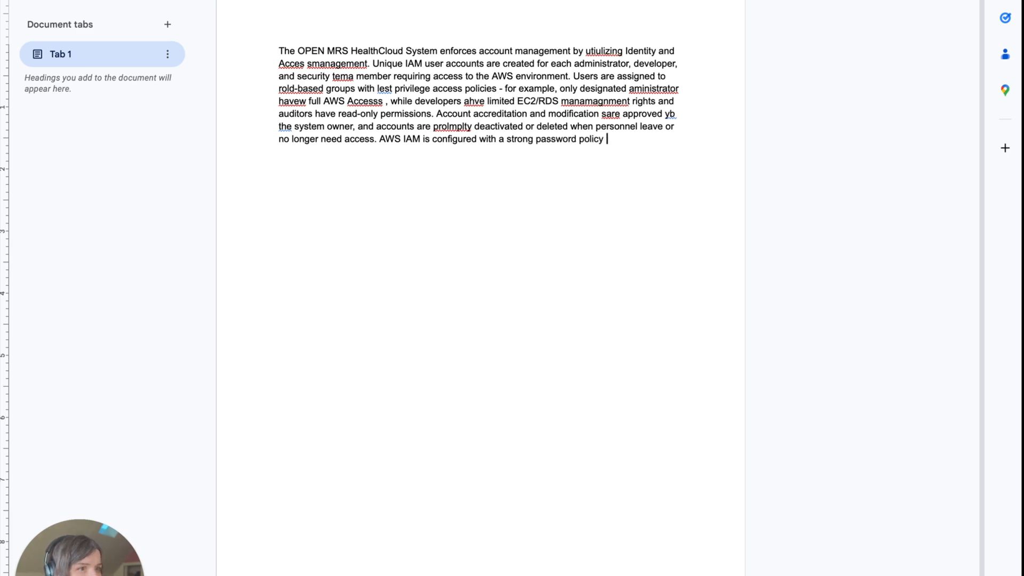
{"action": "type", "text": "and MFA is required for pirvileged users i"}
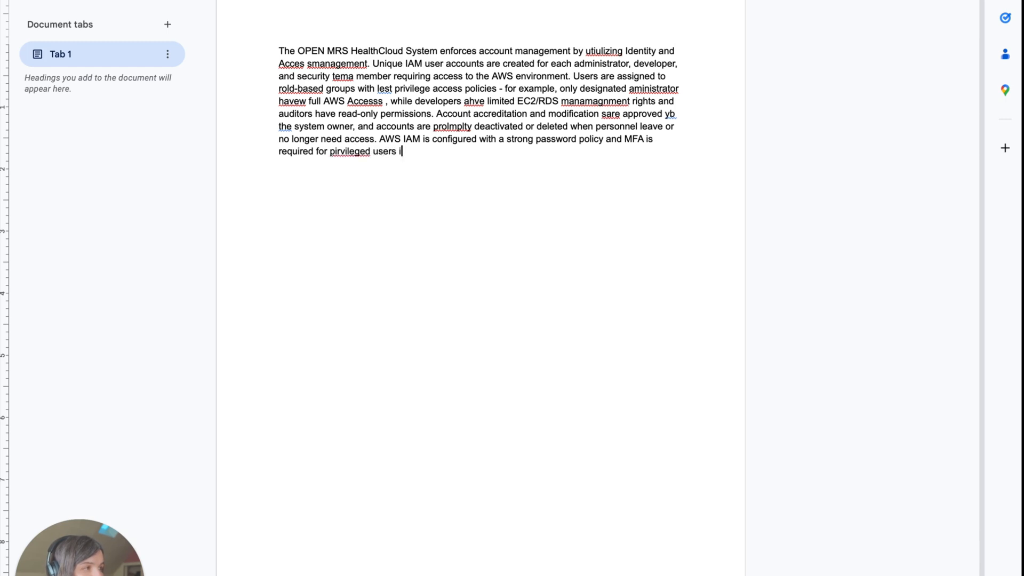
{"action": "type", "text": "n accordan"}
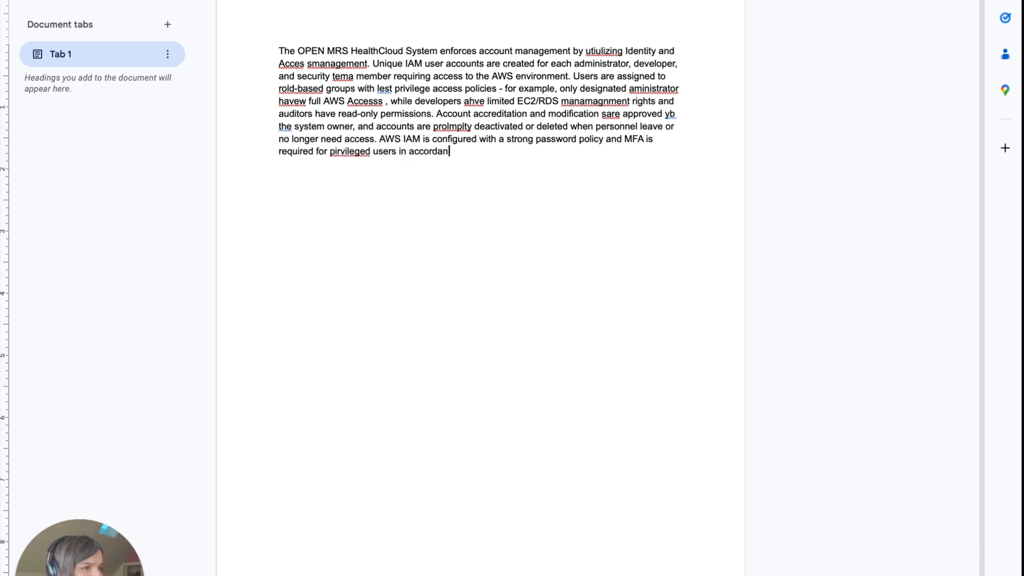
{"action": "type", "text": "ce with FERDR"}
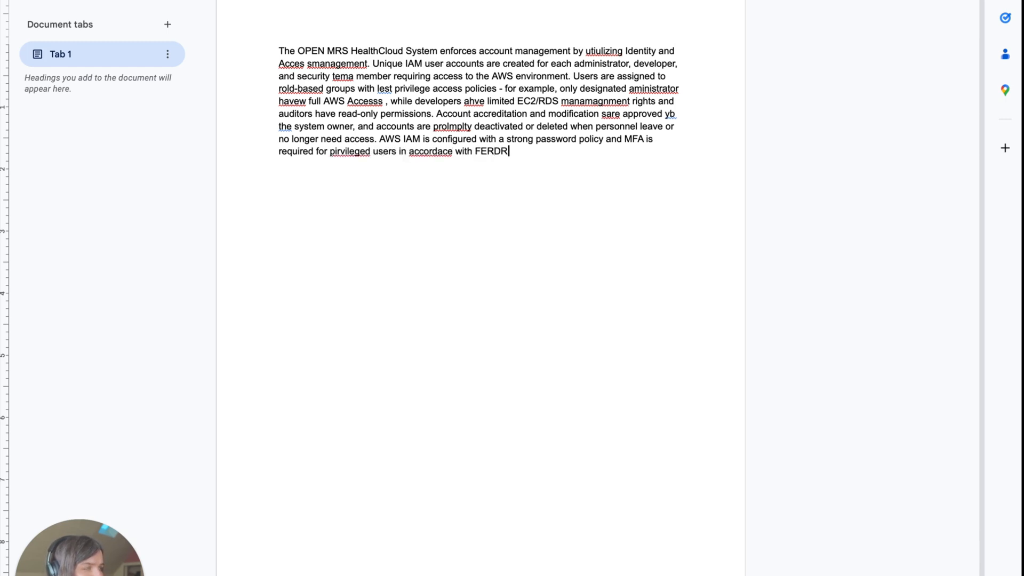
{"action": "type", "text": "AMP . T"}
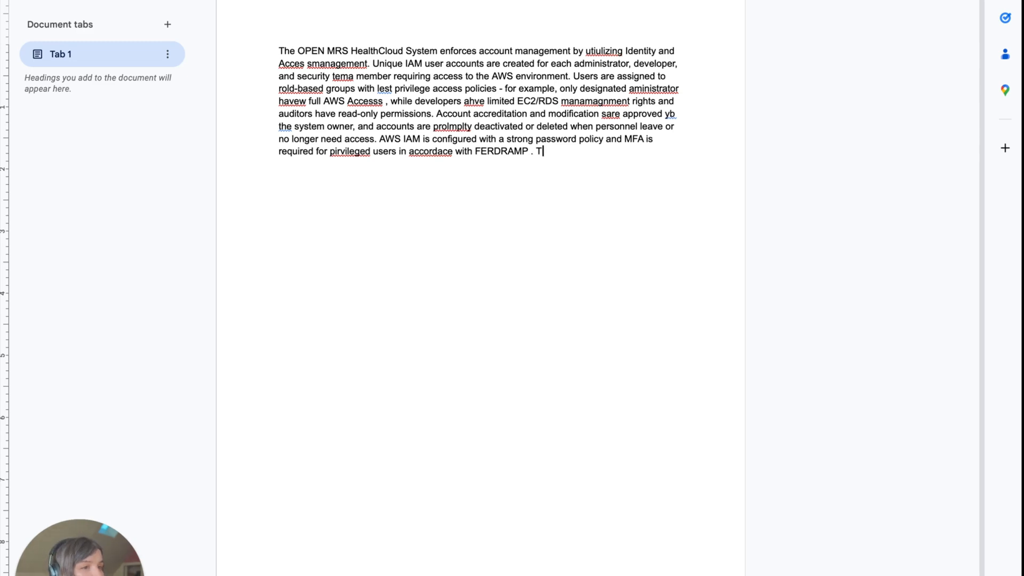
{"action": "type", "text": "his apporach ensures that only"}
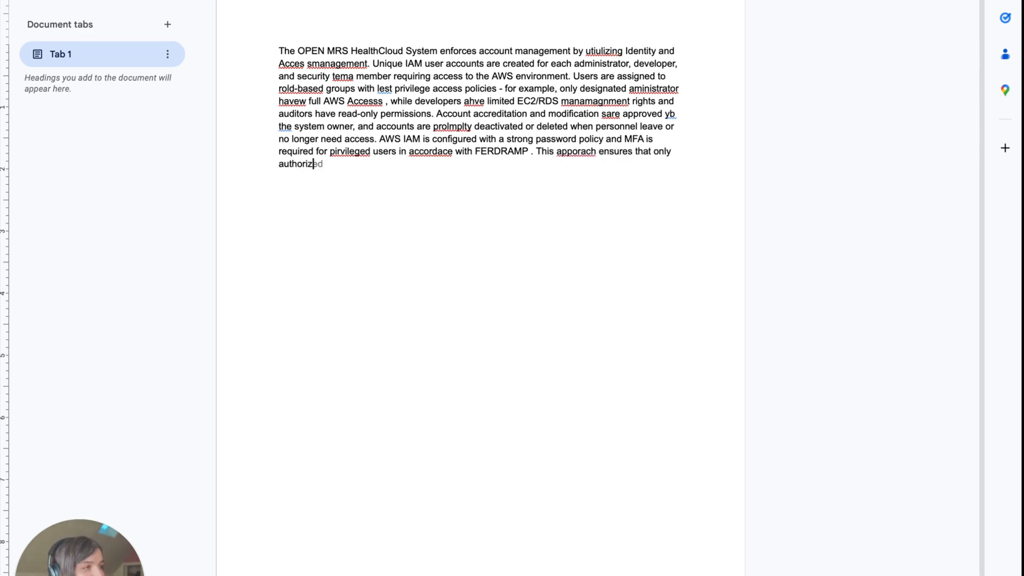
{"action": "type", "text": "individuals can access"}
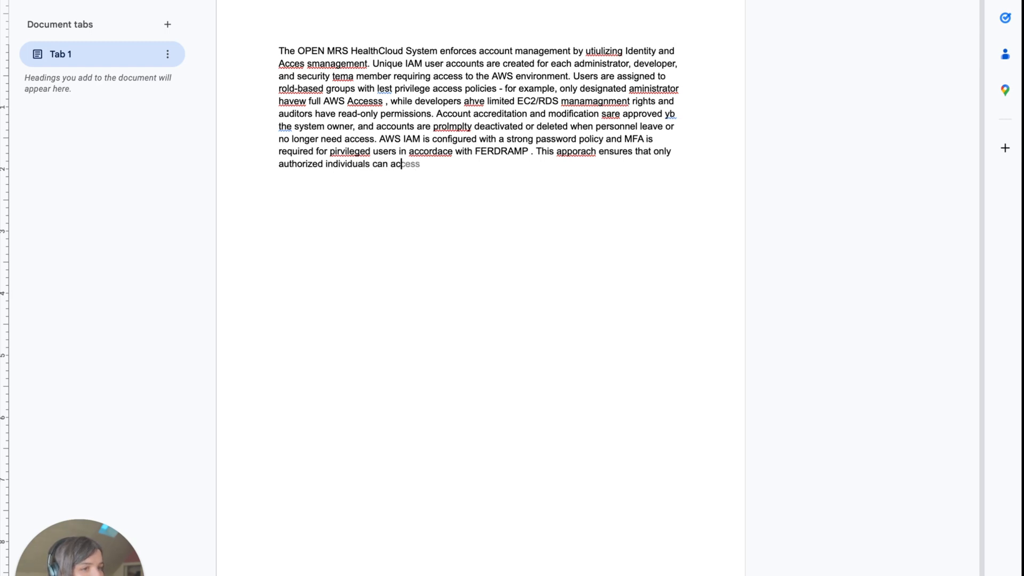
{"action": "type", "text": "system resources and all"}
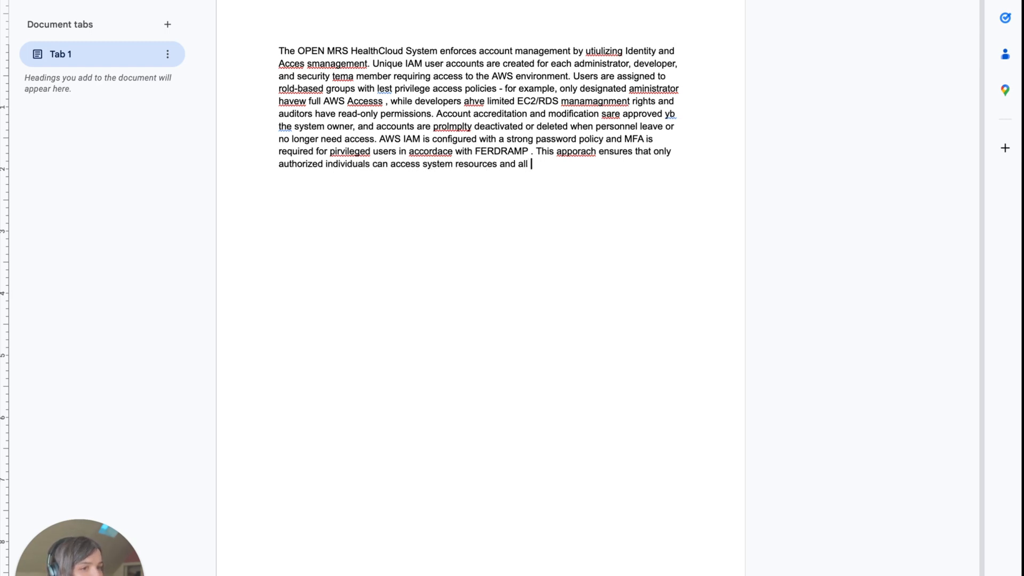
{"action": "type", "text": "activities are artributed to users s"}
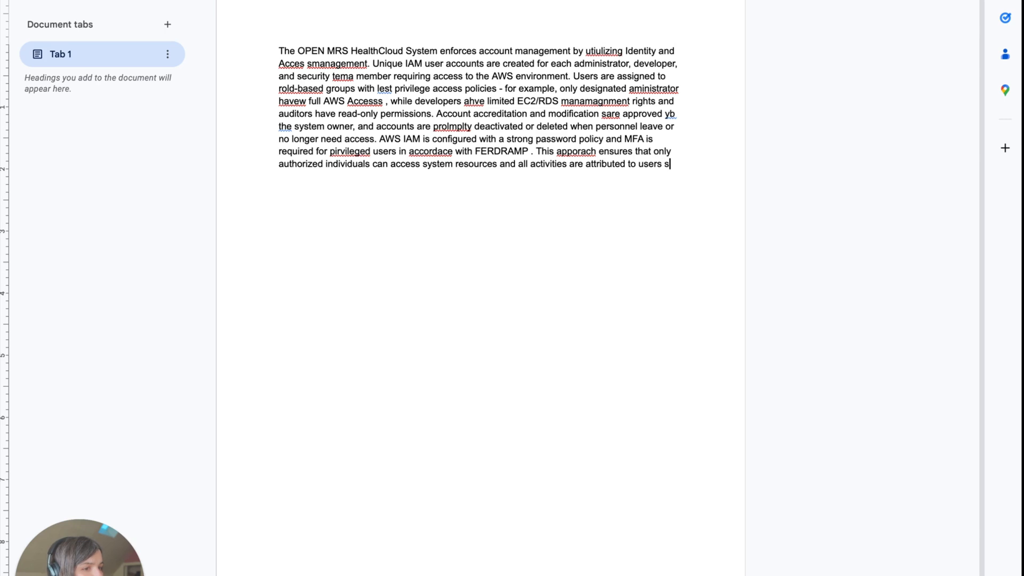
{"action": "type", "text": "atisfying A"}
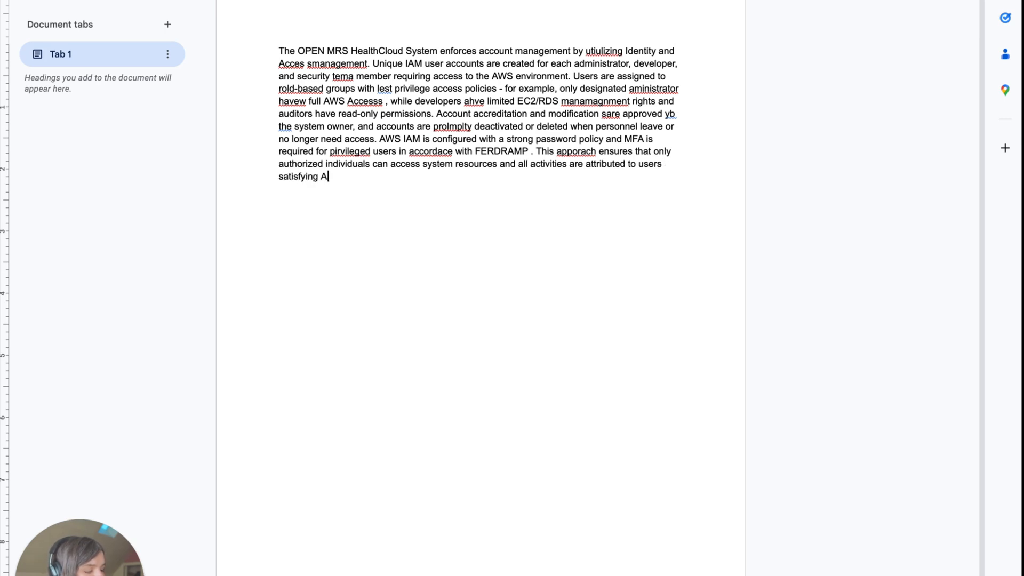
{"action": "type", "text": "C-2"}
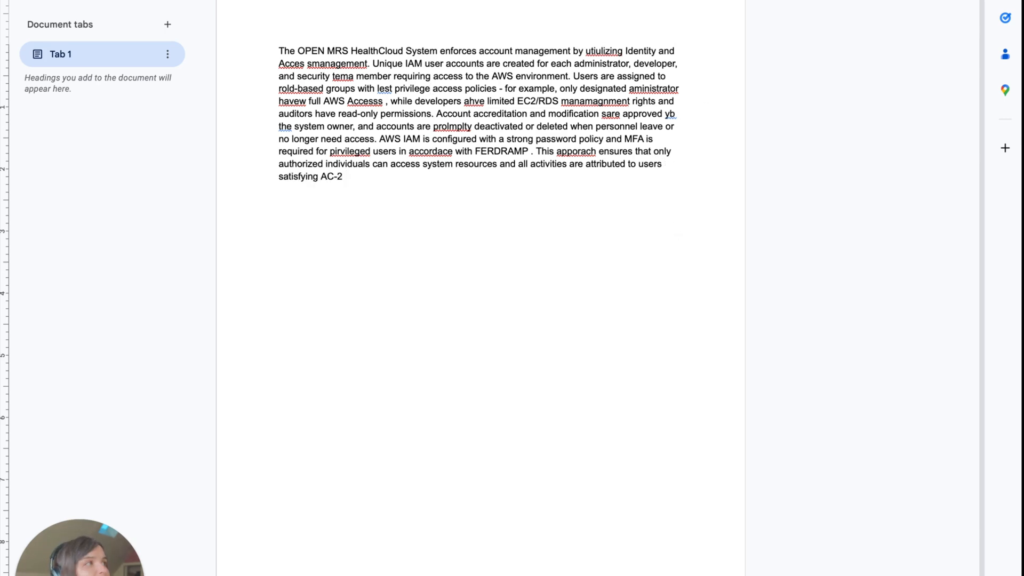
{"action": "scroll", "scroll_direction": "down", "scroll_amount": 3}
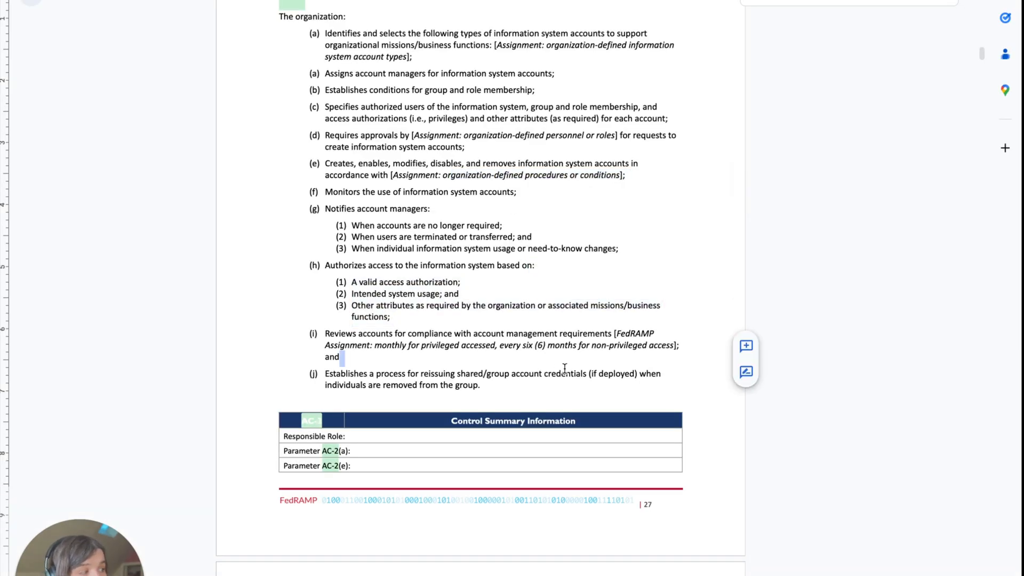
{"action": "mouse_move", "coordinate": [643, 396]}
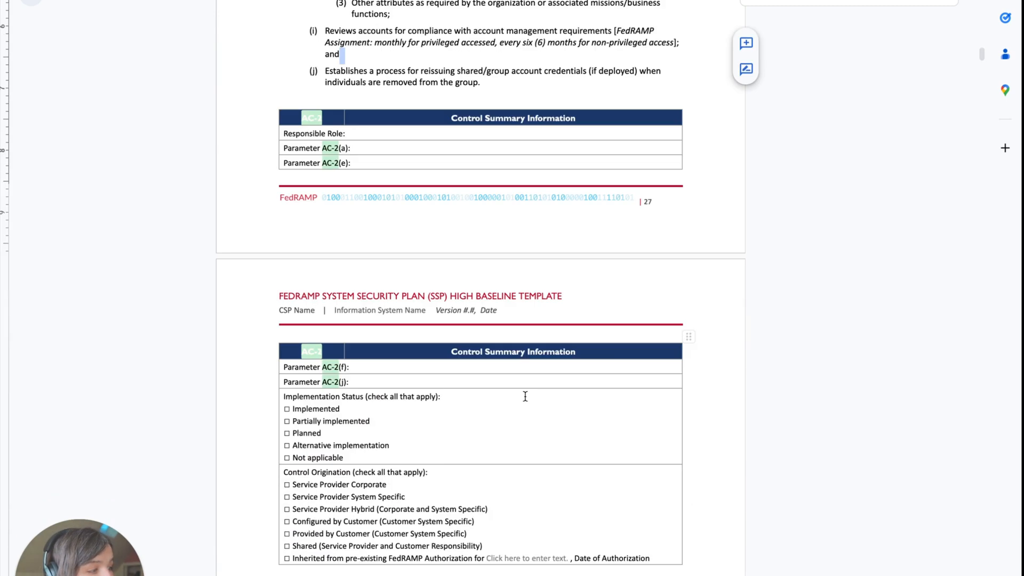
- Scroll through the template's AC-2 requirements down to the blank Control Summary Information tables
{"action": "scroll", "scroll_direction": "down", "scroll_amount": 3}
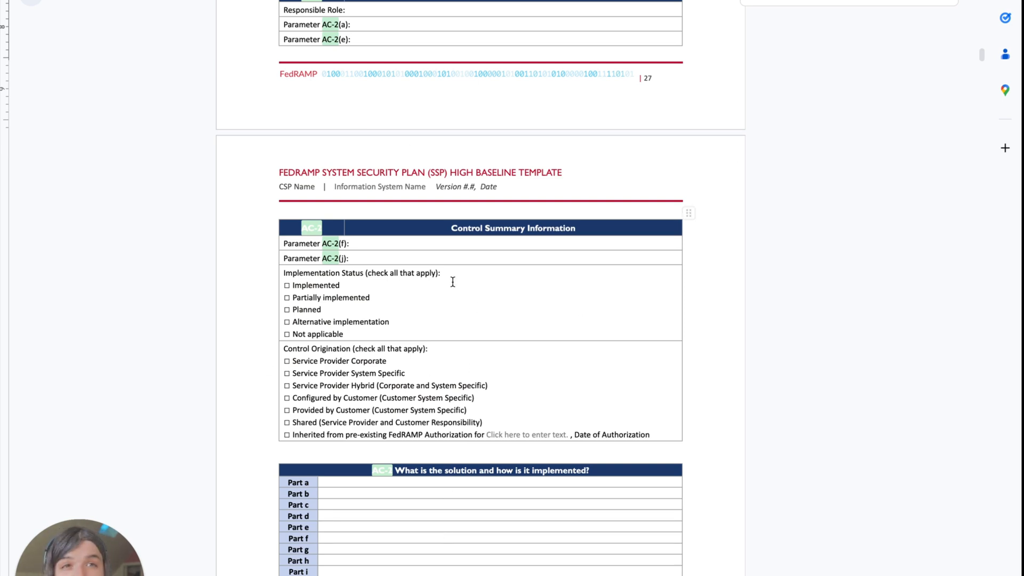
{"action": "mouse_move", "coordinate": [458, 303]}
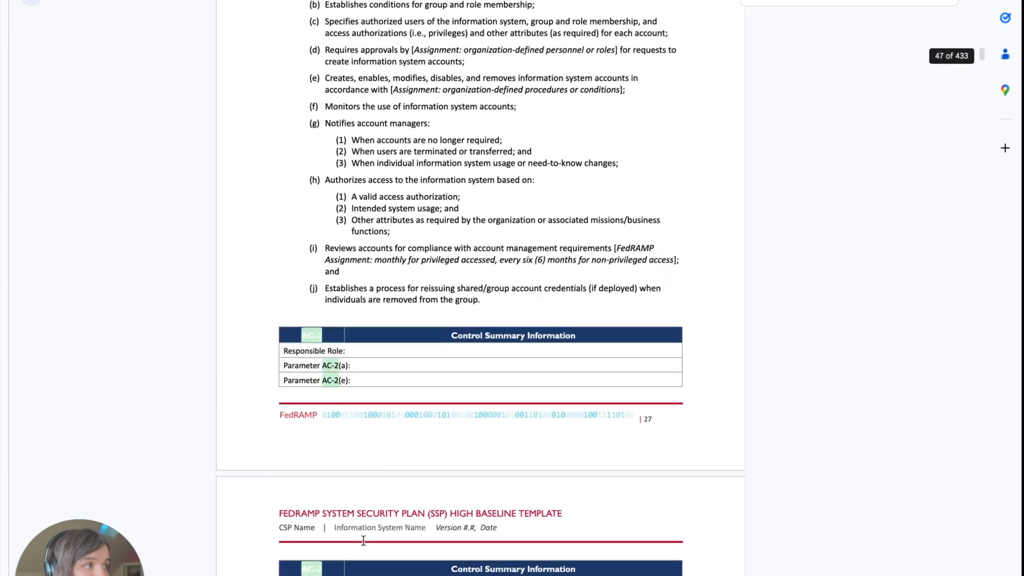
{"action": "scroll", "scroll_direction": "down", "scroll_amount": 3}
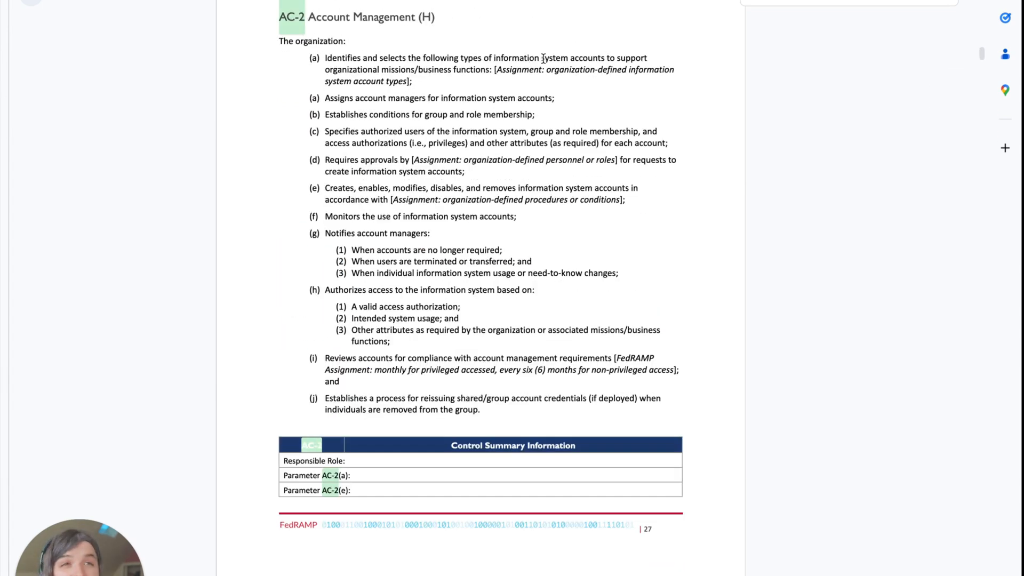
{"action": "scroll", "scroll_direction": "down", "scroll_amount": 3}
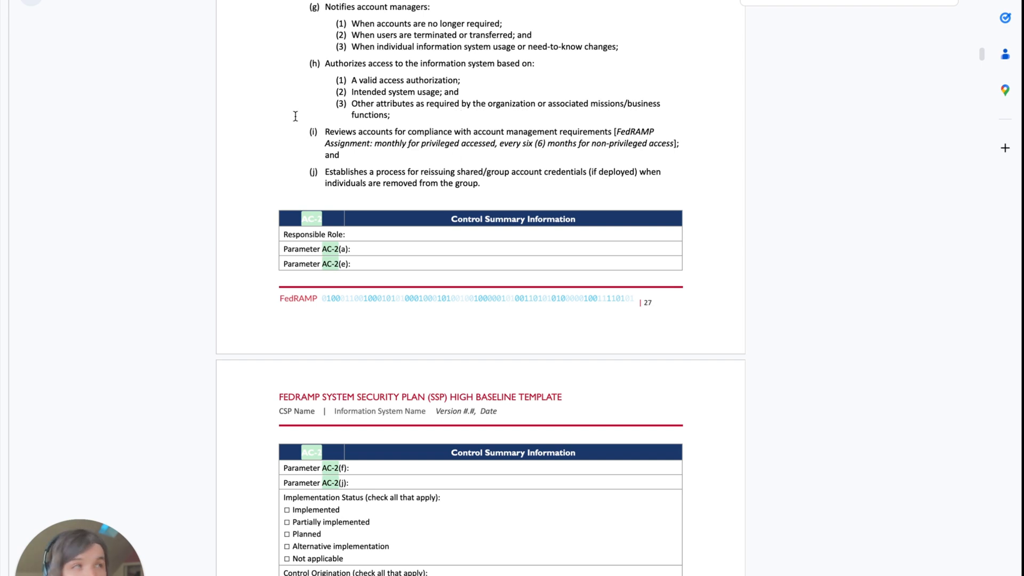
{"action": "mouse_move", "coordinate": [183, 168]}
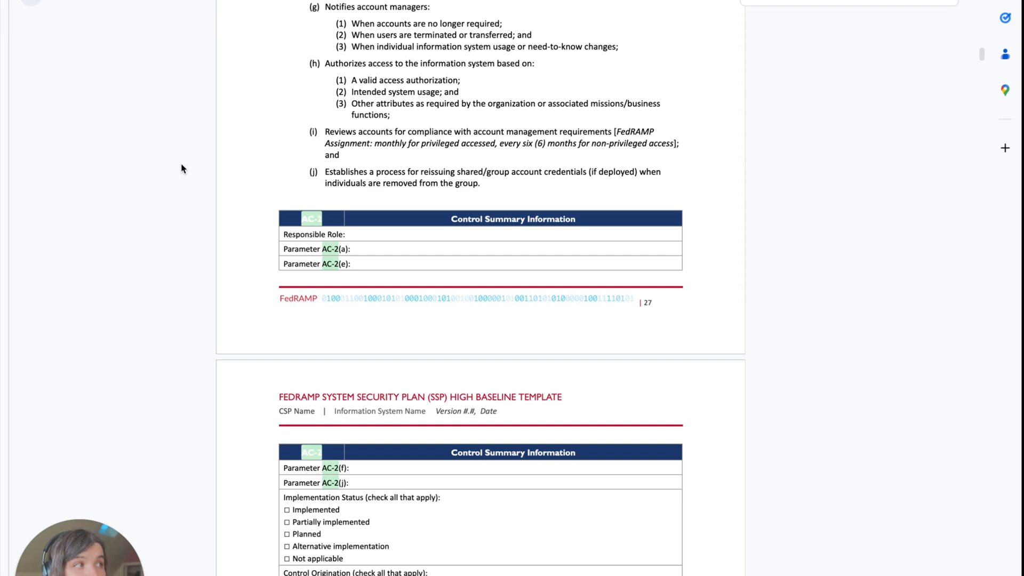
{"action": "mouse_move", "coordinate": [146, 243]}
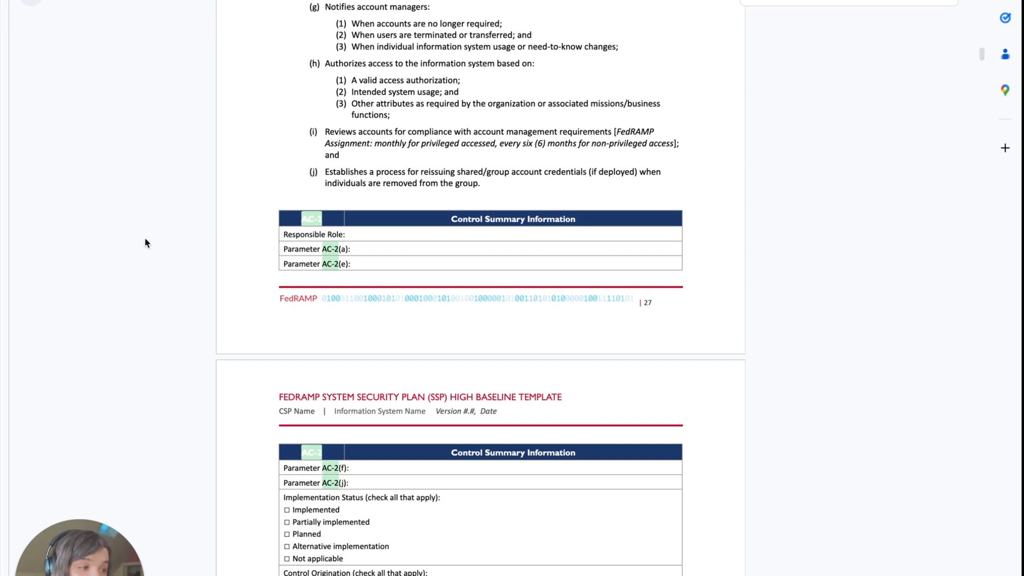
{"action": "mouse_move", "coordinate": [96, 208]}
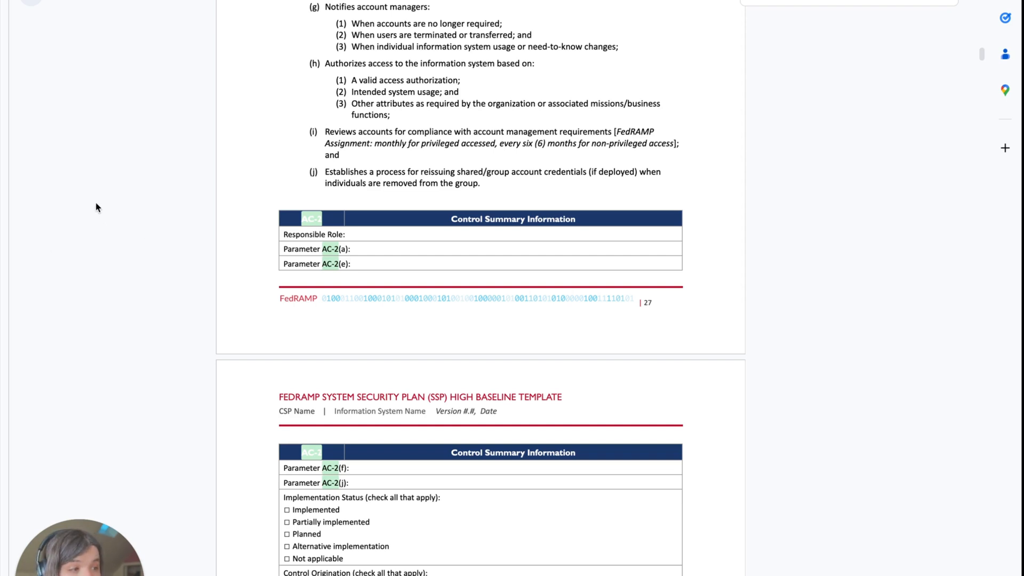